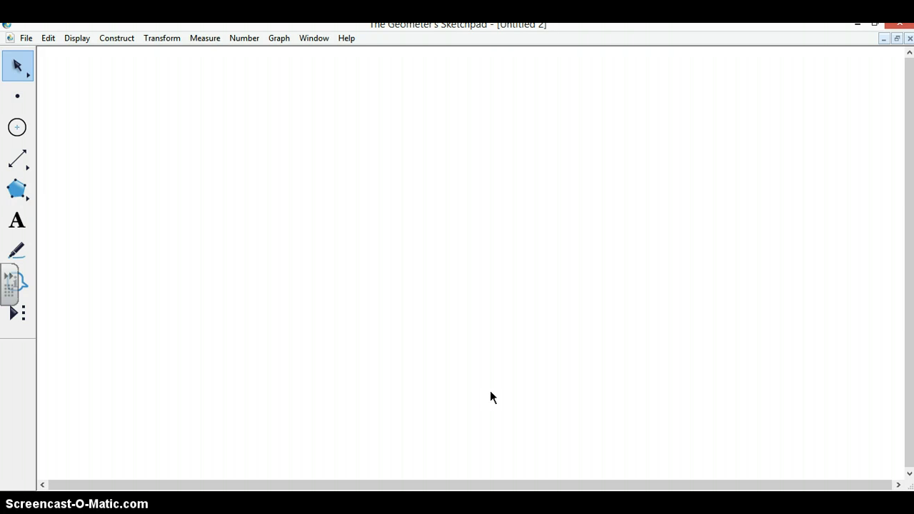
mouse_move(178, 166)
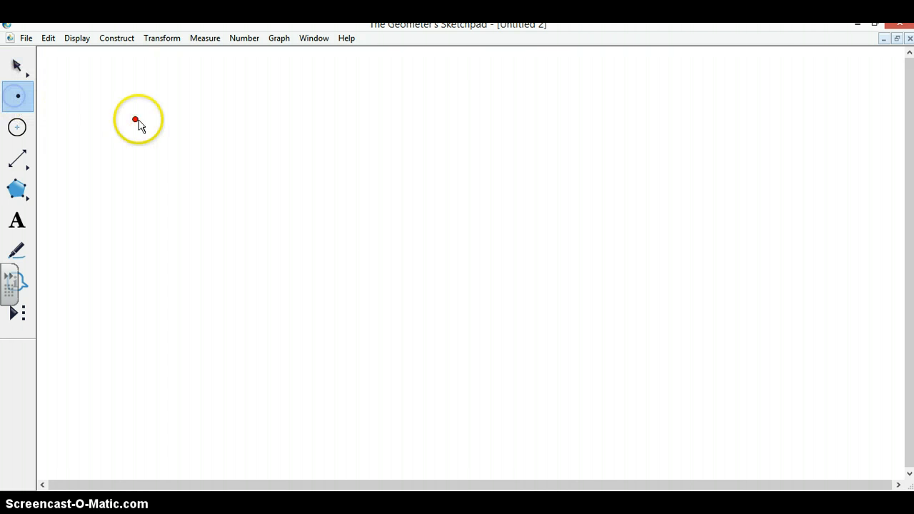
Show the label A on the newly placed point
right_click(135, 120)
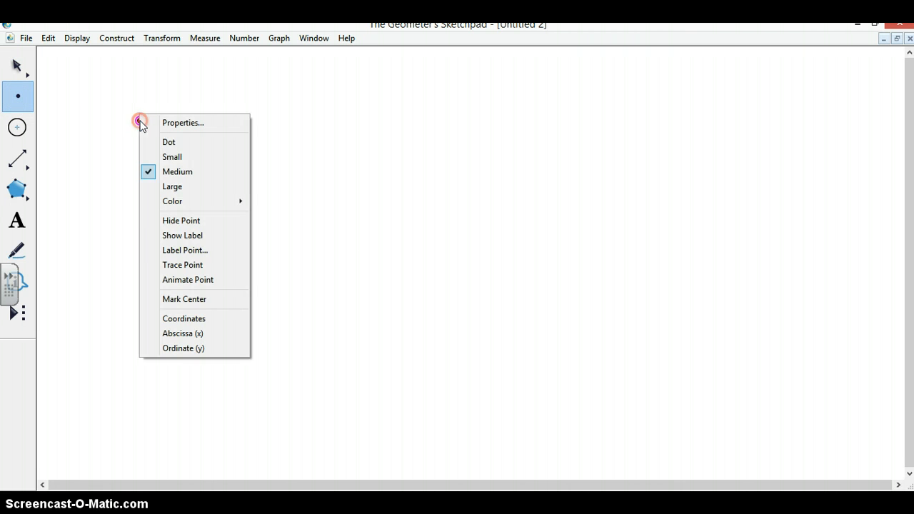
left_click(182, 235)
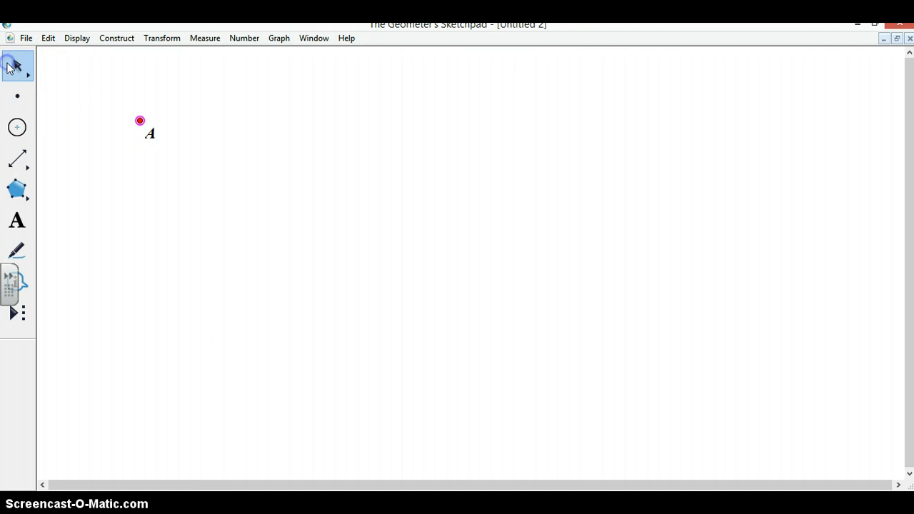
mouse_move(116, 38)
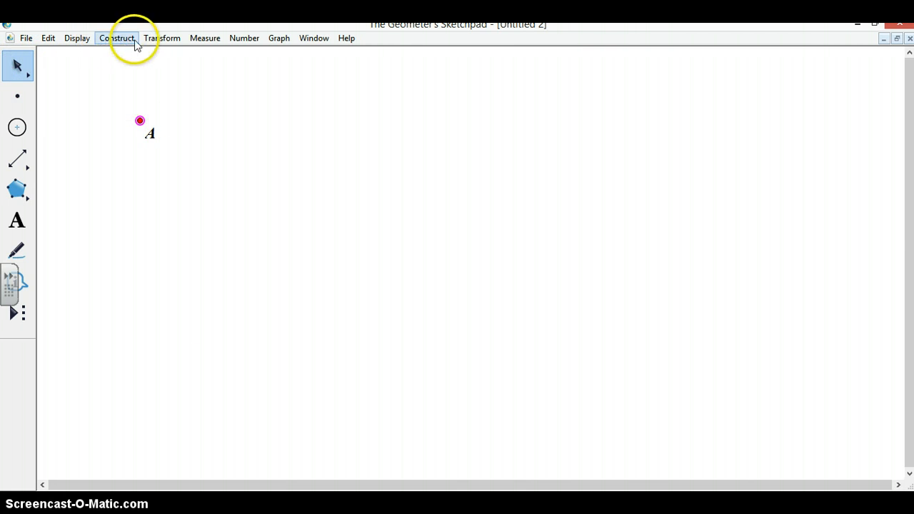
Translate point A by 1 cm at 0°, then draw a horizontal line through A and its image
left_click(162, 37)
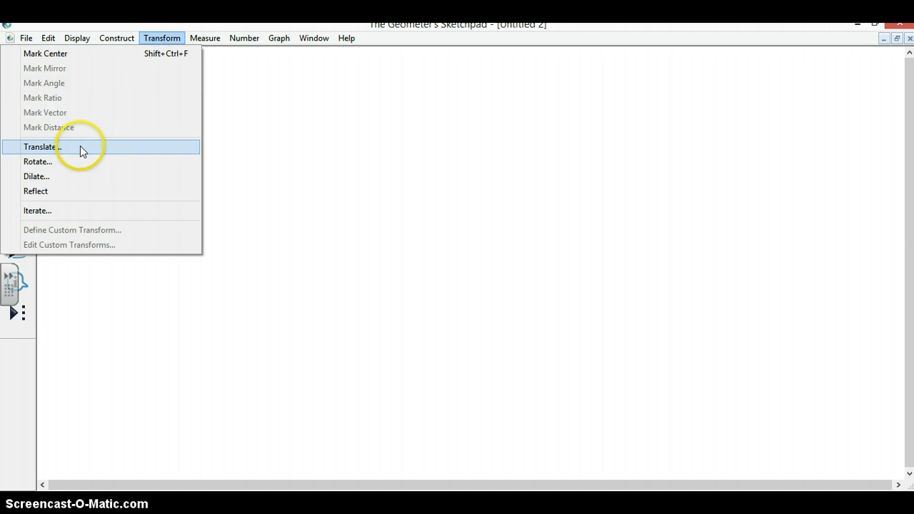
left_click(42, 147)
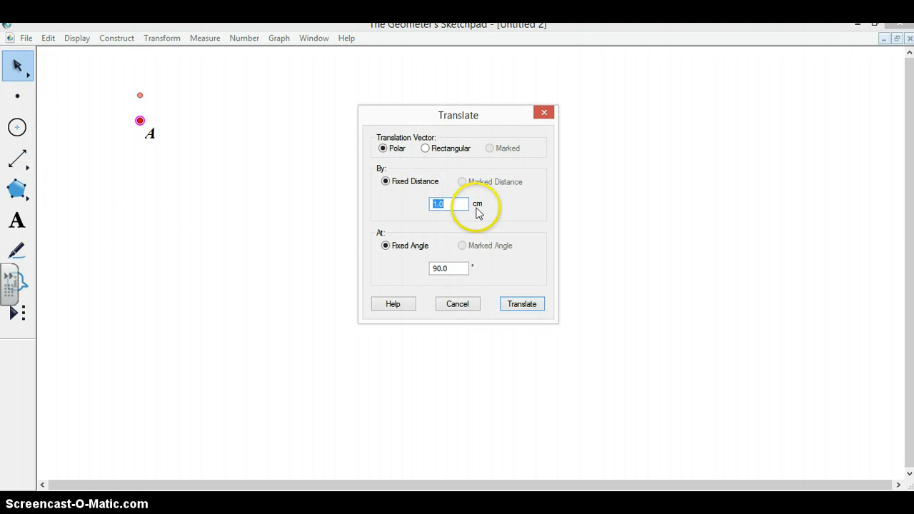
left_click(448, 268)
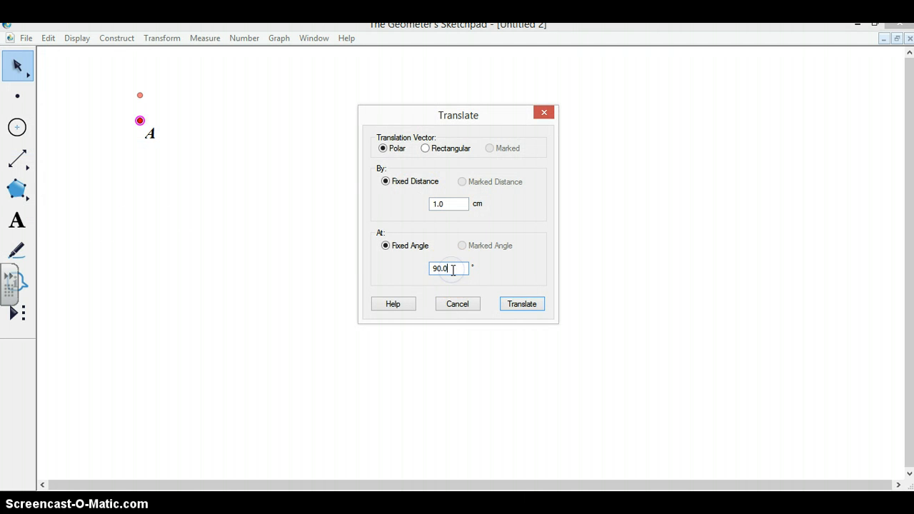
type("0")
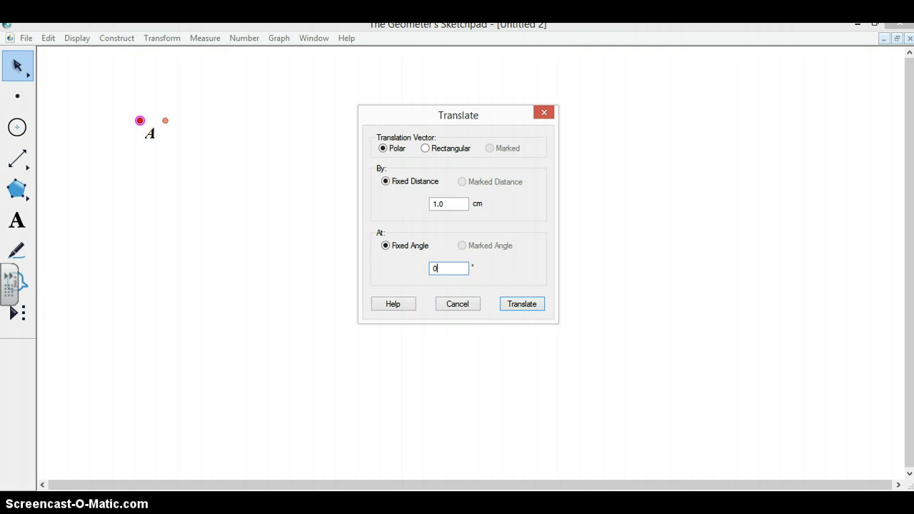
left_click(521, 303)
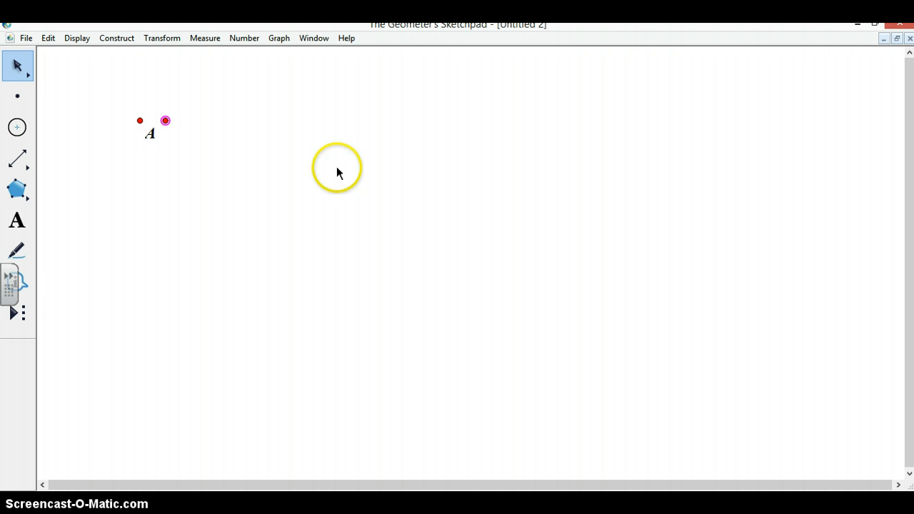
mouse_move(18, 158)
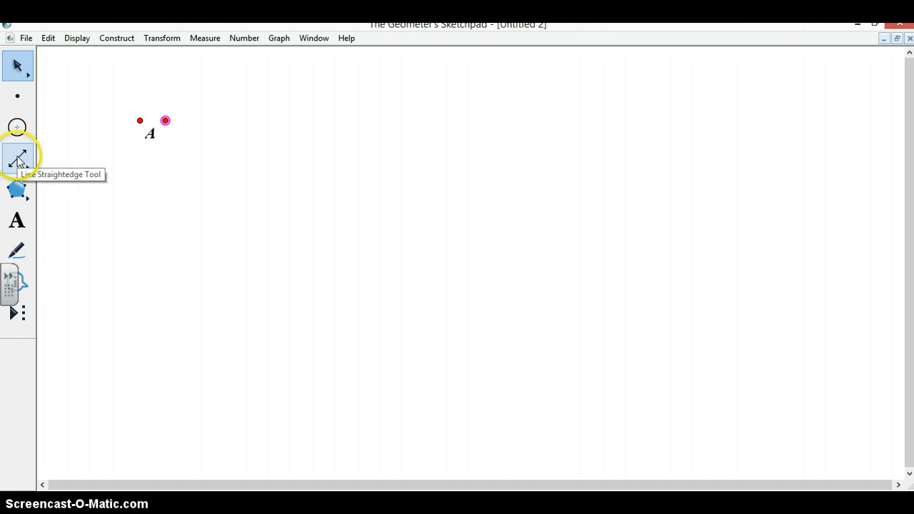
mouse_move(36, 159)
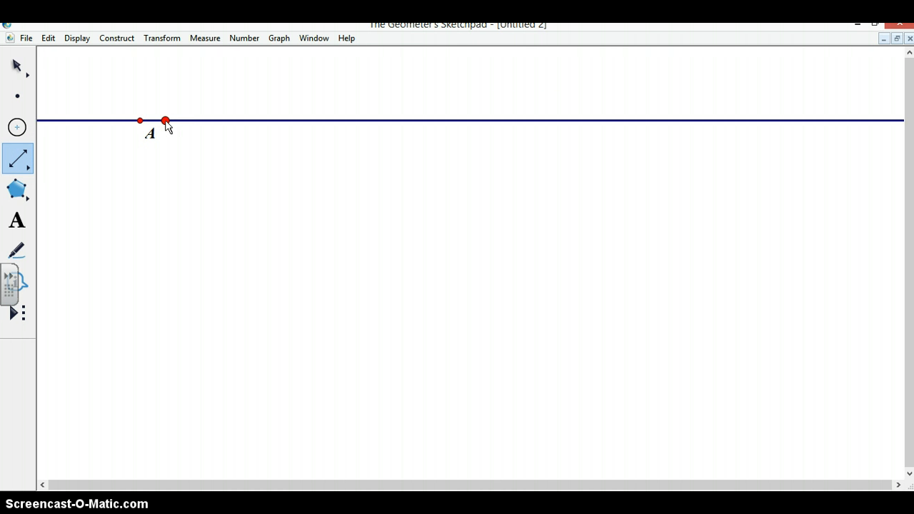
left_click(17, 65)
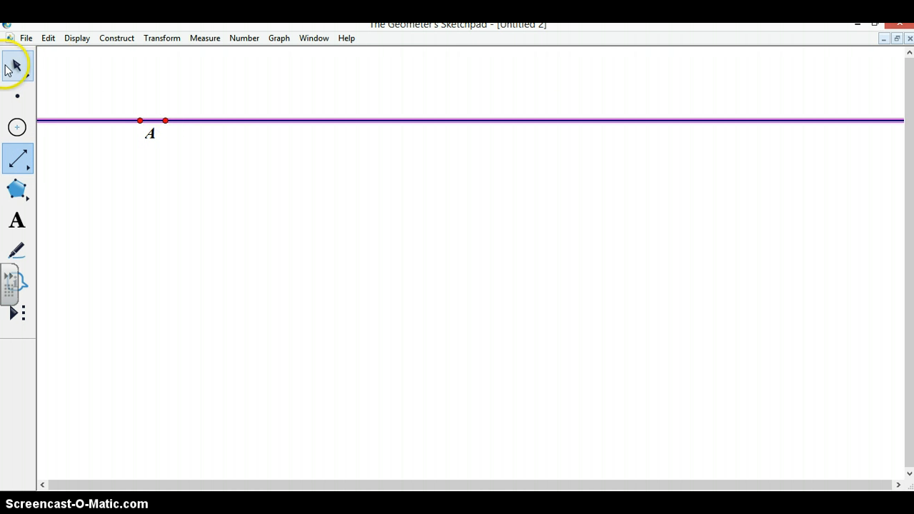
mouse_move(110, 121)
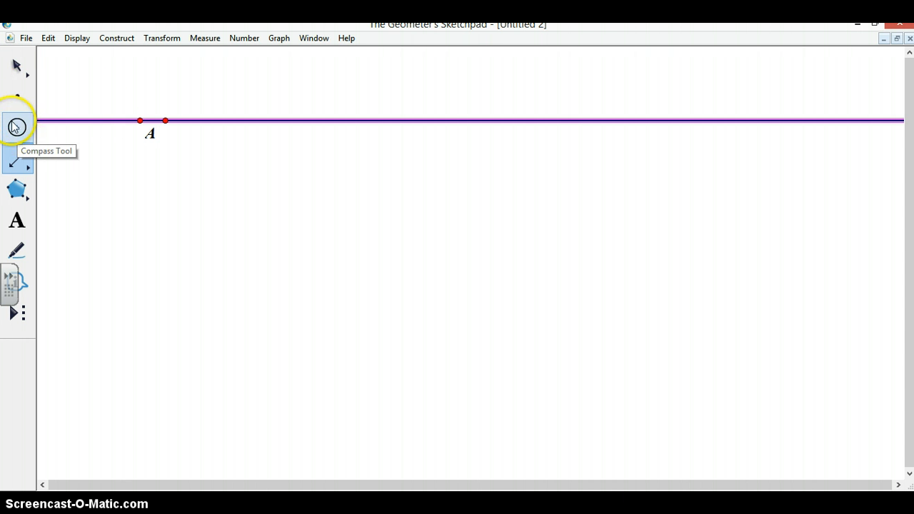
Draw a circle centred on A crossing the line, then select point A
left_click(16, 127)
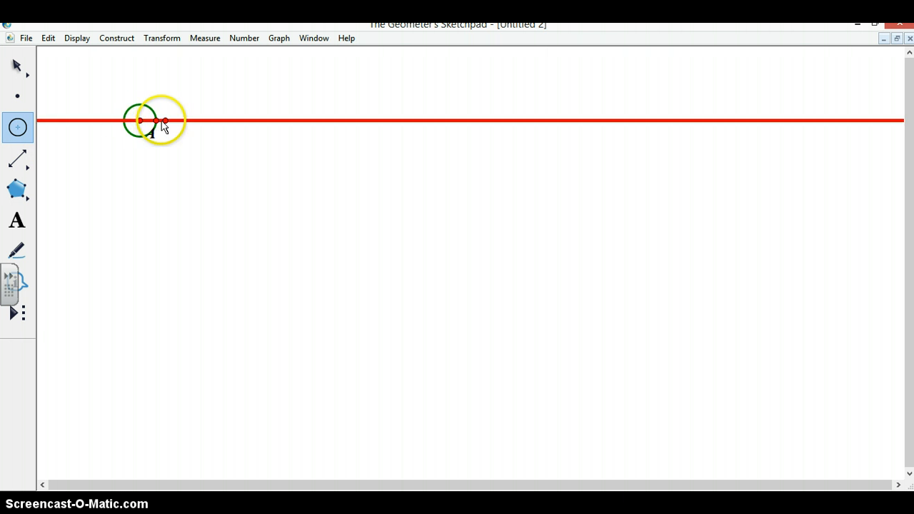
left_click_drag(164, 121, 193, 121)
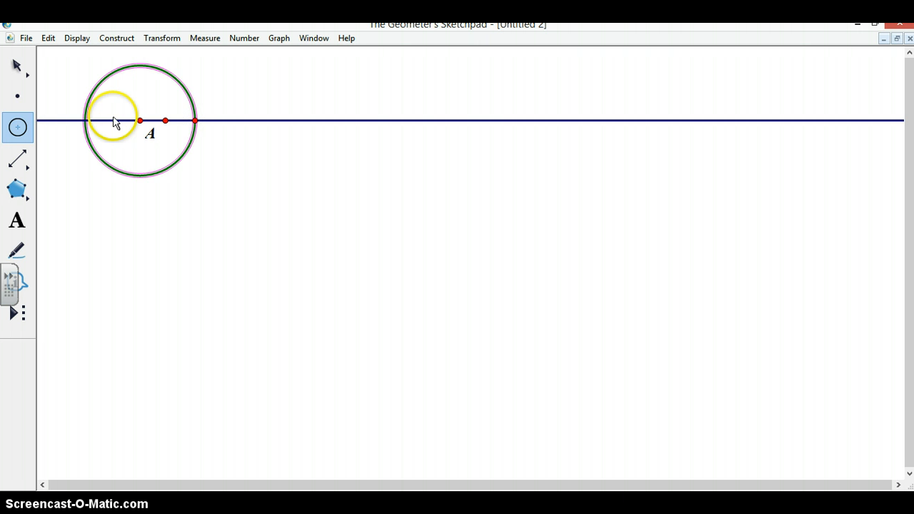
left_click(17, 65)
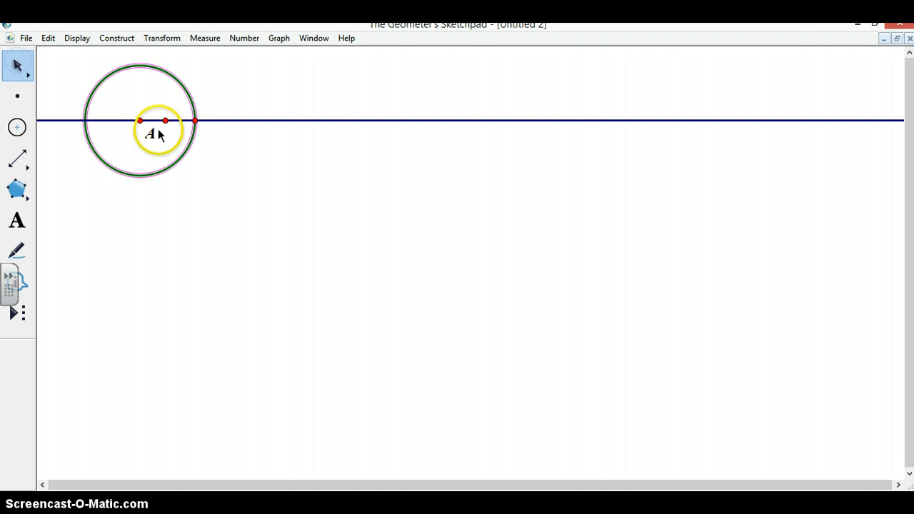
left_click(140, 120)
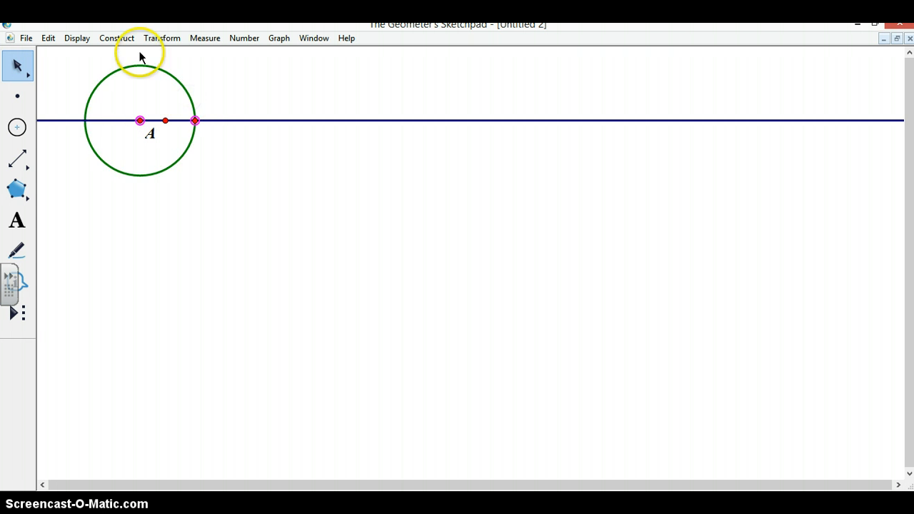
Construct the segment from A to the circle's intersection point and hide the horizontal line
left_click(117, 38)
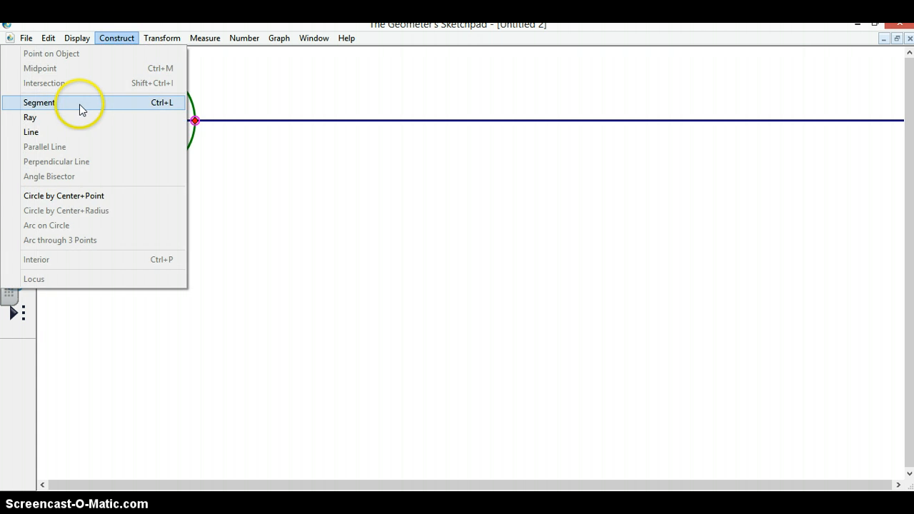
left_click(39, 102)
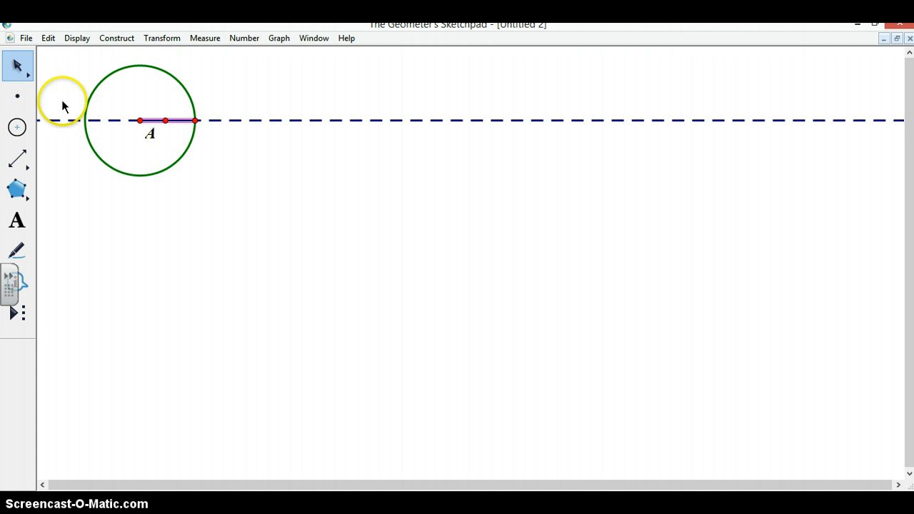
mouse_move(81, 138)
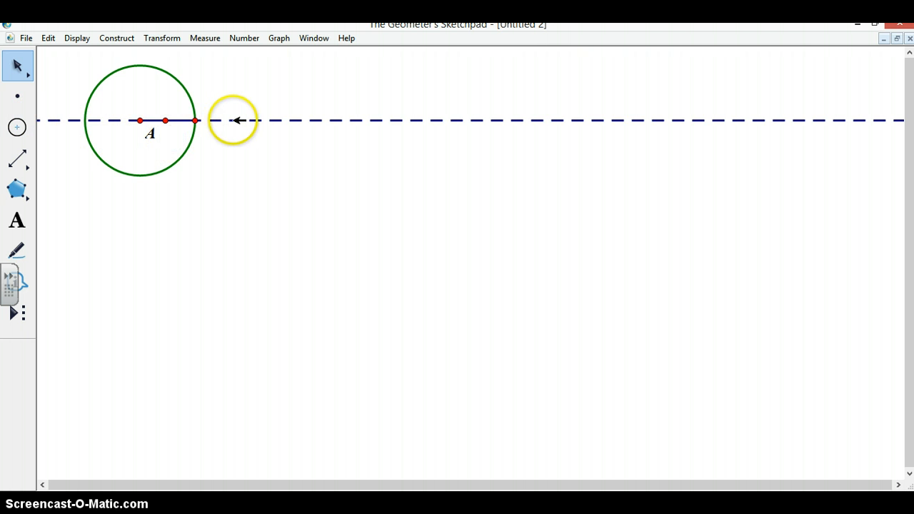
left_click_drag(234, 120, 165, 120)
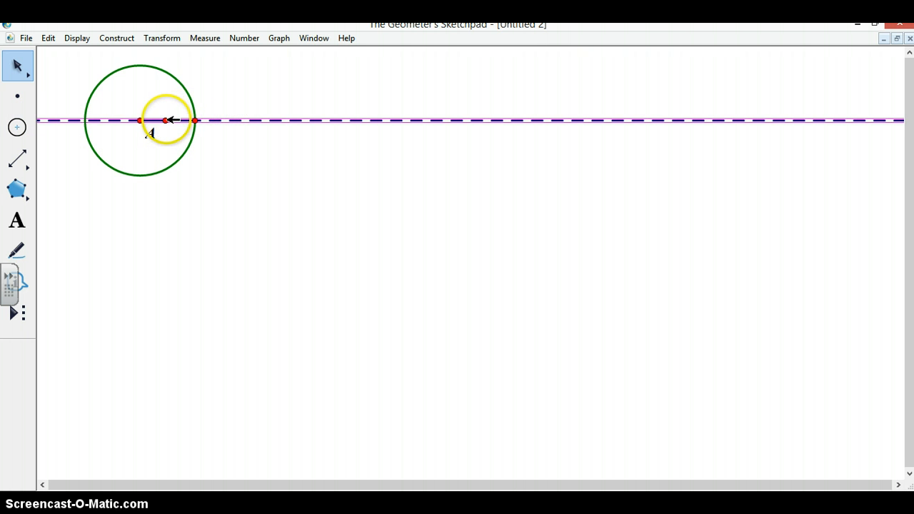
left_click(457, 321)
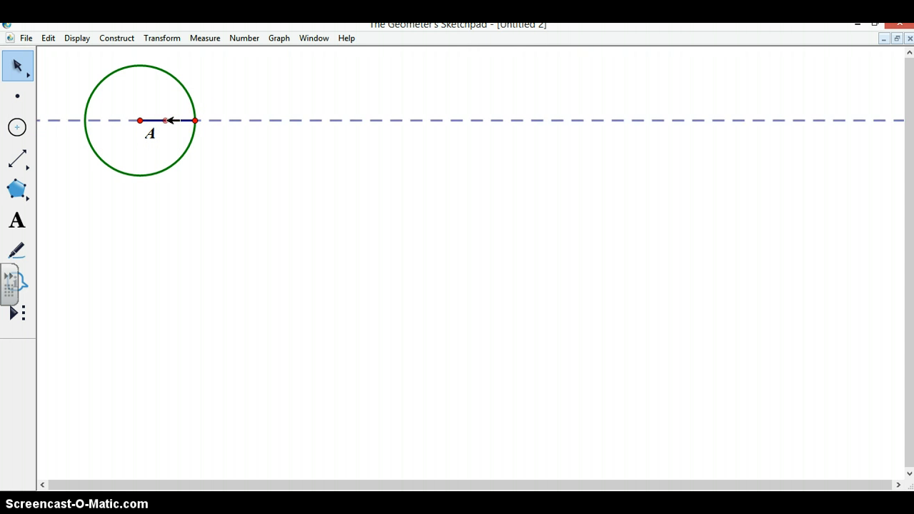
left_click(195, 120)
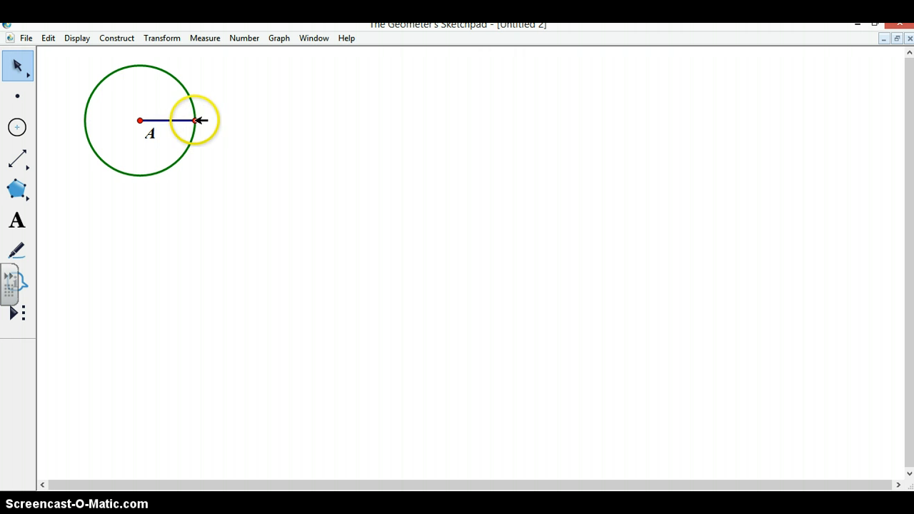
Label the circle's right intersection point B
right_click(195, 120)
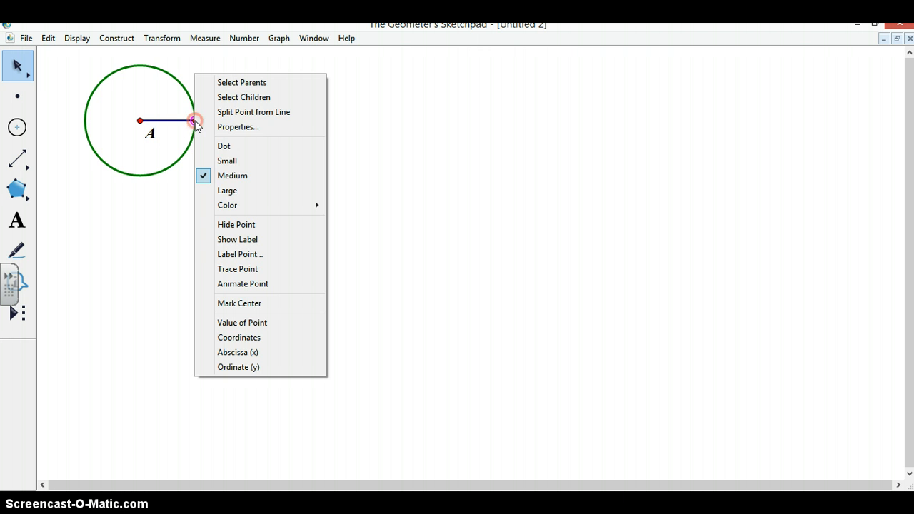
mouse_move(251, 254)
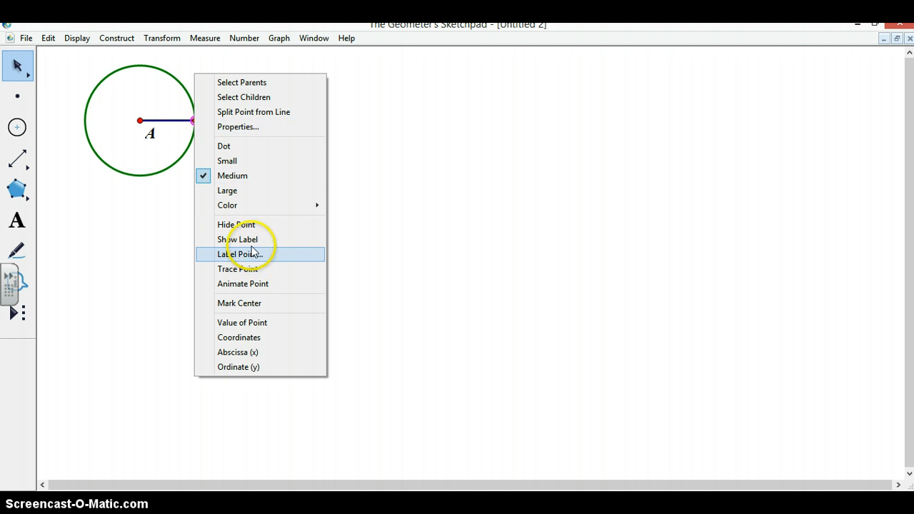
left_click(238, 240)
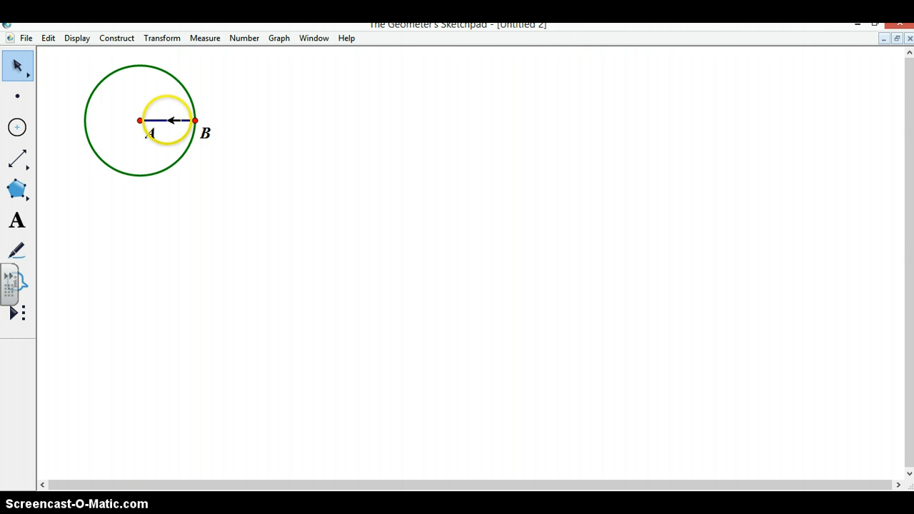
mouse_move(218, 68)
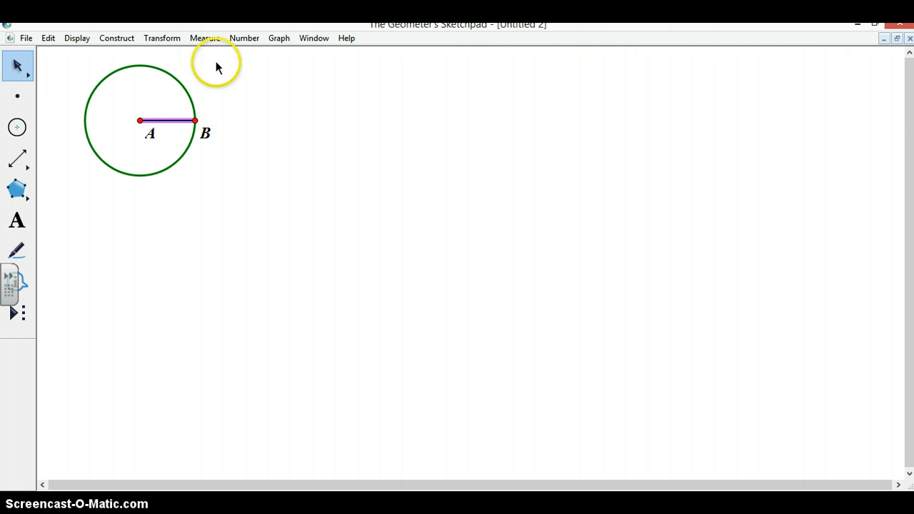
mouse_move(300, 117)
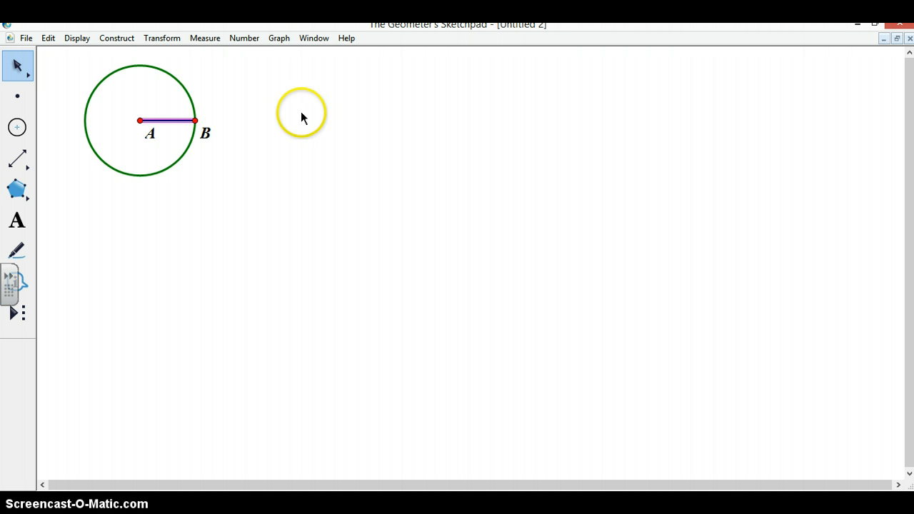
mouse_move(264, 71)
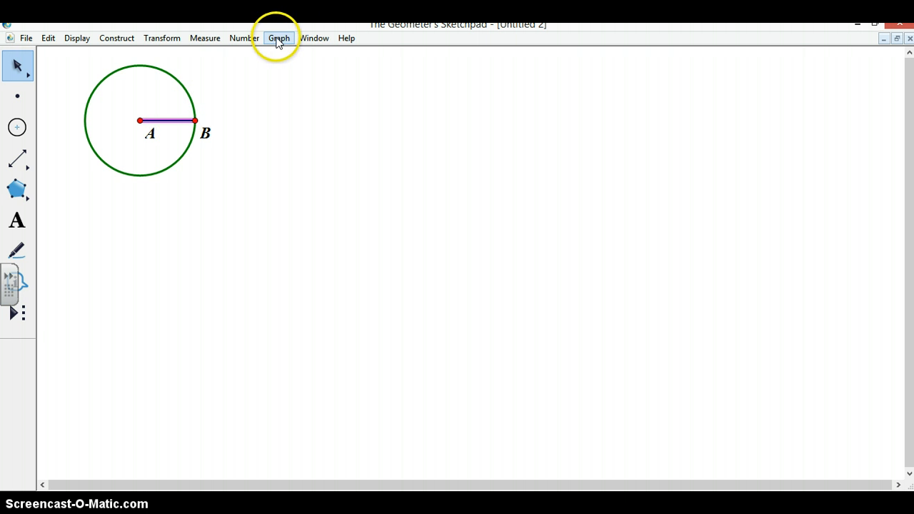
left_click(279, 38)
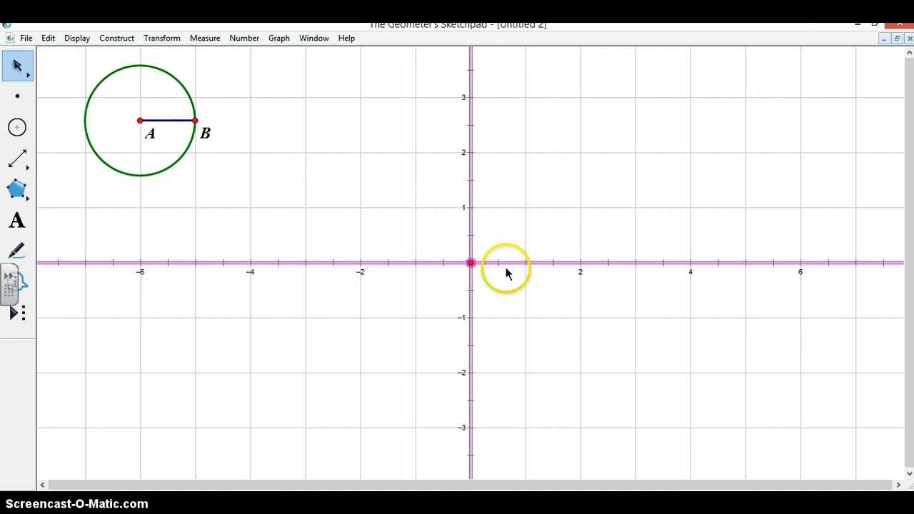
mouse_move(196, 120)
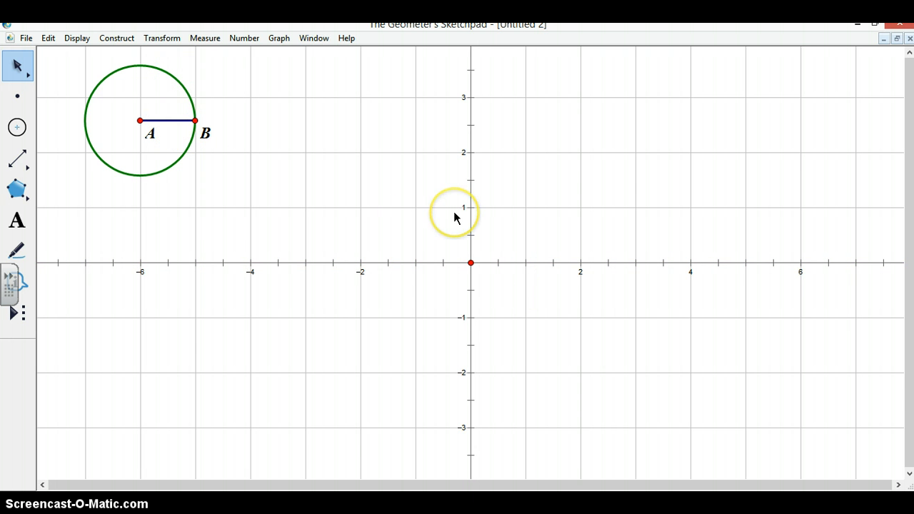
mouse_move(371, 184)
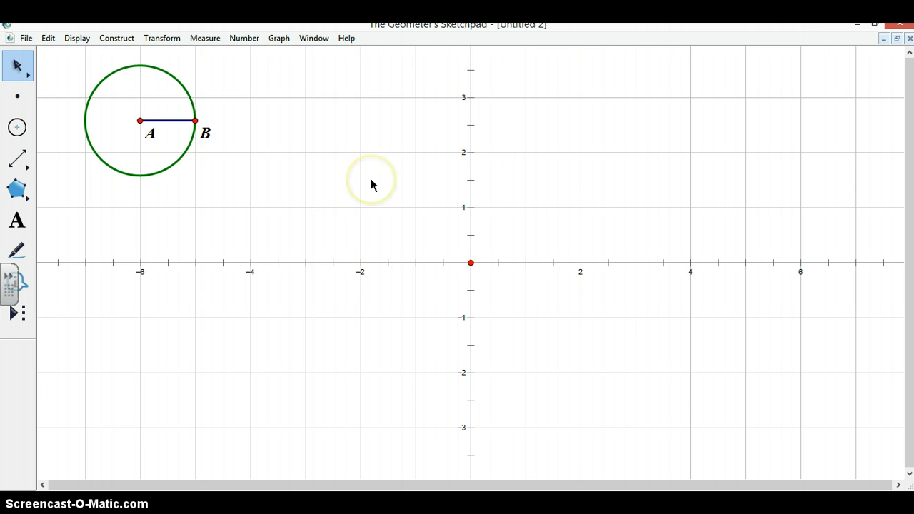
mouse_move(243, 169)
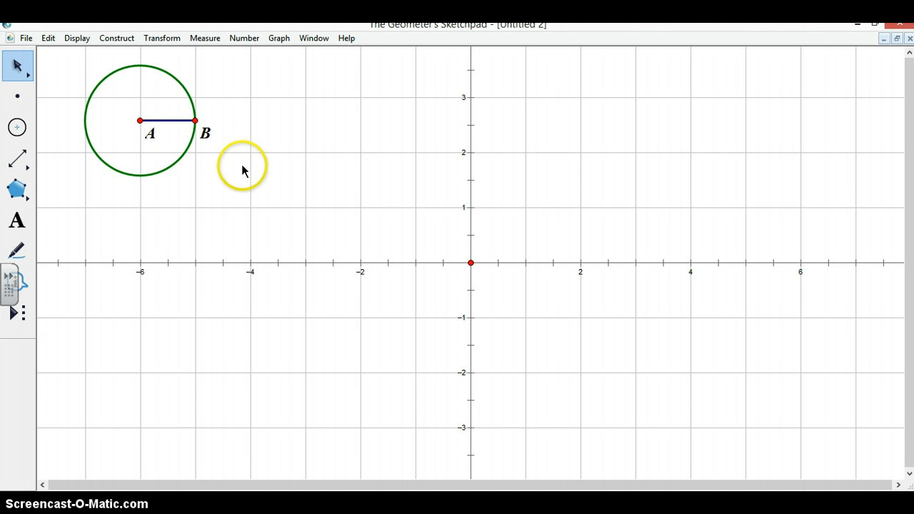
mouse_move(141, 120)
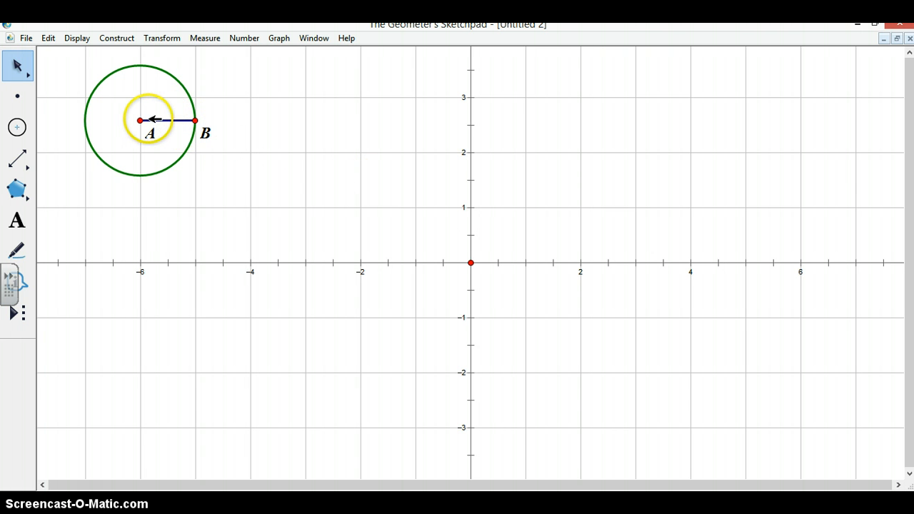
mouse_move(146, 80)
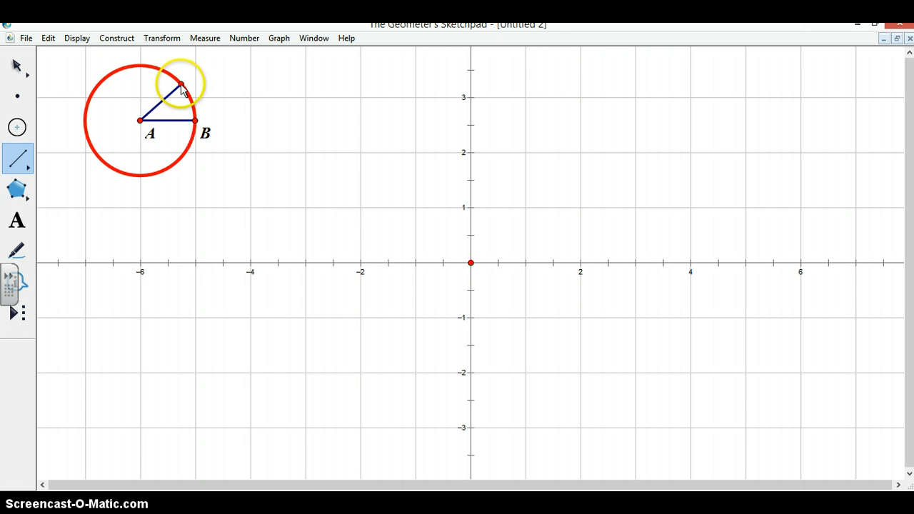
Draw a radius from A to a new circle point, label it C, and select B
left_click(183, 85)
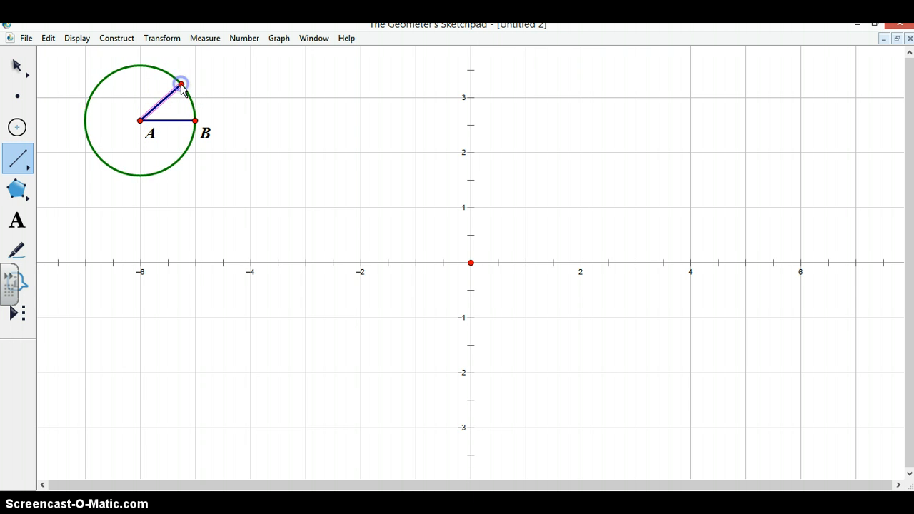
left_click(17, 65)
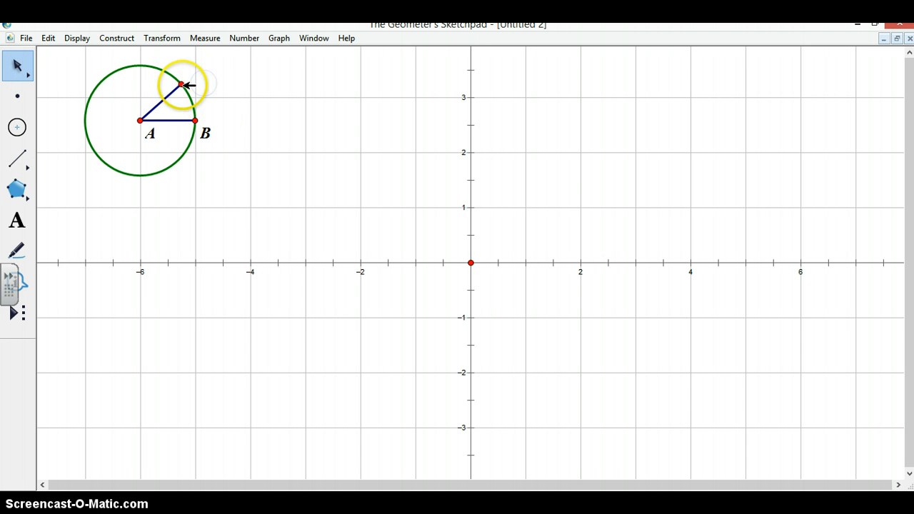
right_click(181, 84)
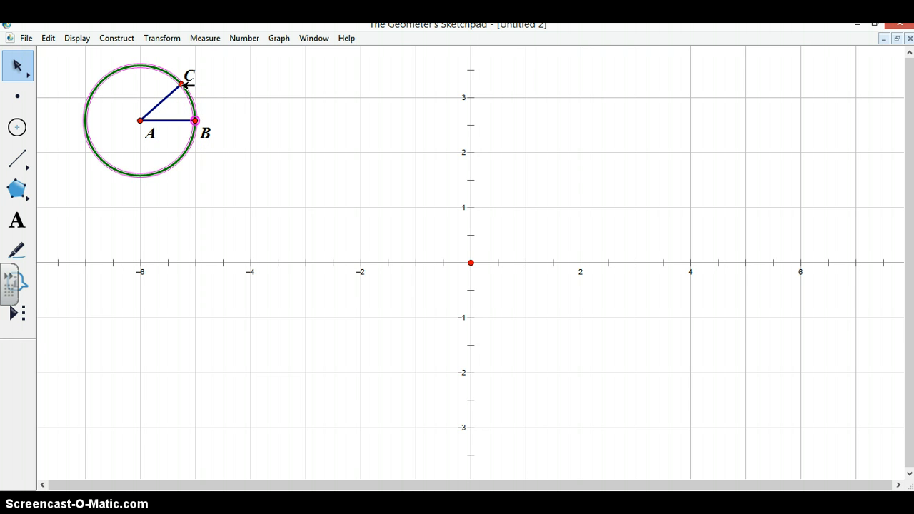
left_click(195, 120)
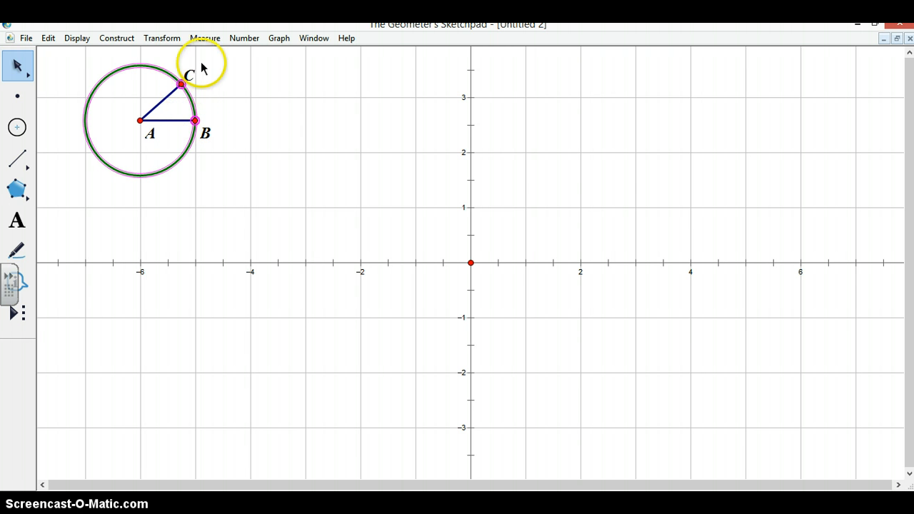
mouse_move(117, 38)
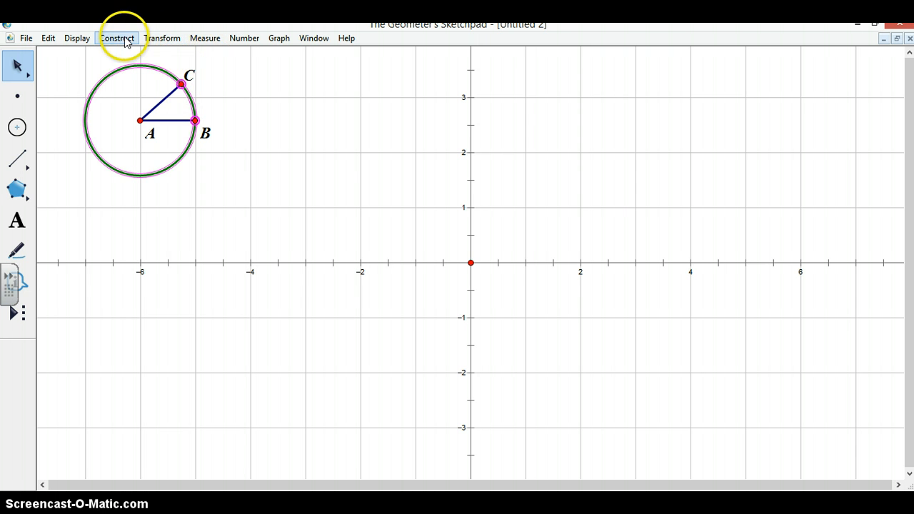
Construct the arc on the circle from B to C
left_click(117, 38)
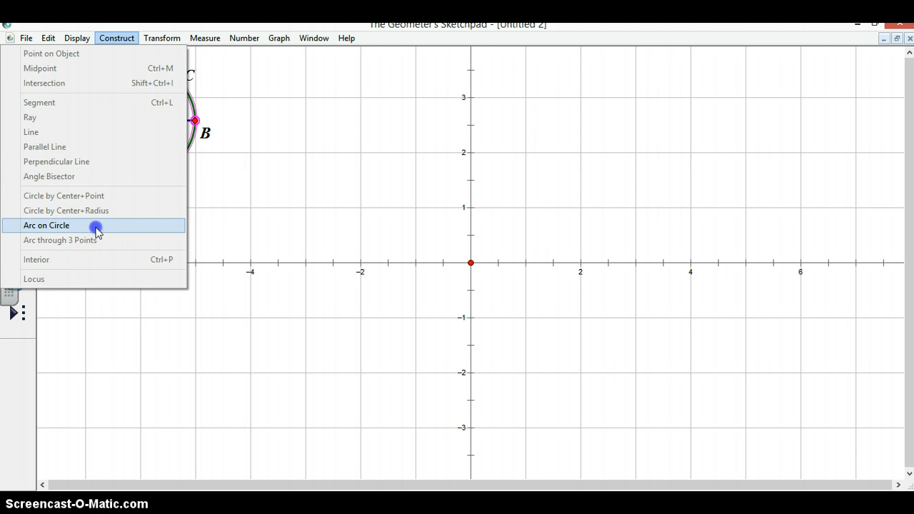
left_click(47, 225)
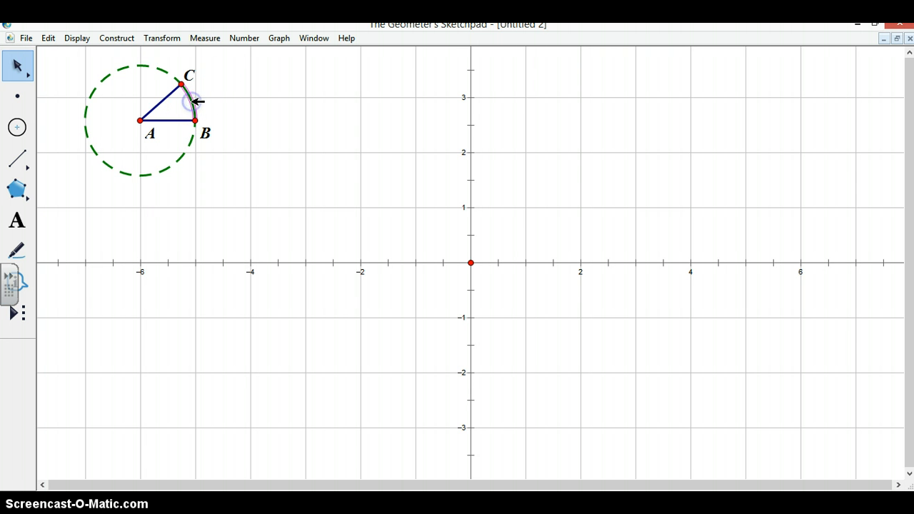
mouse_move(205, 38)
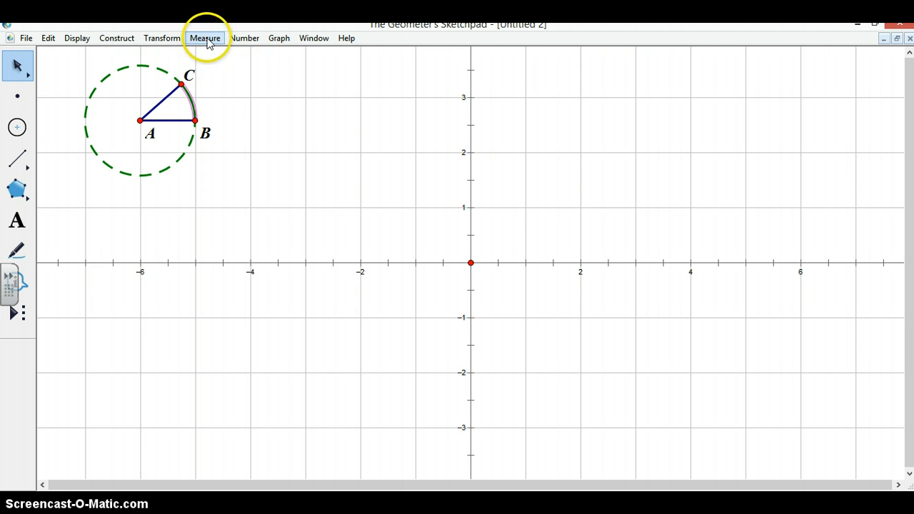
Measure arc BC's length (1.57 cm) and place the readout right of the circle
left_click(205, 38)
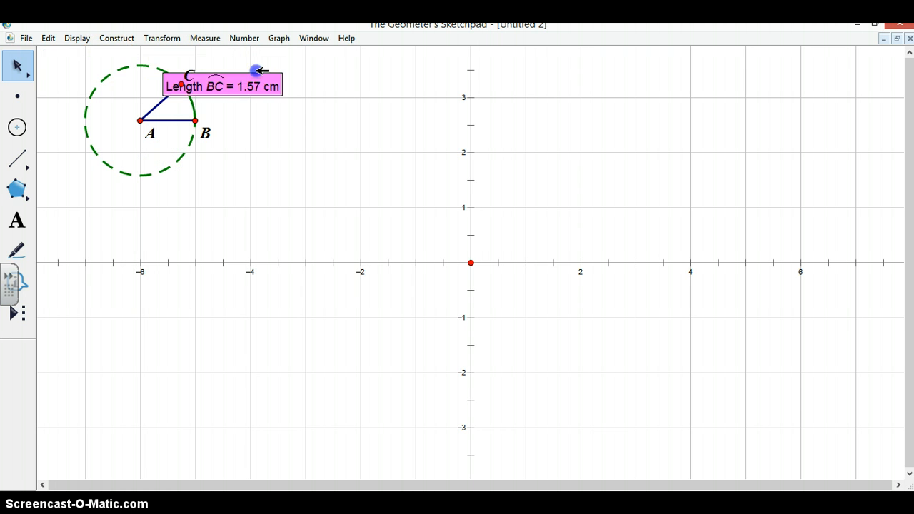
left_click_drag(221, 85, 283, 71)
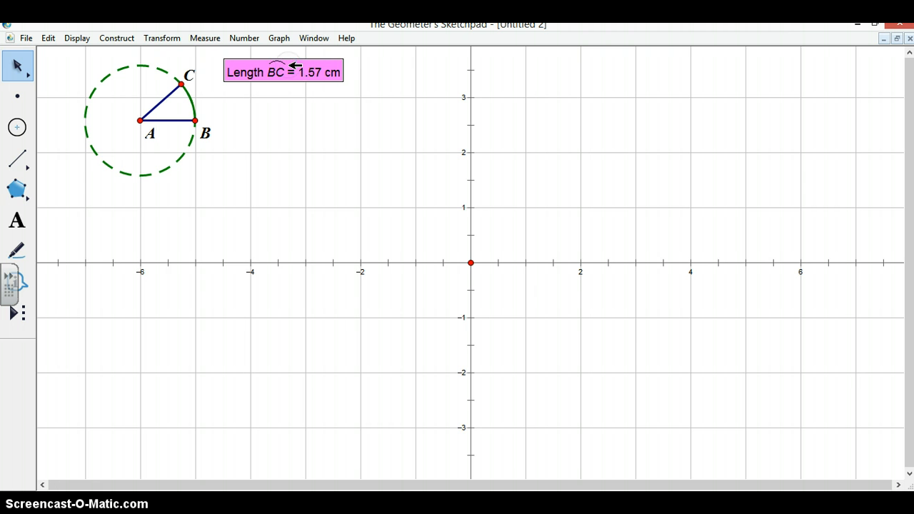
mouse_move(320, 98)
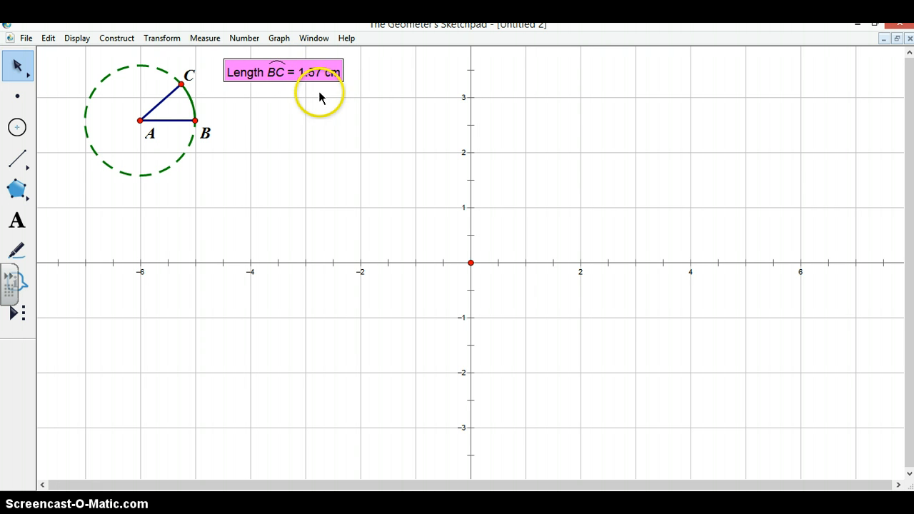
left_click(278, 120)
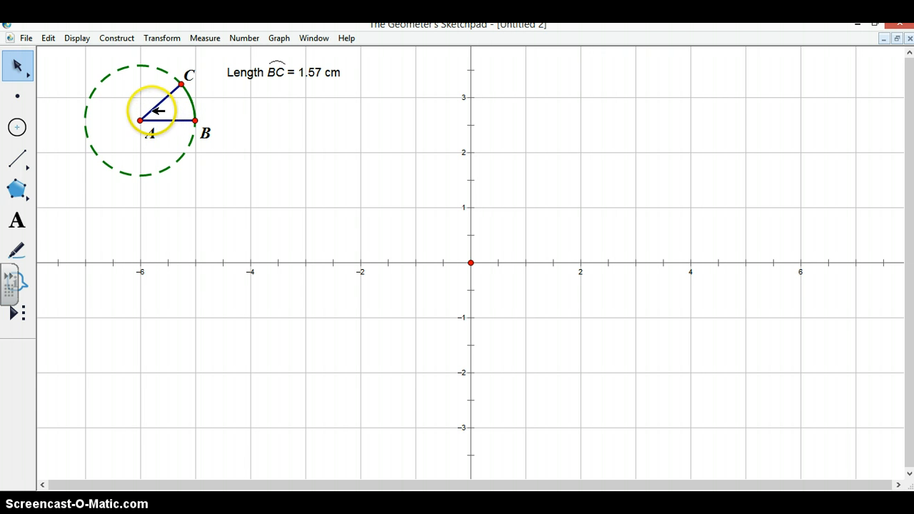
mouse_move(286, 114)
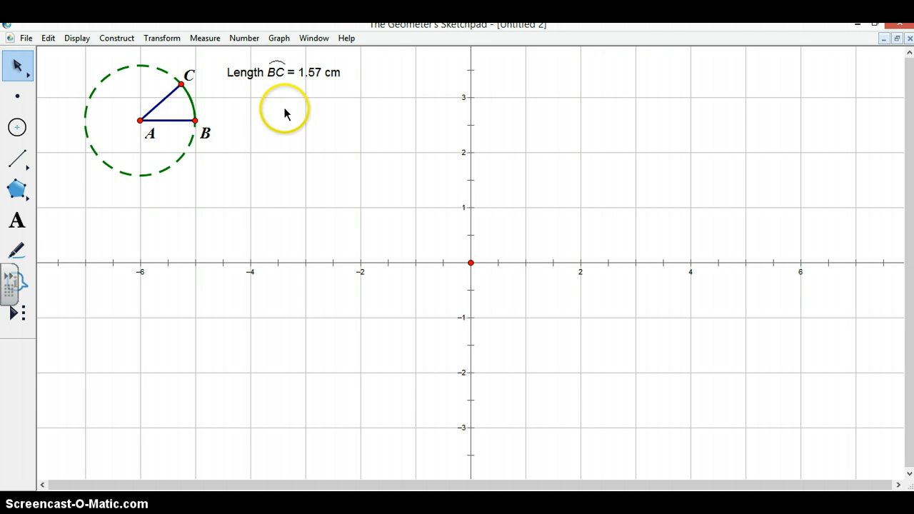
mouse_move(182, 118)
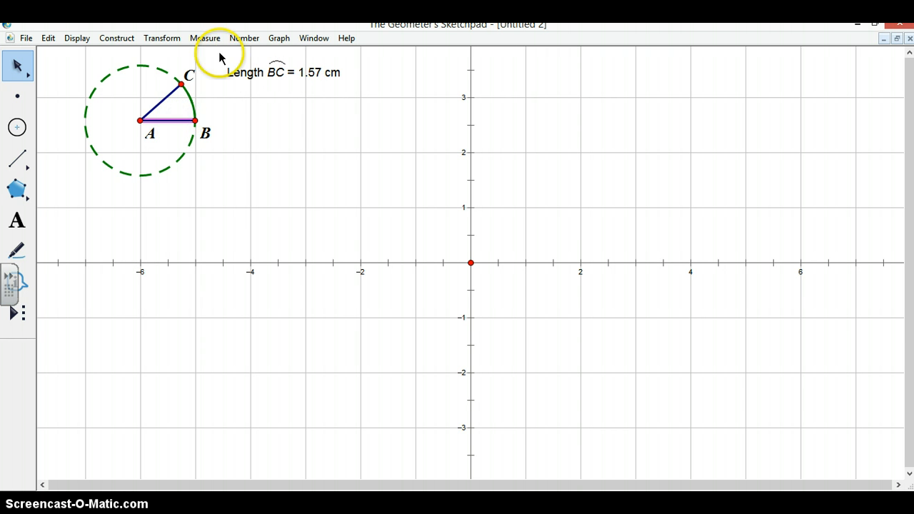
Measure the length of segment AB (2.17 cm)
left_click(205, 38)
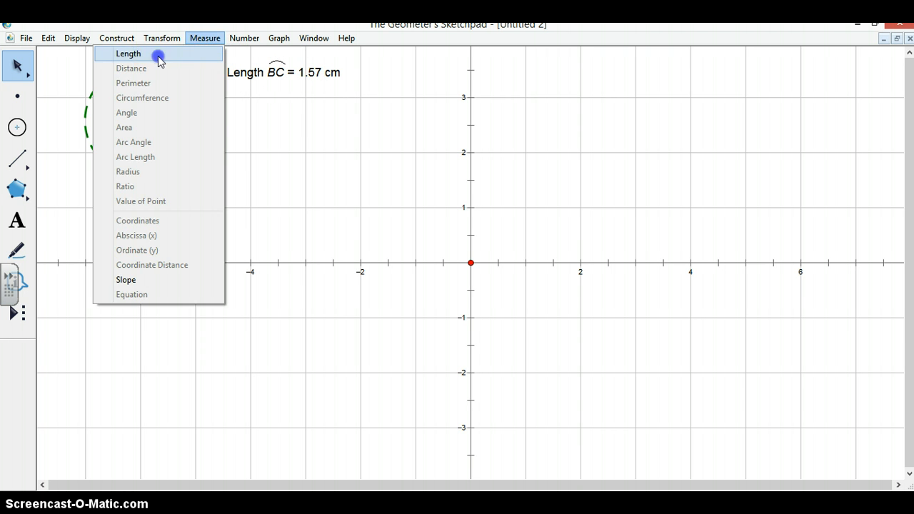
left_click(128, 53)
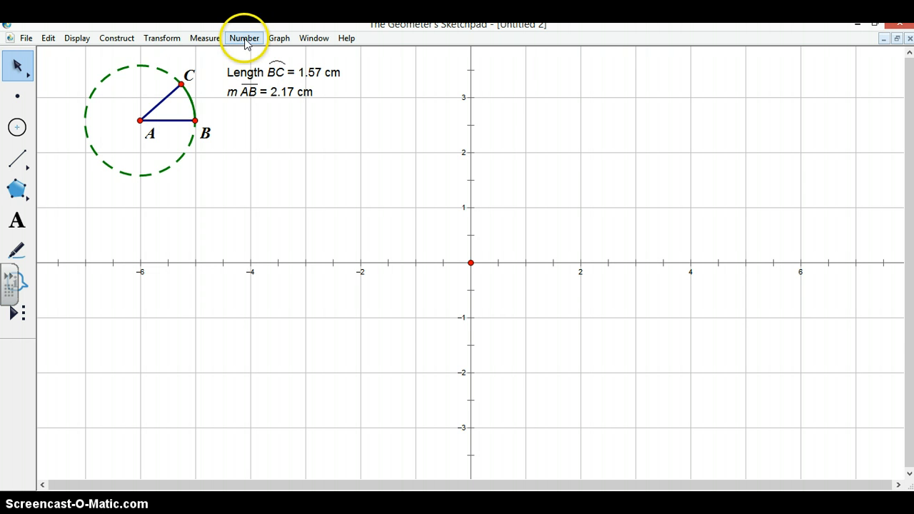
left_click(244, 37)
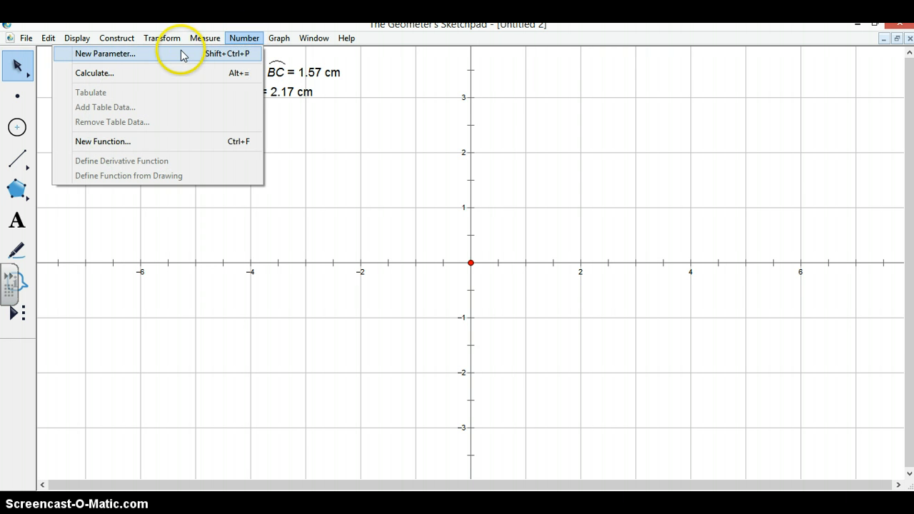
Calculate arc length BC ÷ m AB (0.72) and move the result below the measurements
left_click(94, 72)
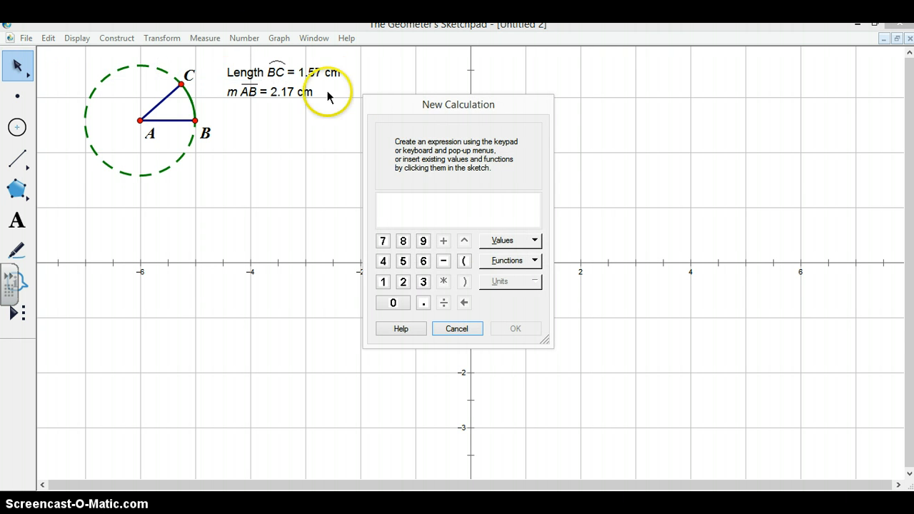
left_click(282, 71)
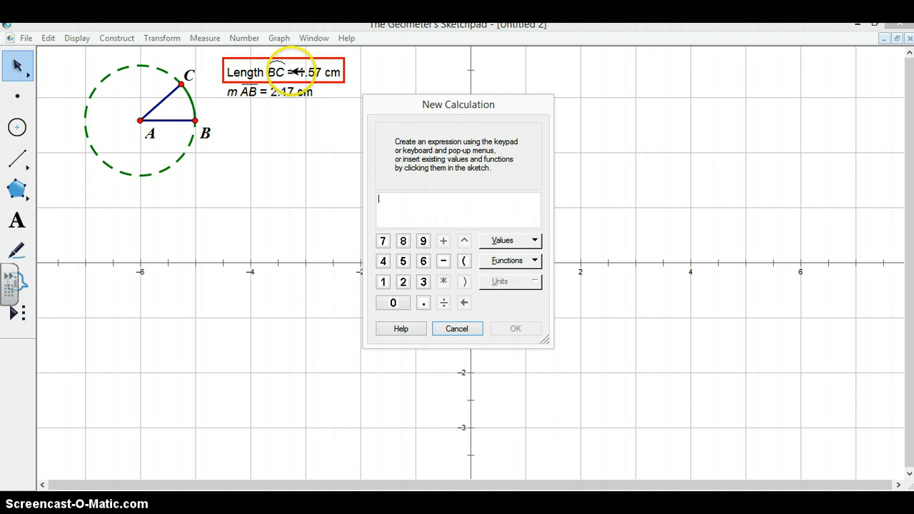
mouse_move(310, 137)
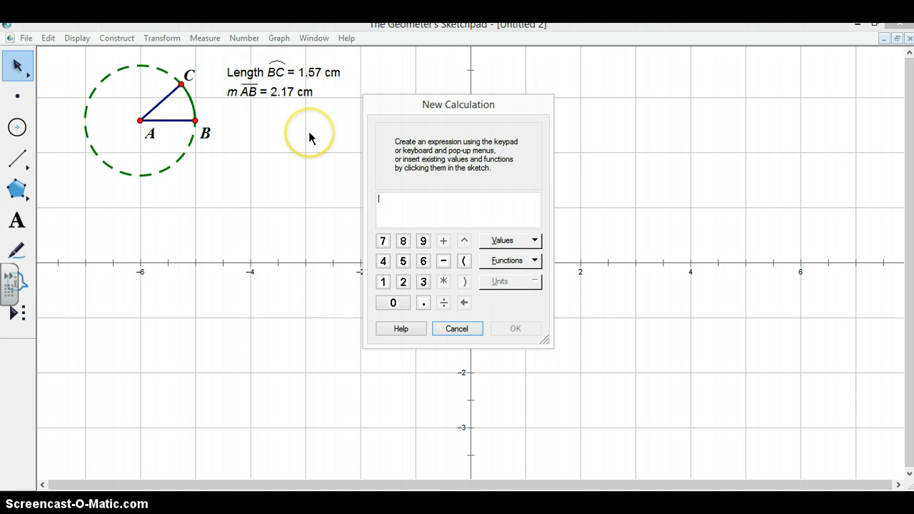
left_click(282, 71)
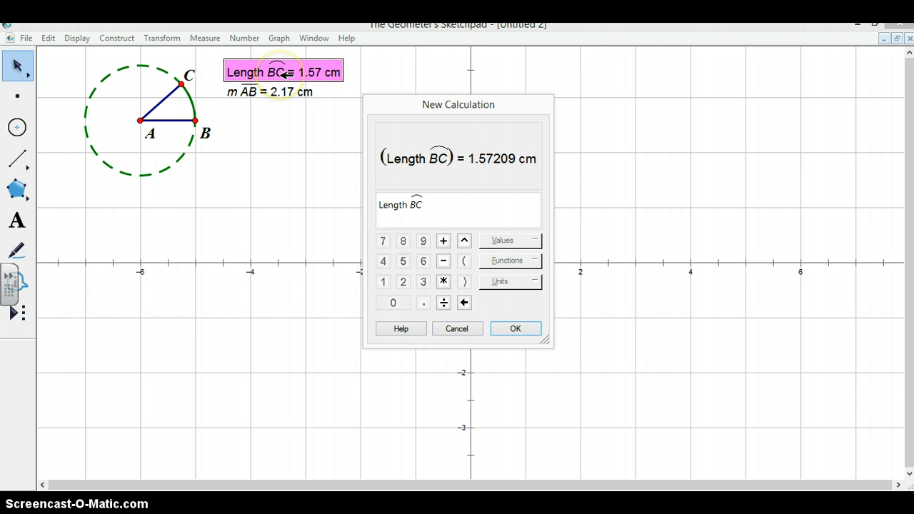
left_click(269, 91)
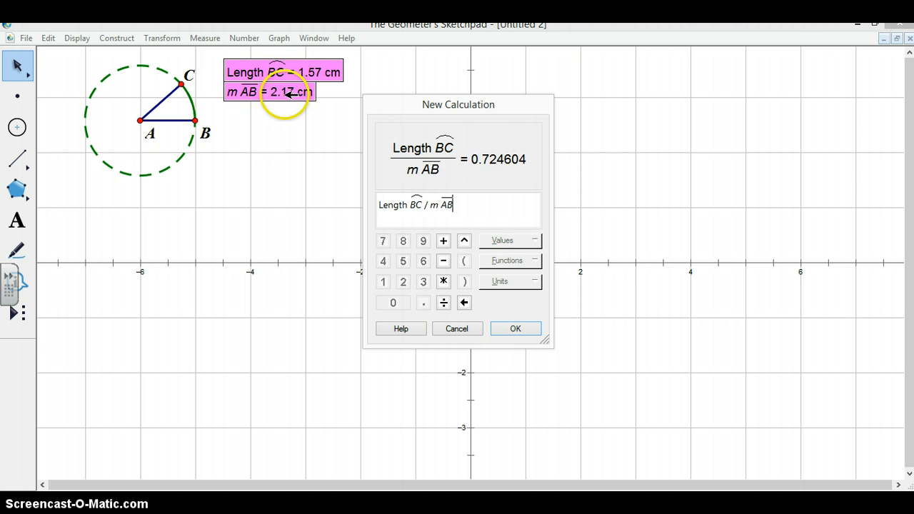
left_click(515, 328)
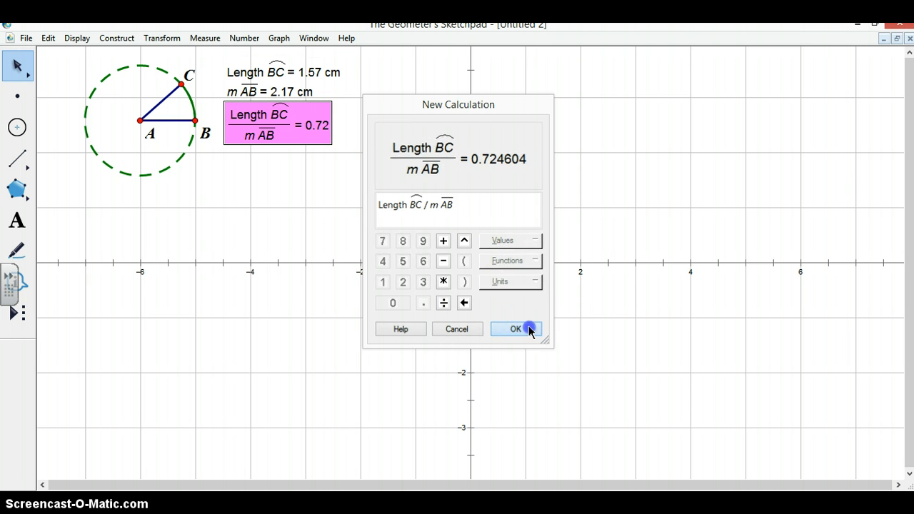
left_click(515, 329)
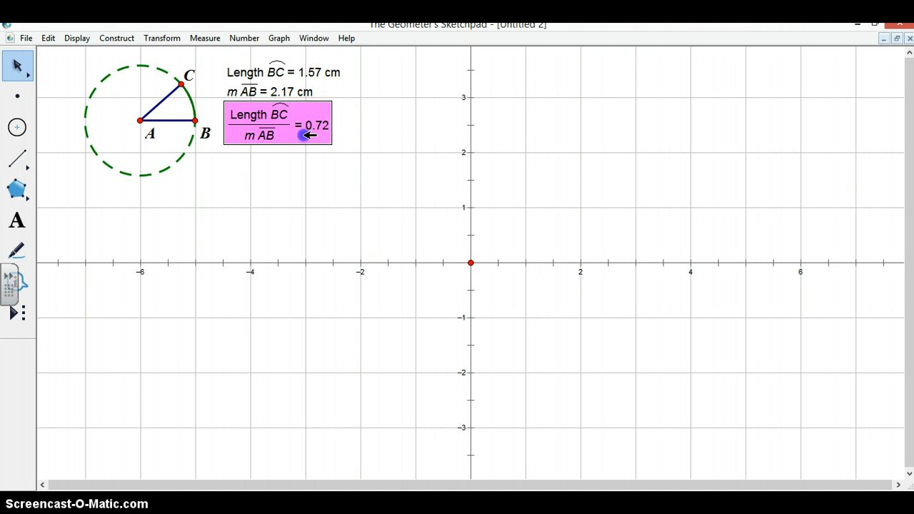
left_click_drag(277, 122, 294, 157)
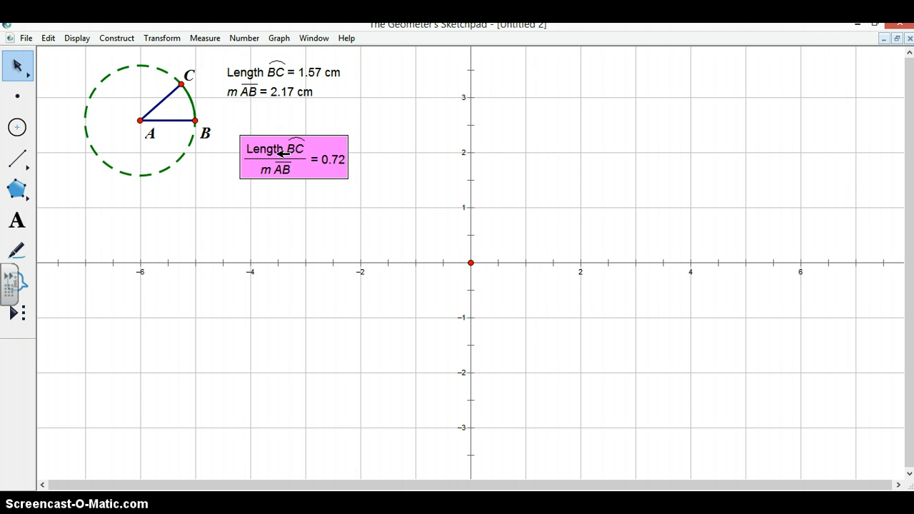
Label the 0.72 ratio measurement 'alpha' in its Properties
right_click(278, 157)
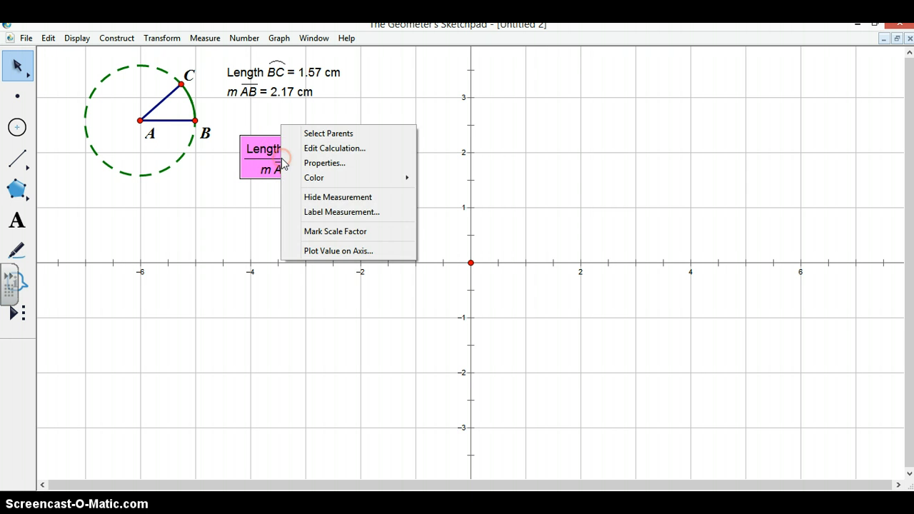
mouse_move(318, 197)
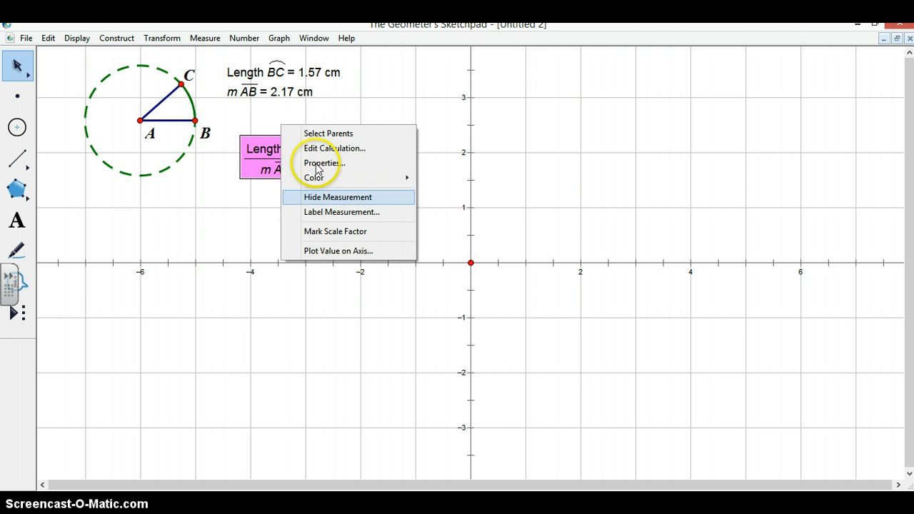
left_click(323, 163)
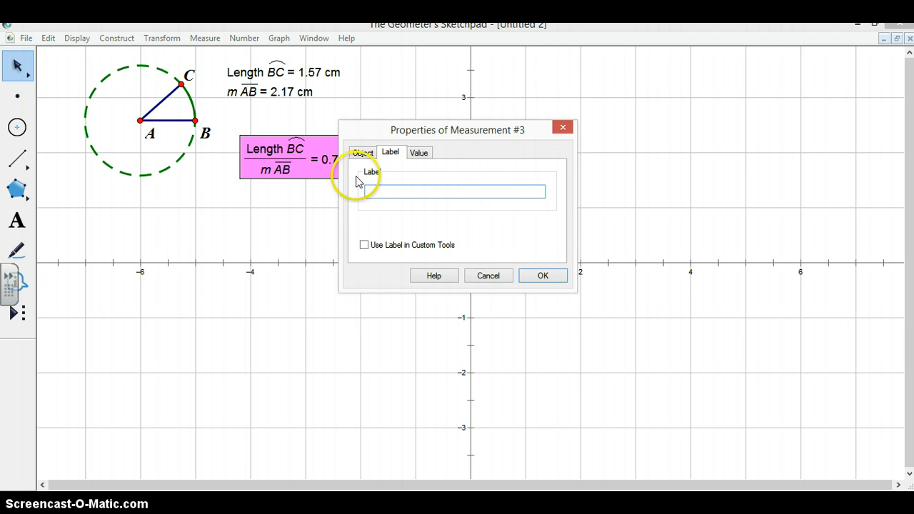
type("alp")
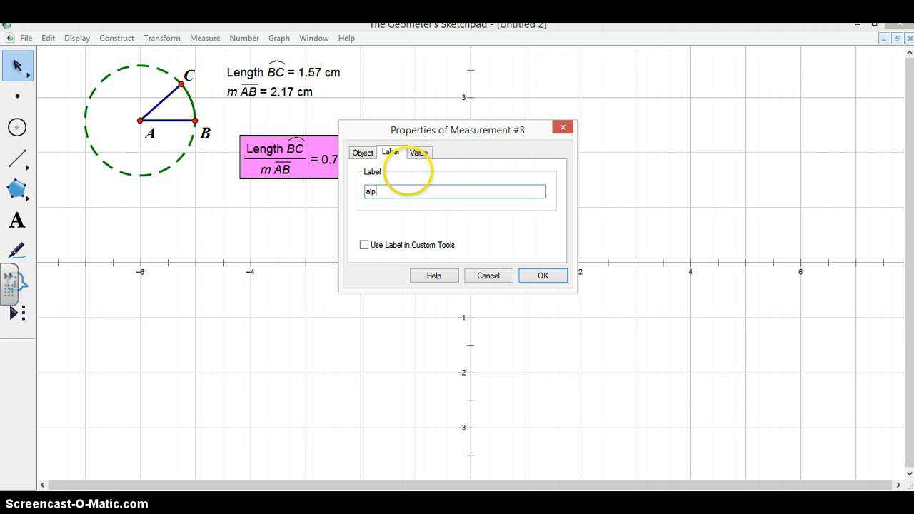
type("ha")
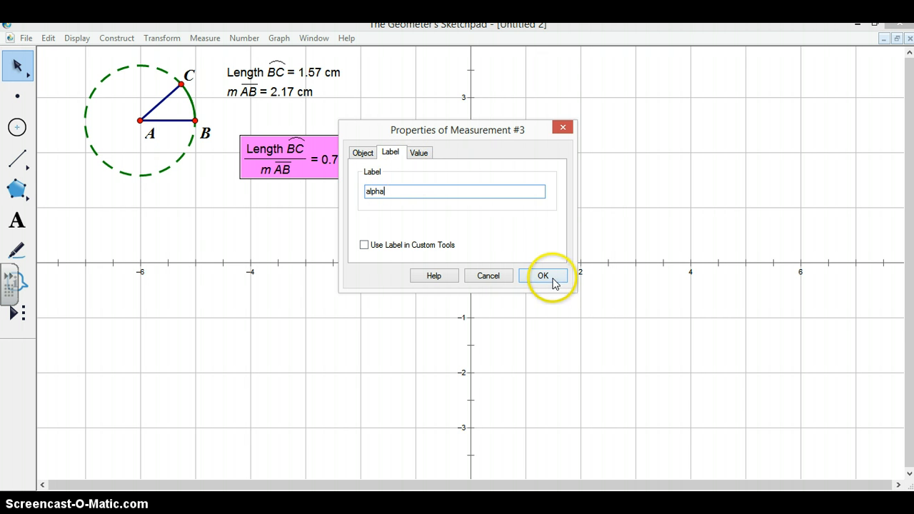
left_click(543, 276)
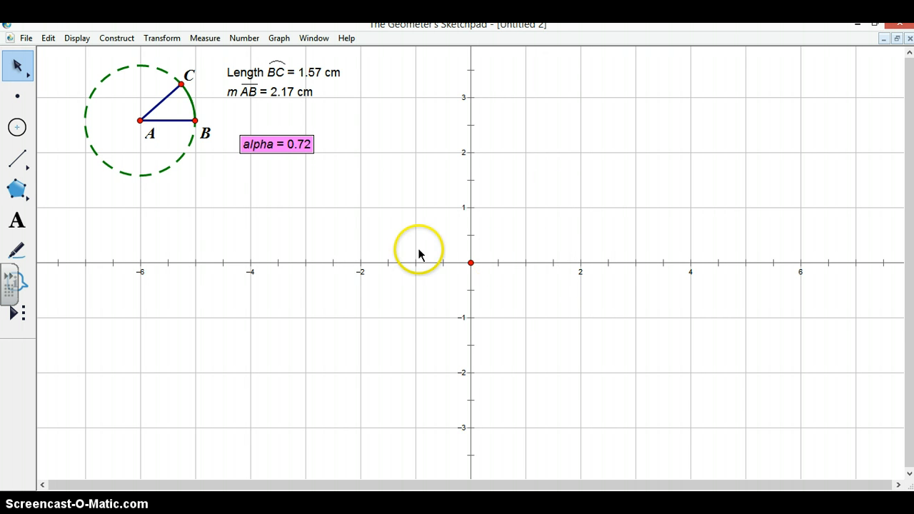
mouse_move(261, 106)
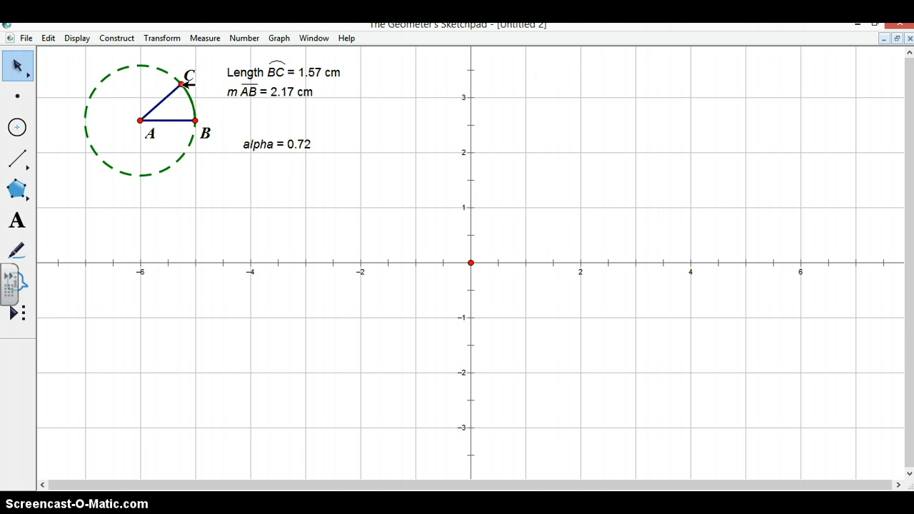
Select centre point A together with radius segment AB
left_click(180, 84)
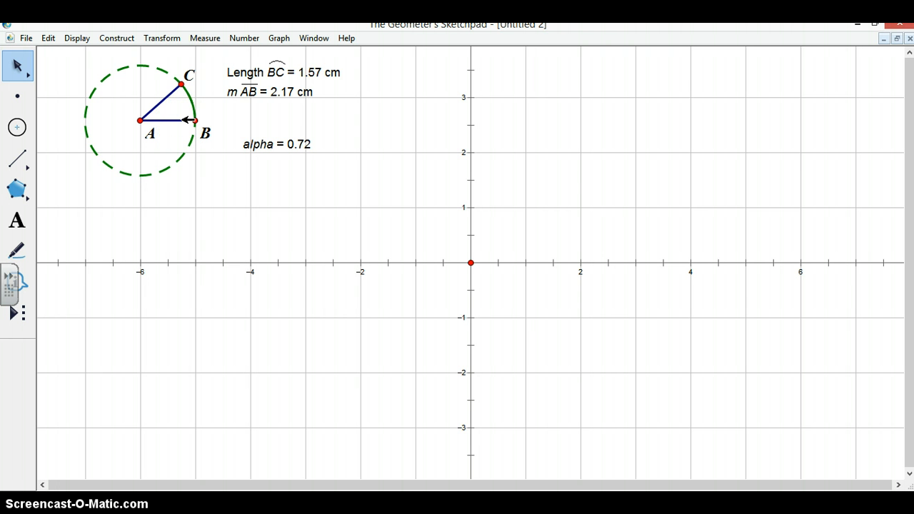
left_click_drag(181, 84, 161, 93)
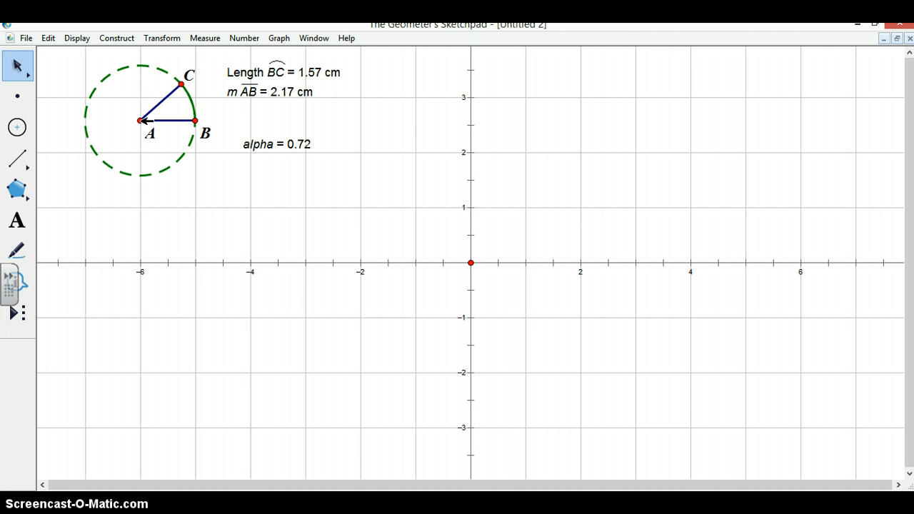
left_click(140, 120)
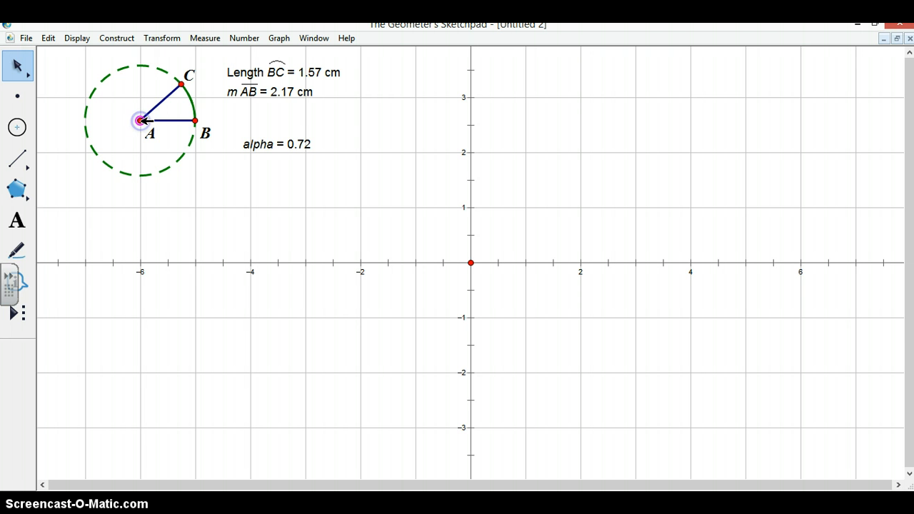
left_click(167, 120)
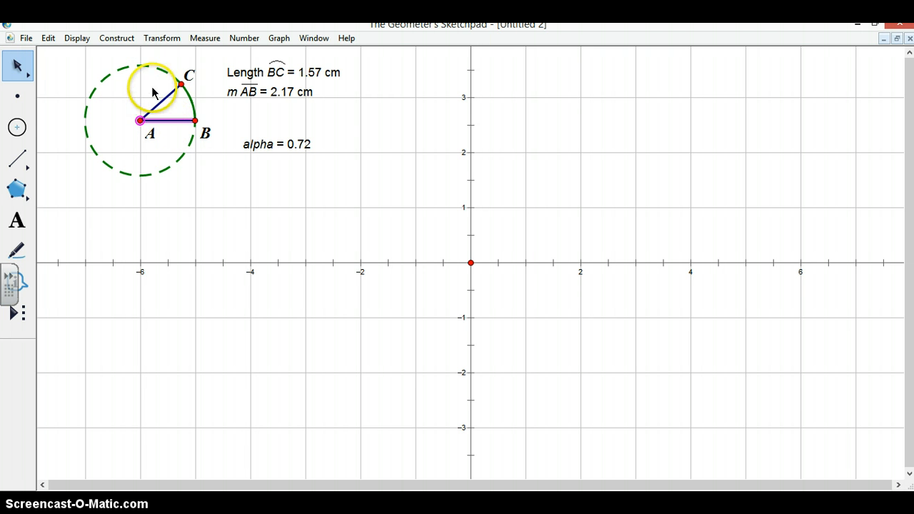
mouse_move(193, 34)
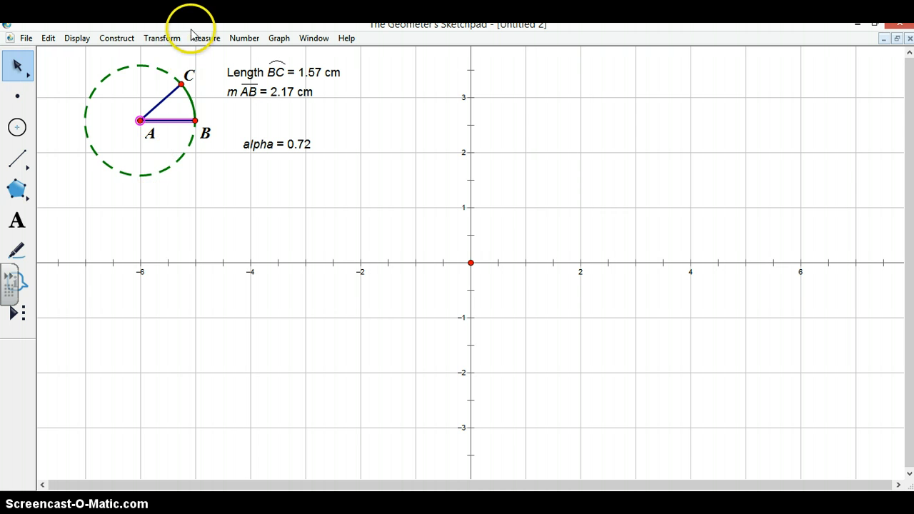
Construct the vertical line perpendicular to AB through centre A
left_click(116, 38)
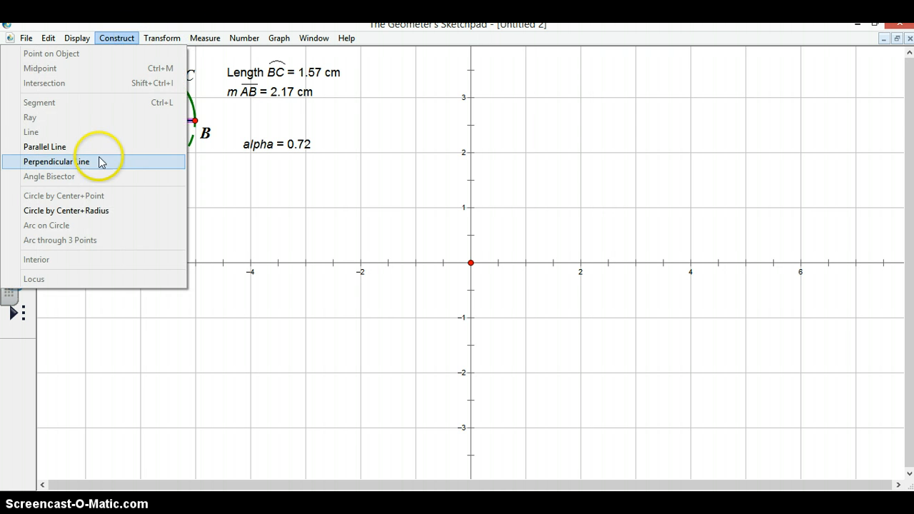
left_click(56, 161)
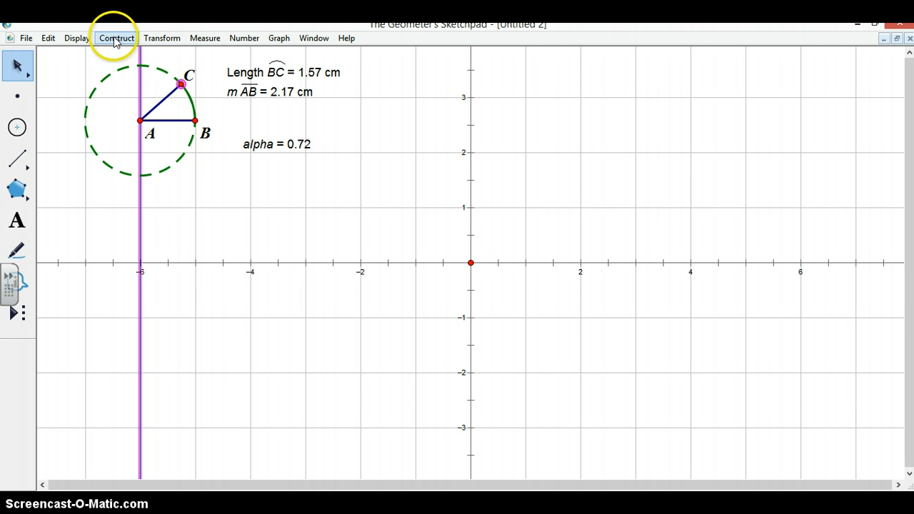
Begin constructing the horizontal line through C from the Construct menu
left_click(116, 37)
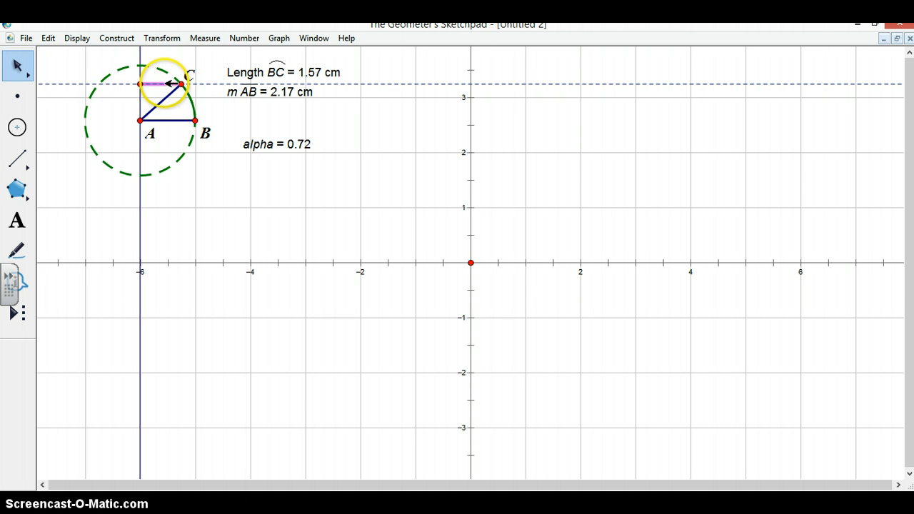
Hide both helper lines and make the segment ending at C medium-thick and pink
right_click(172, 84)
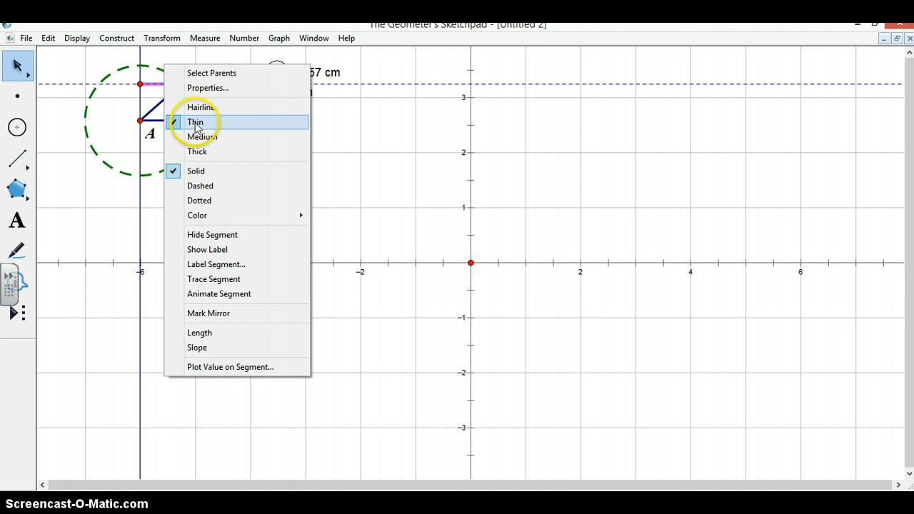
left_click(195, 121)
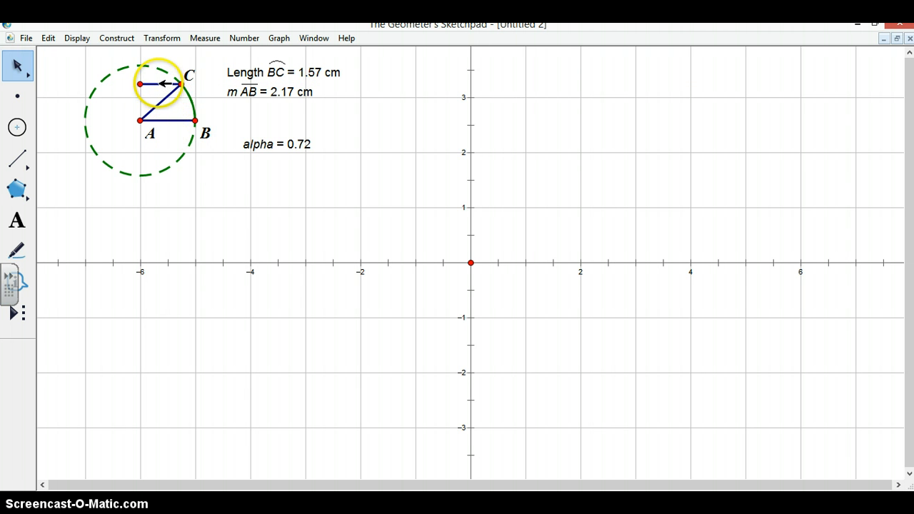
right_click(164, 84)
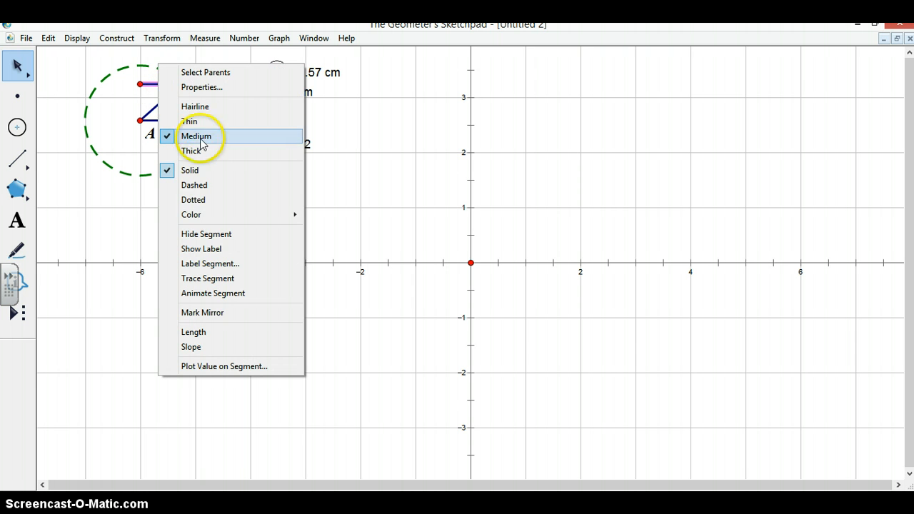
left_click(191, 214)
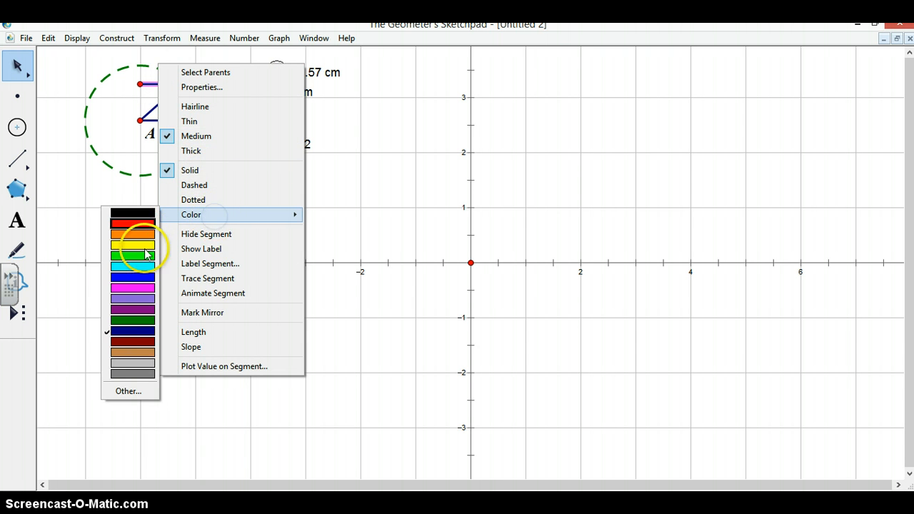
left_click(133, 277)
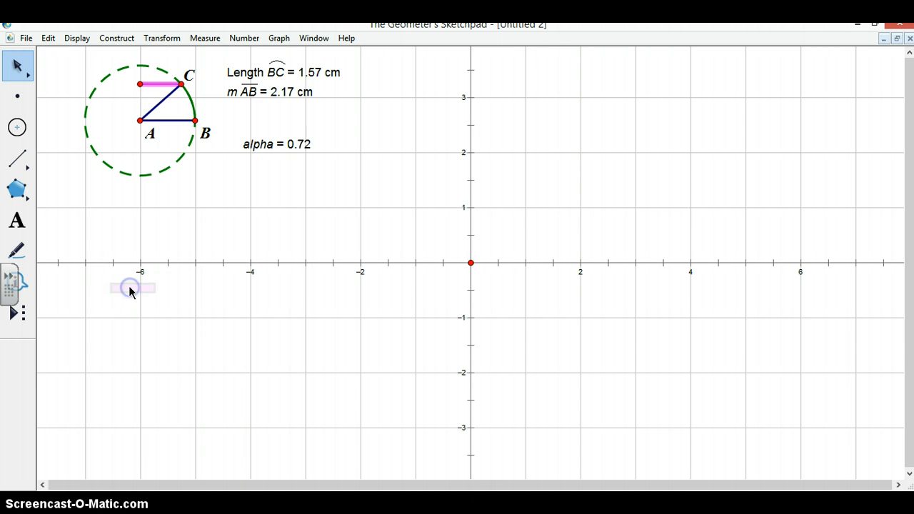
mouse_move(205, 38)
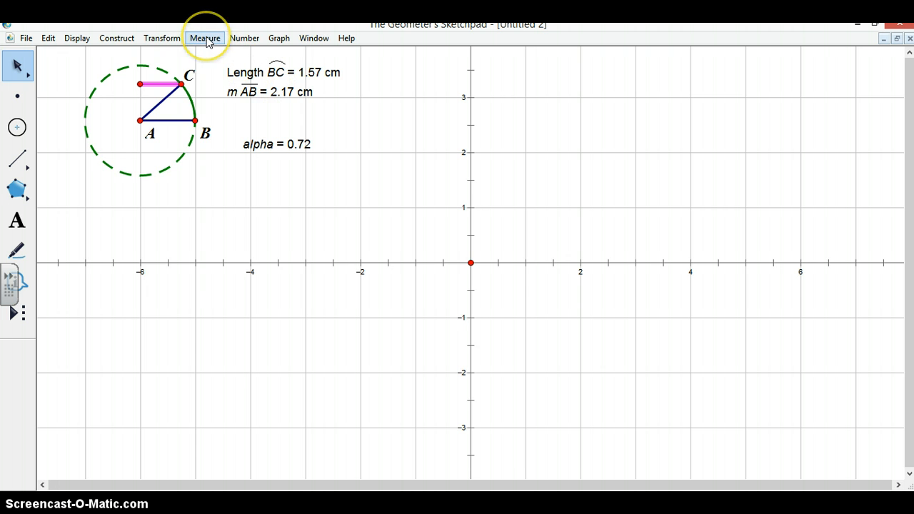
Measure segment DC's length (1.62 cm) and place it below alpha
left_click(205, 37)
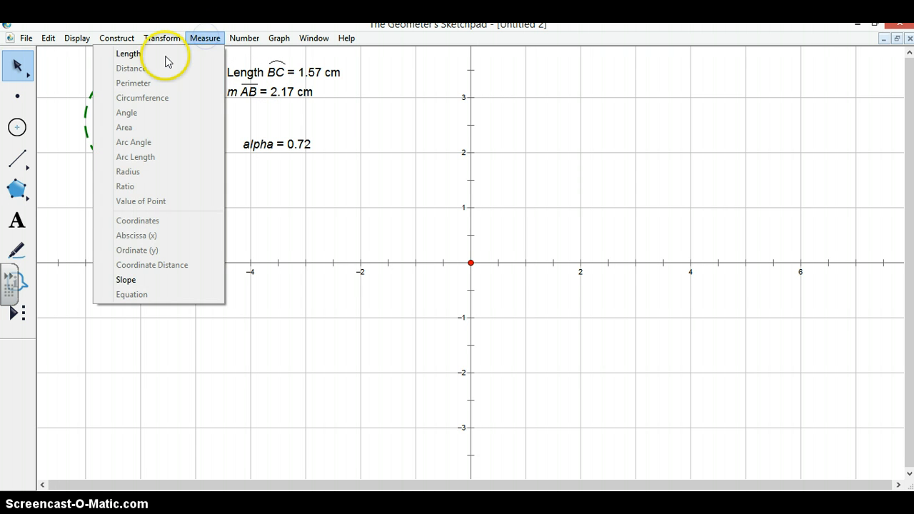
left_click(128, 52)
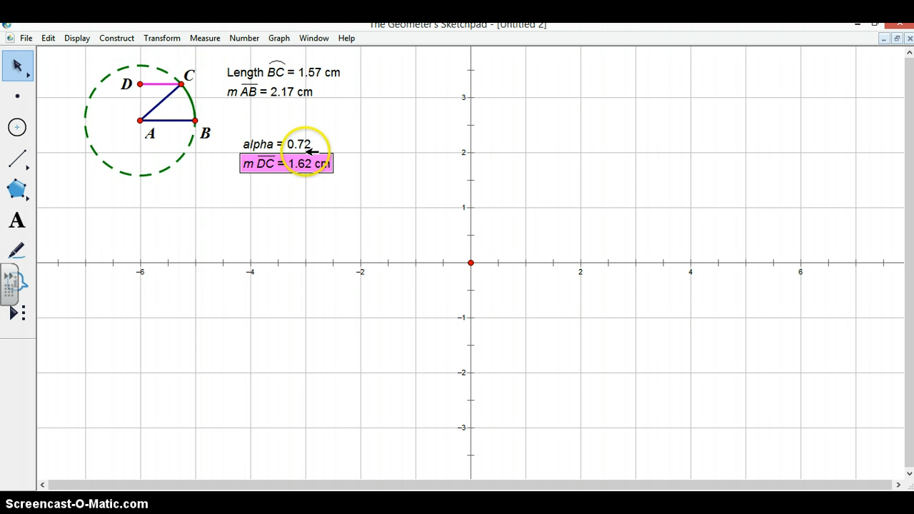
left_click_drag(285, 164, 286, 187)
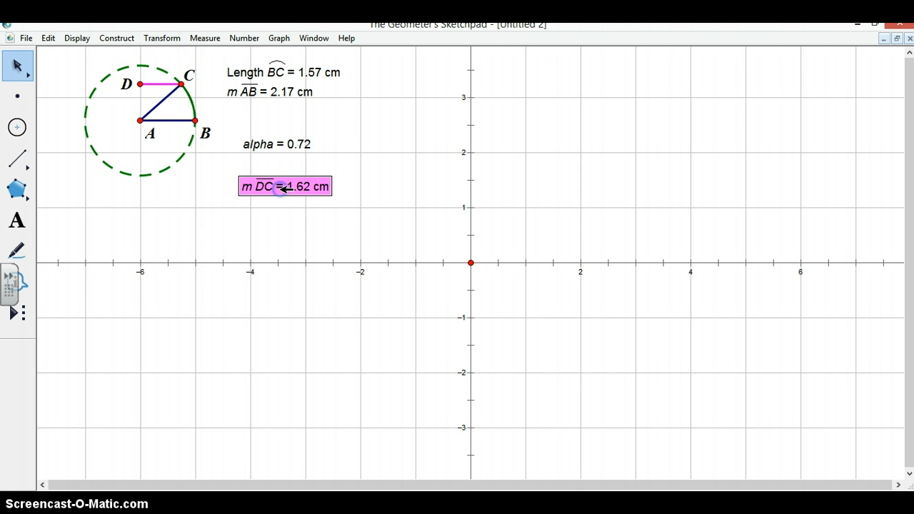
left_click(216, 201)
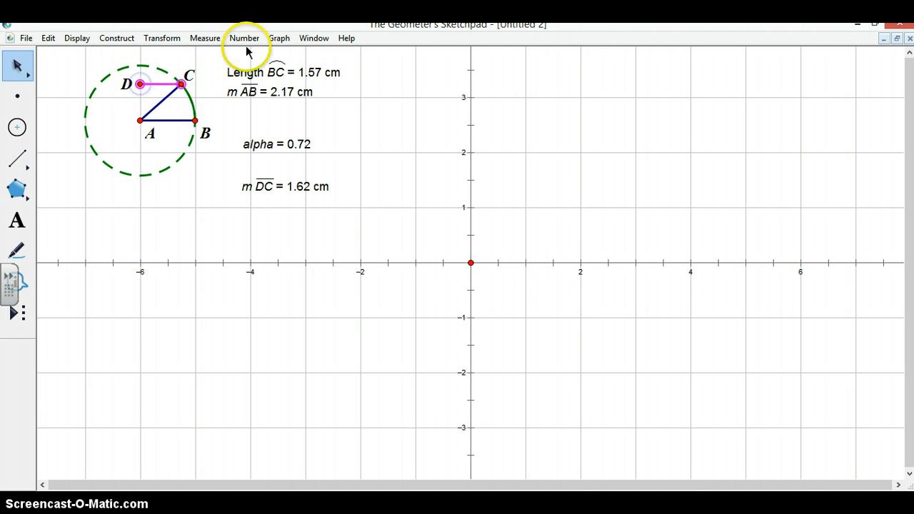
mouse_move(205, 38)
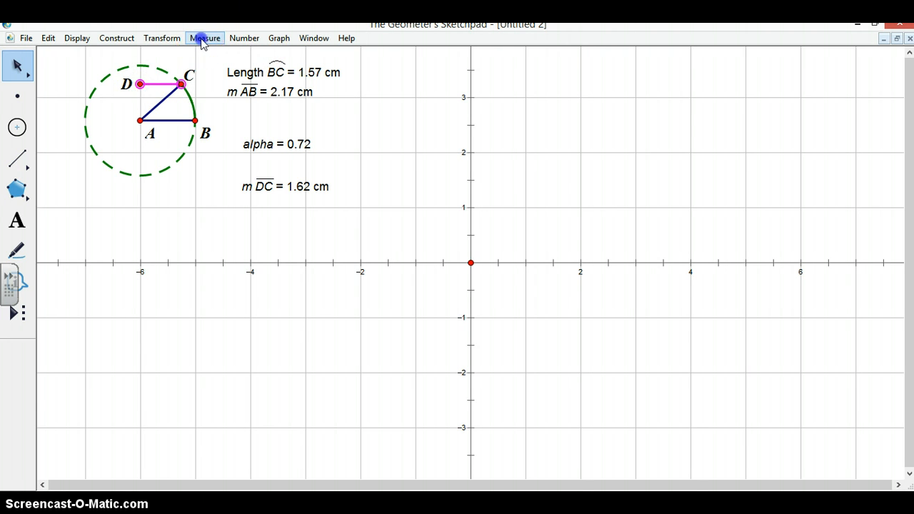
Measure the x-coordinates of C and D (x_C = -5.26, x_D = -6.01)
left_click(205, 38)
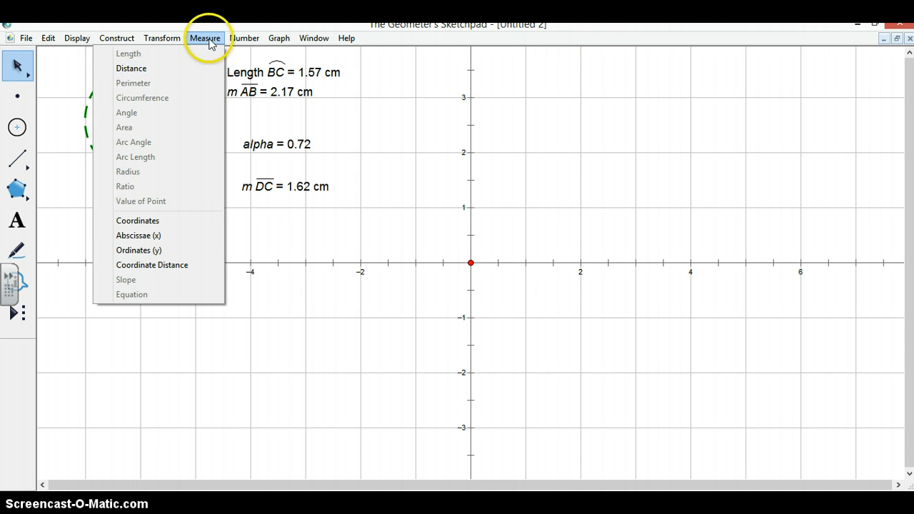
mouse_move(138, 235)
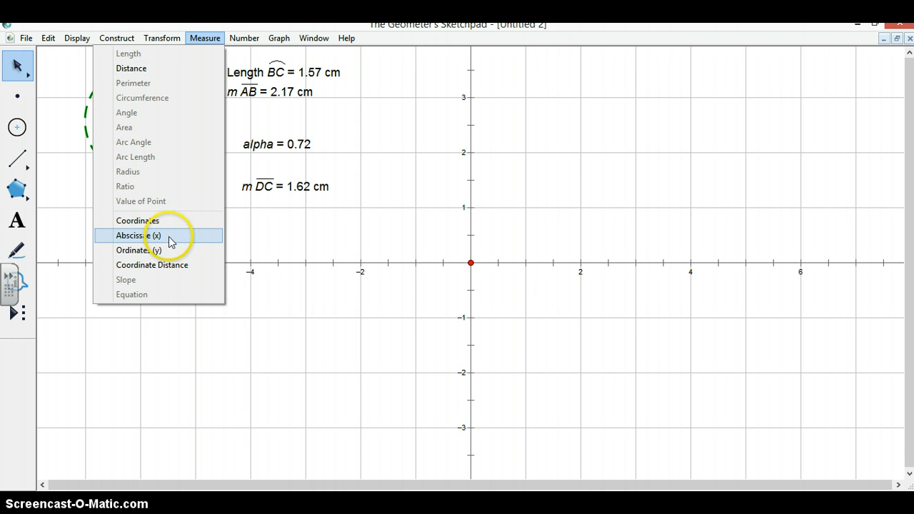
left_click(138, 235)
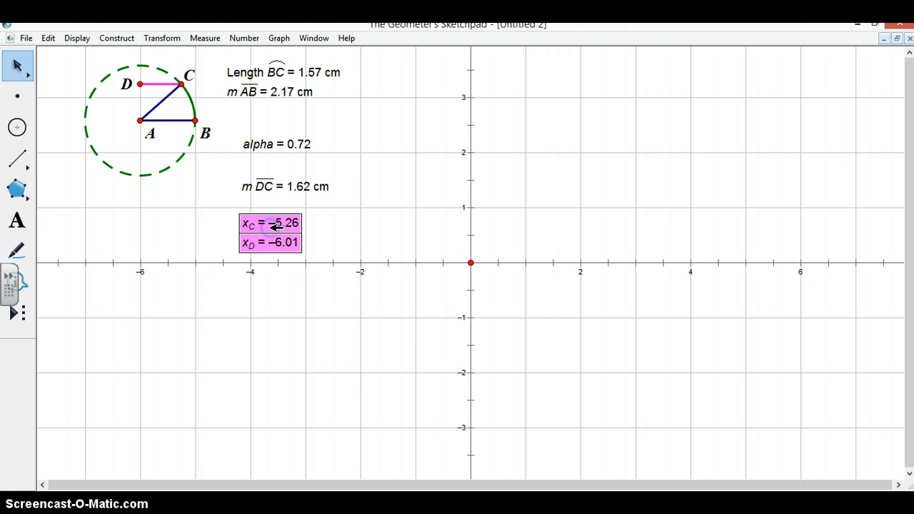
mouse_move(386, 152)
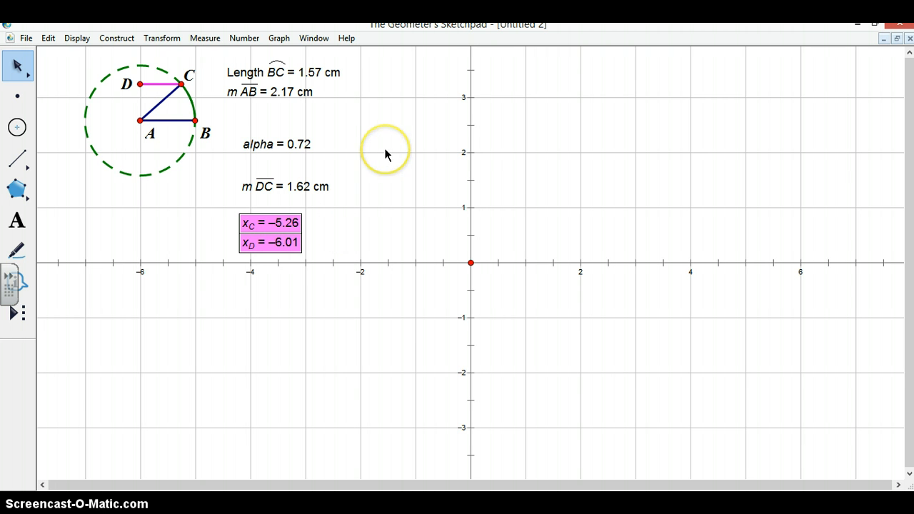
left_click(386, 150)
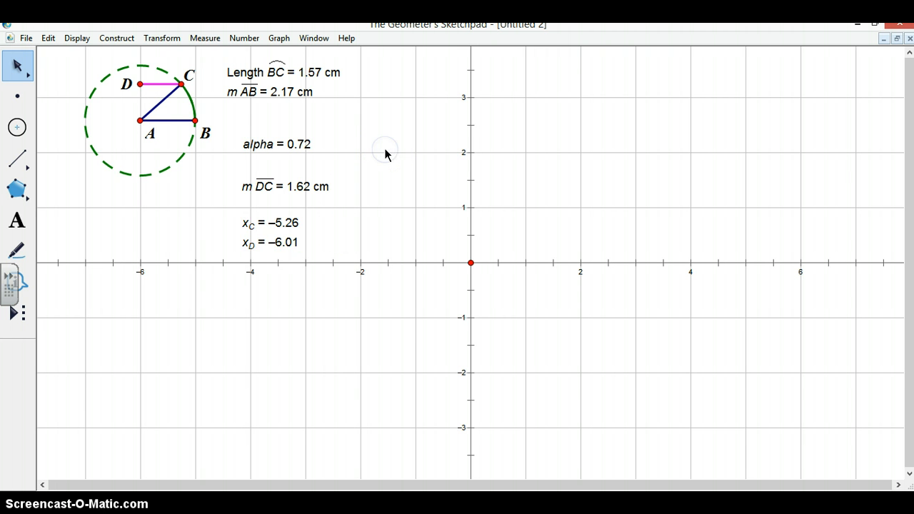
mouse_move(218, 51)
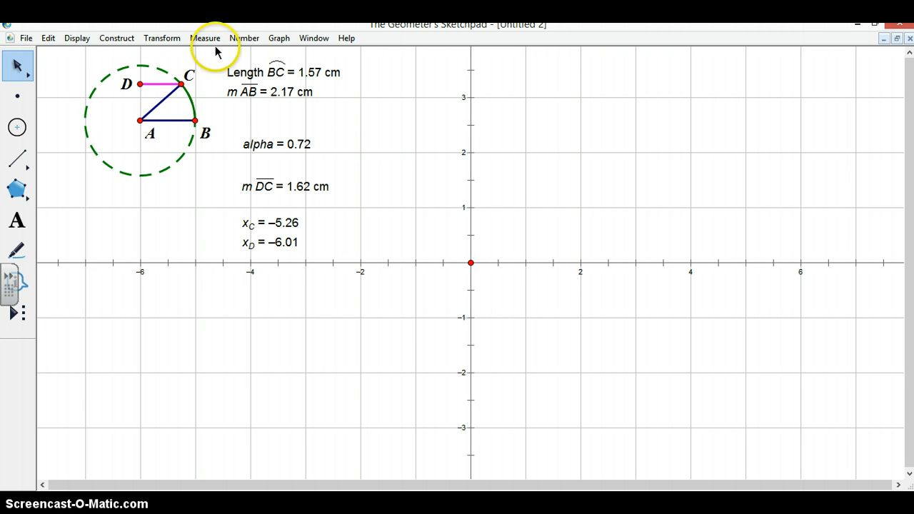
Start a new calculation and enter the difference (x_C − x_D) in parentheses
left_click(244, 38)
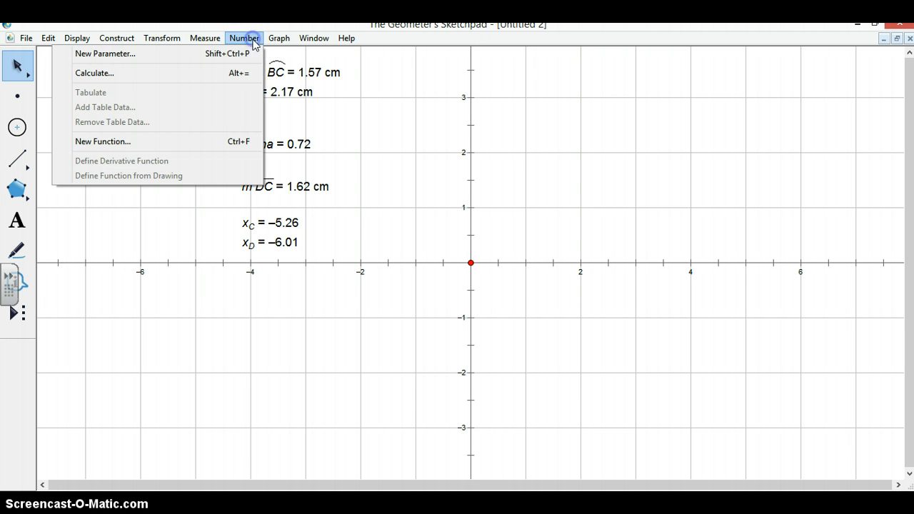
left_click(94, 73)
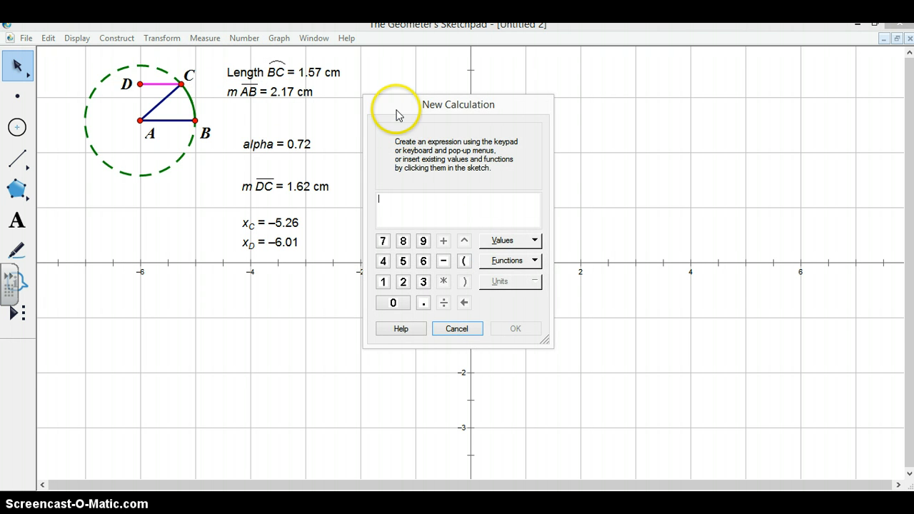
mouse_move(350, 224)
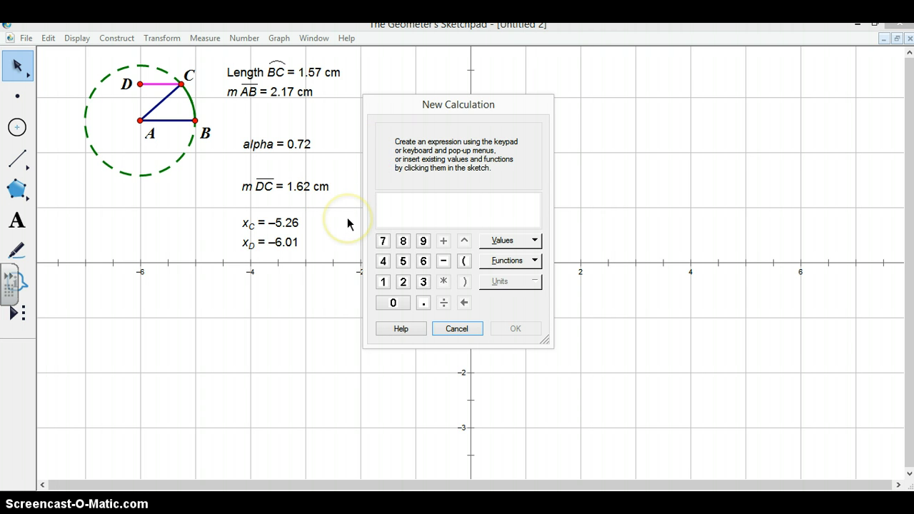
left_click(457, 207)
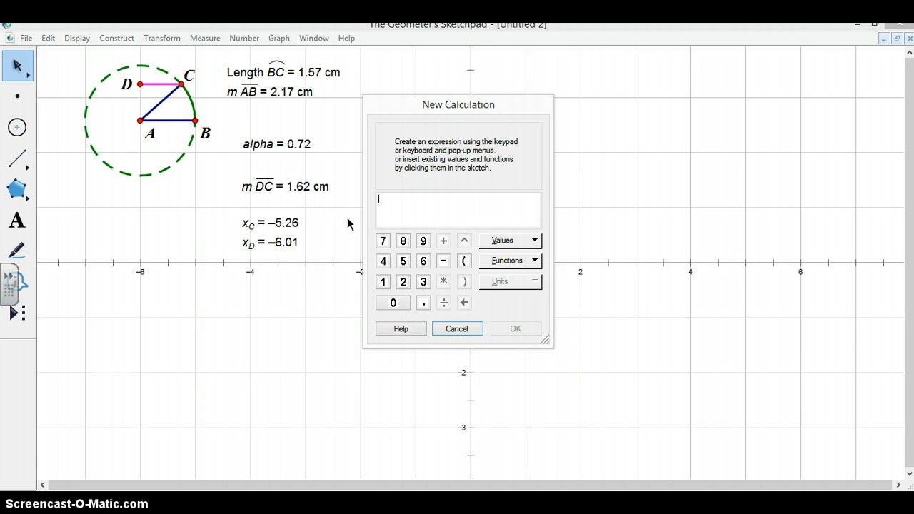
mouse_move(305, 228)
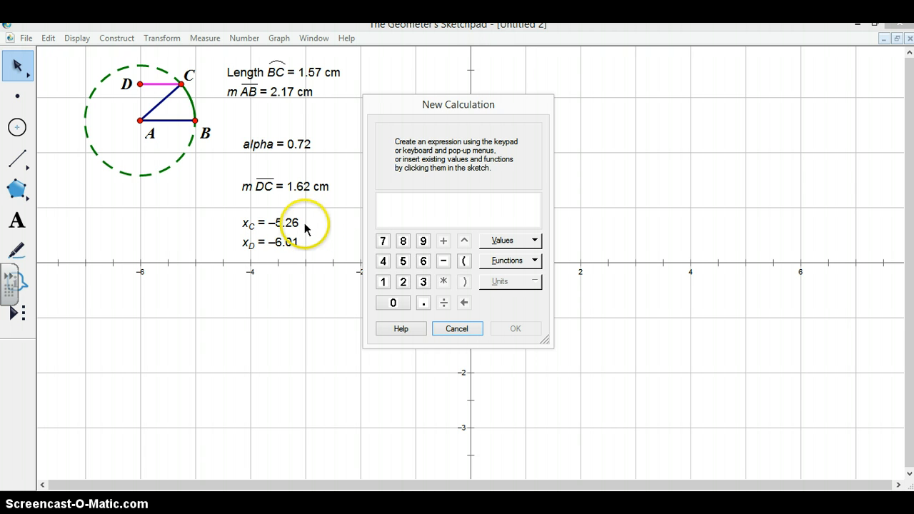
left_click(269, 223)
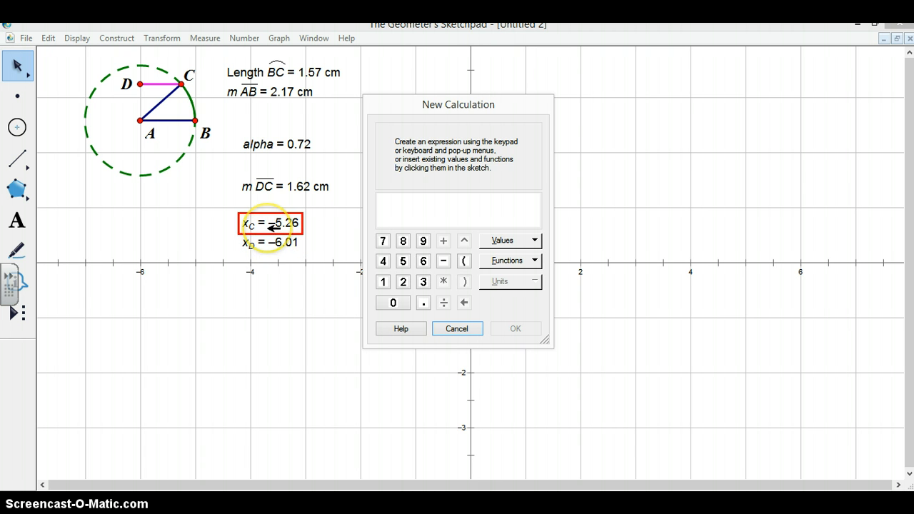
left_click(270, 223)
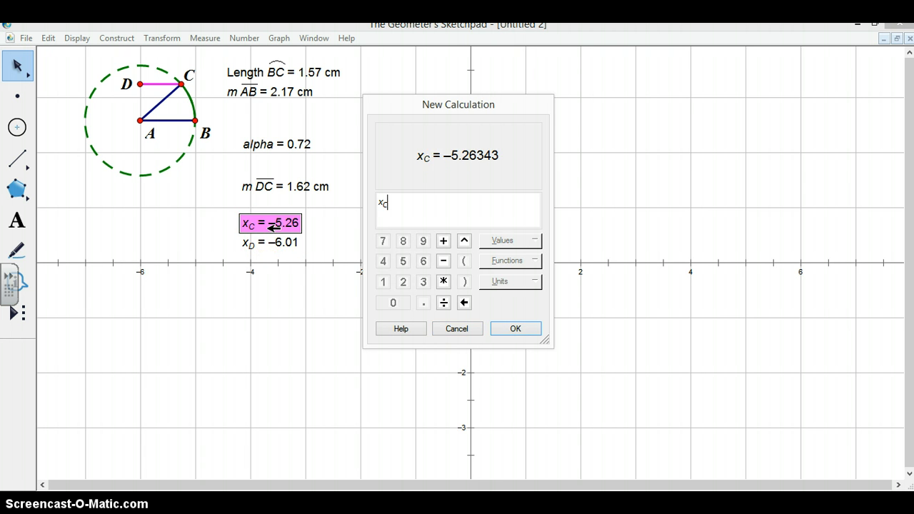
left_click(444, 260)
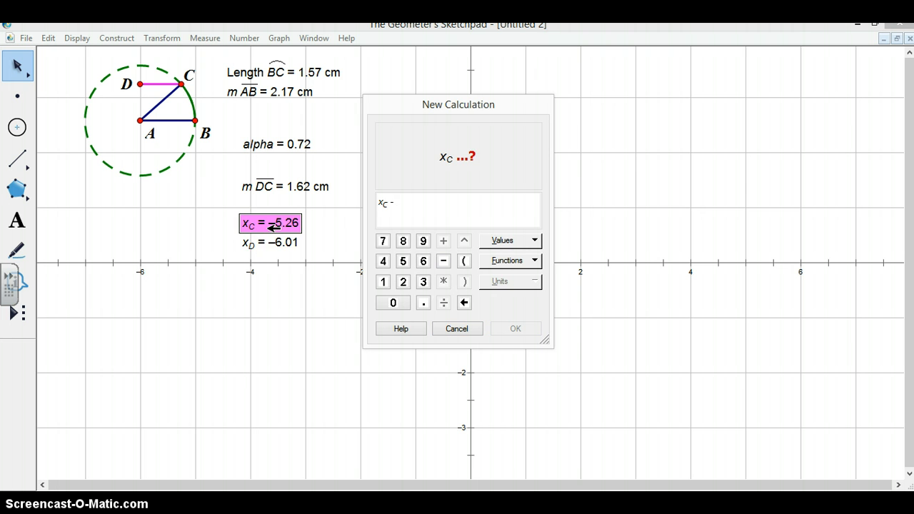
left_click(270, 242)
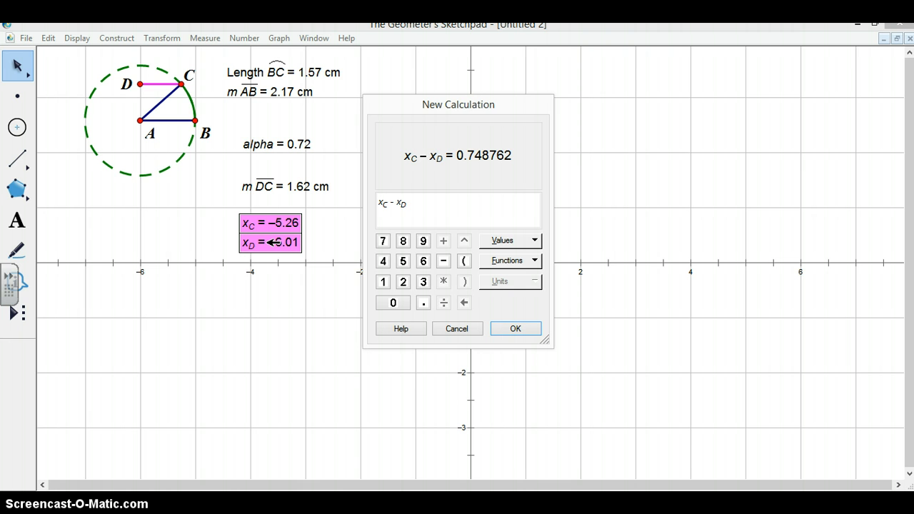
left_click(464, 260)
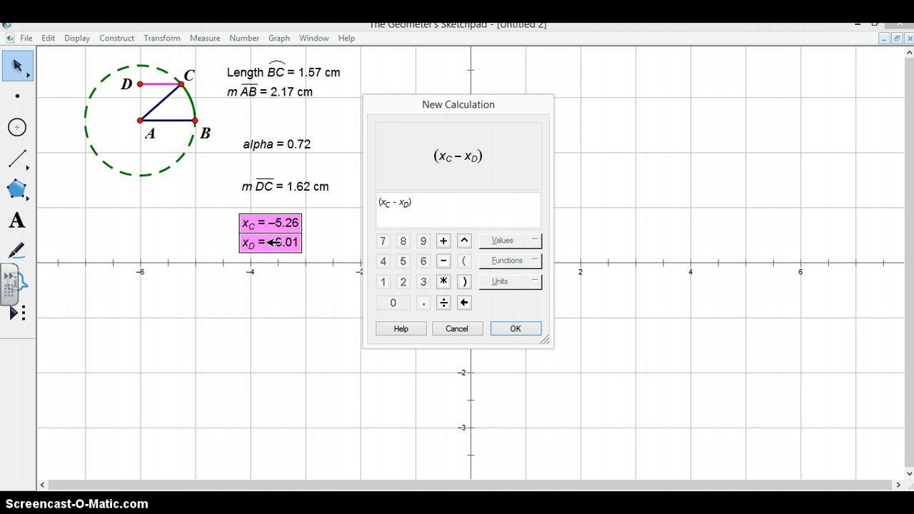
Finish the expression: divide by |x_C − x_D|, multiply by m DC, divide by m AB
left_click(444, 302)
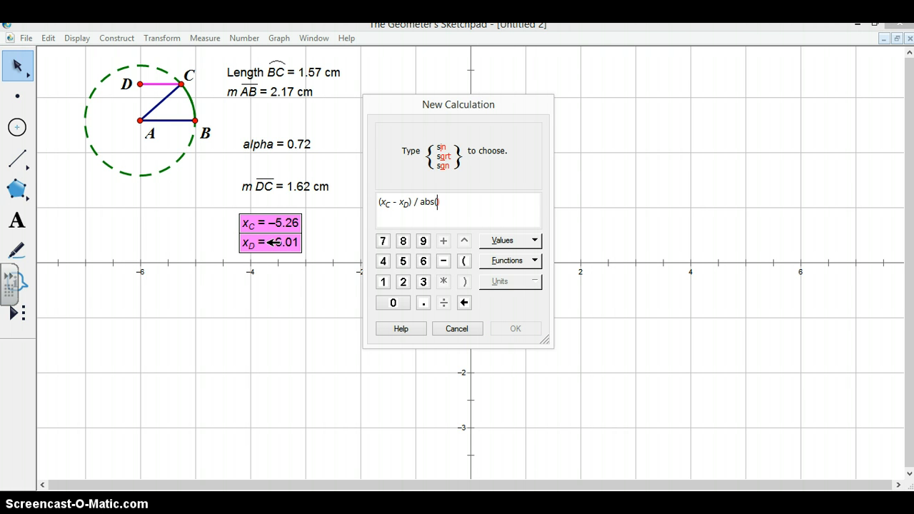
left_click(269, 223)
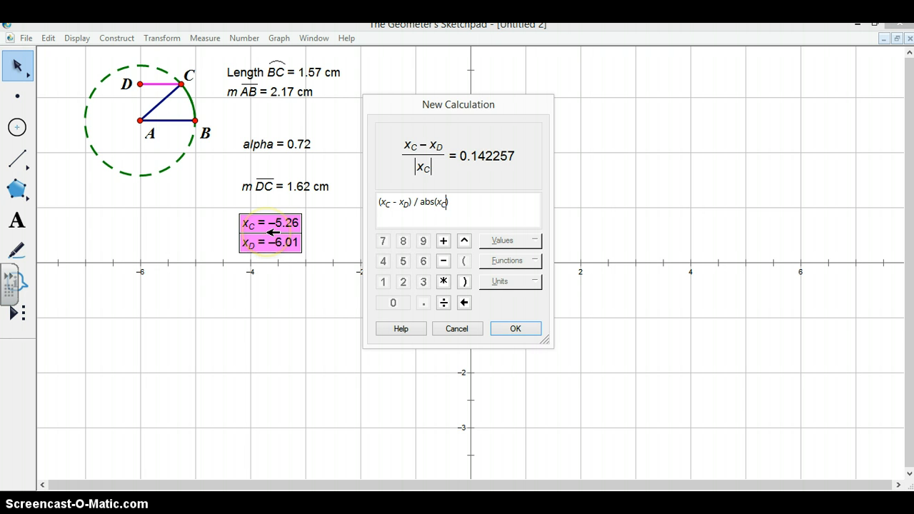
left_click(275, 243)
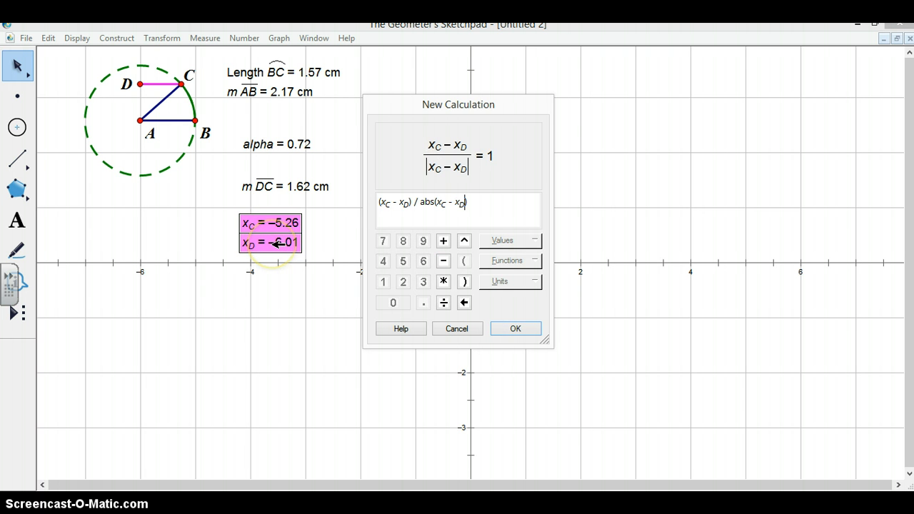
left_click(464, 281)
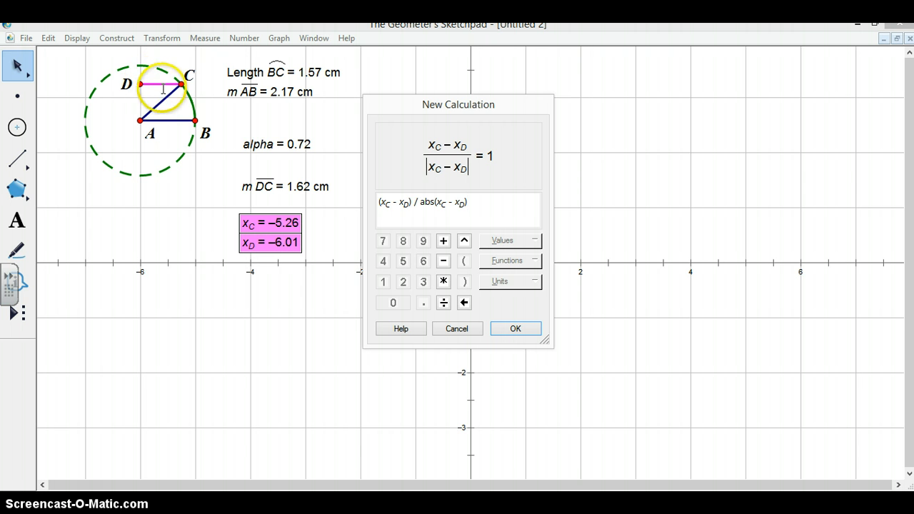
mouse_move(332, 140)
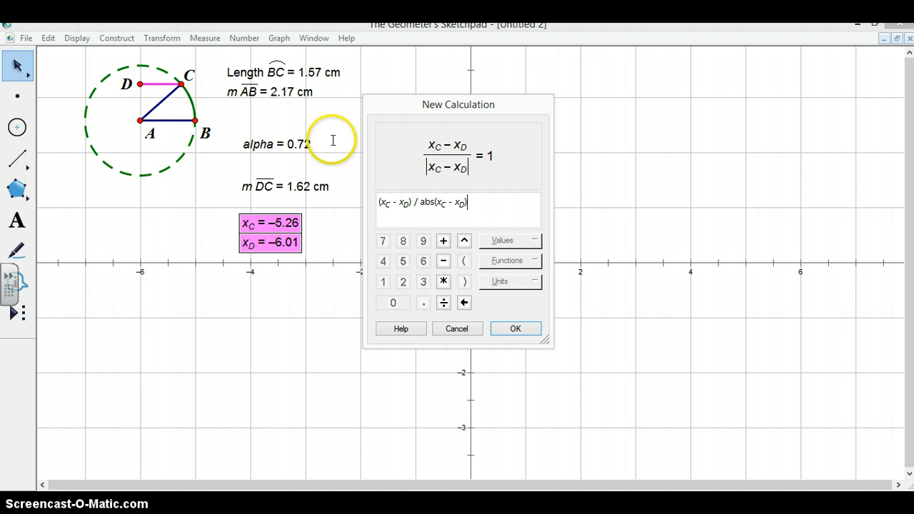
mouse_move(276, 199)
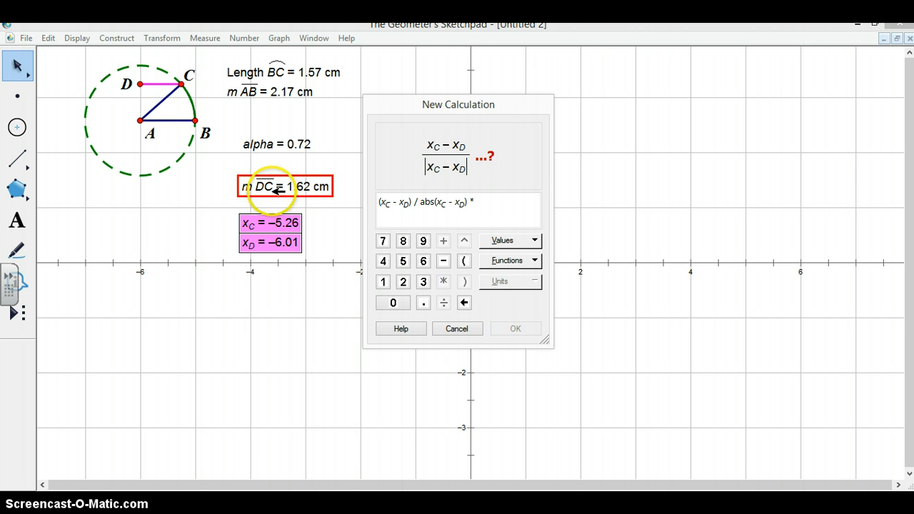
left_click(284, 186)
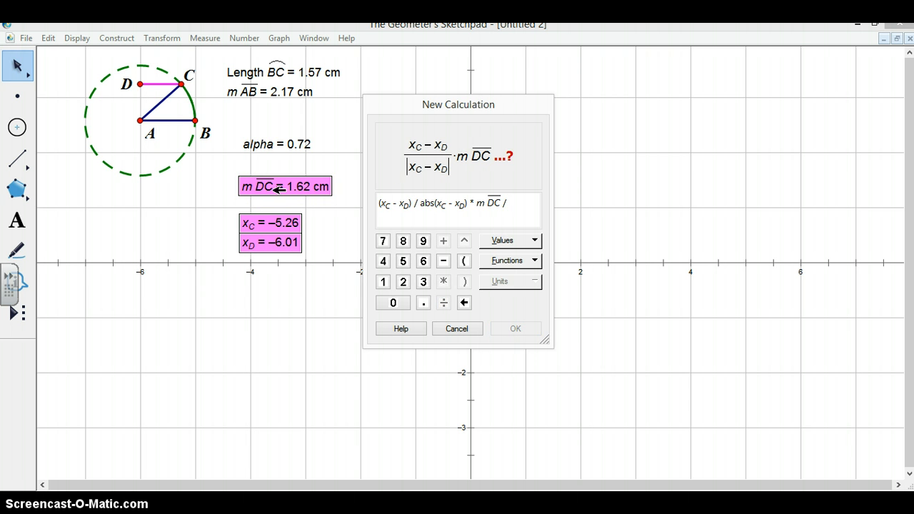
left_click(269, 91)
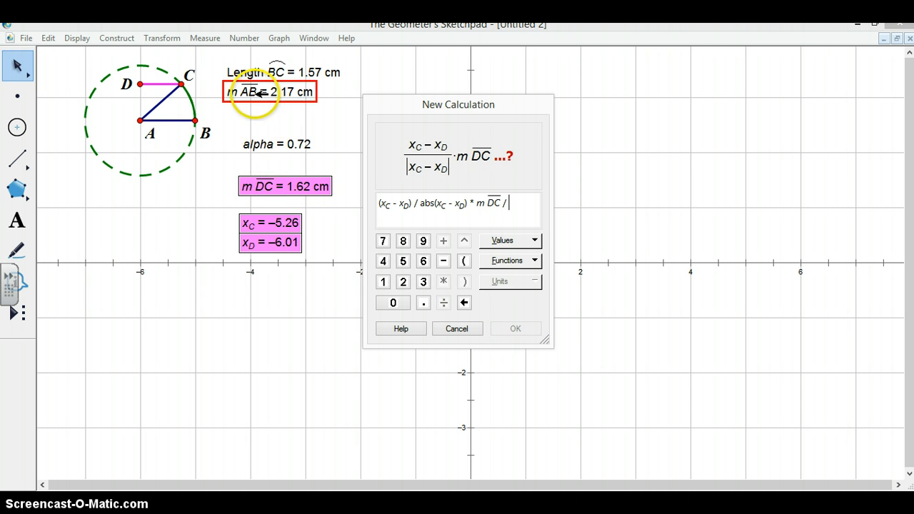
left_click(269, 92)
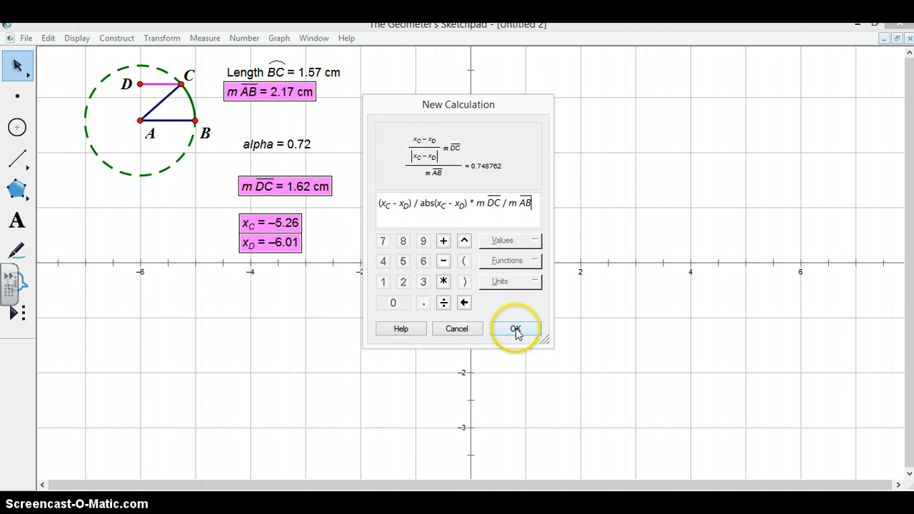
left_click(515, 329)
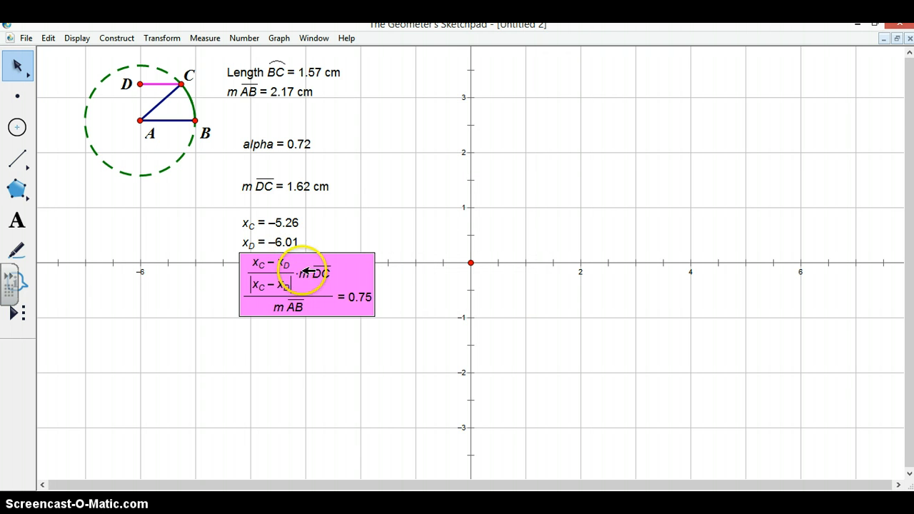
Move the 0.75 calculation below the x-axis and label it 'cosine alpha'
left_click_drag(307, 284, 239, 319)
type("co")
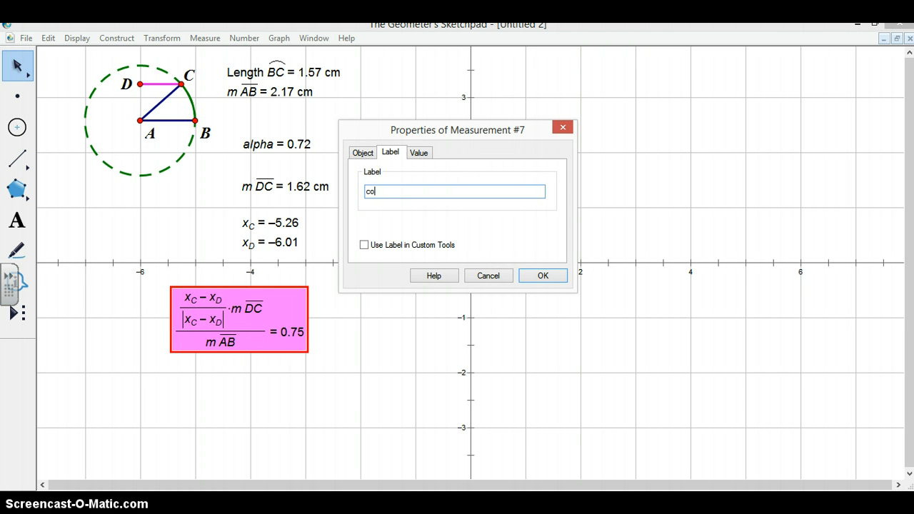
type("sine alpha")
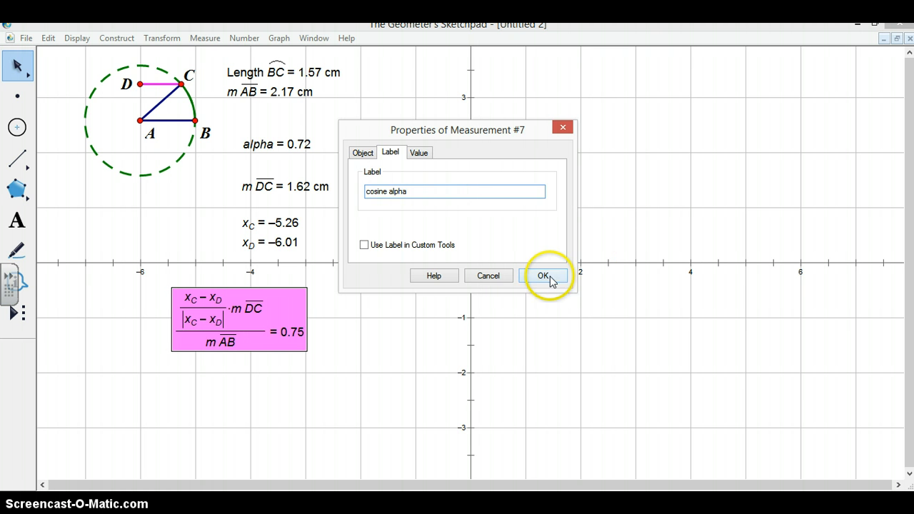
left_click(542, 276)
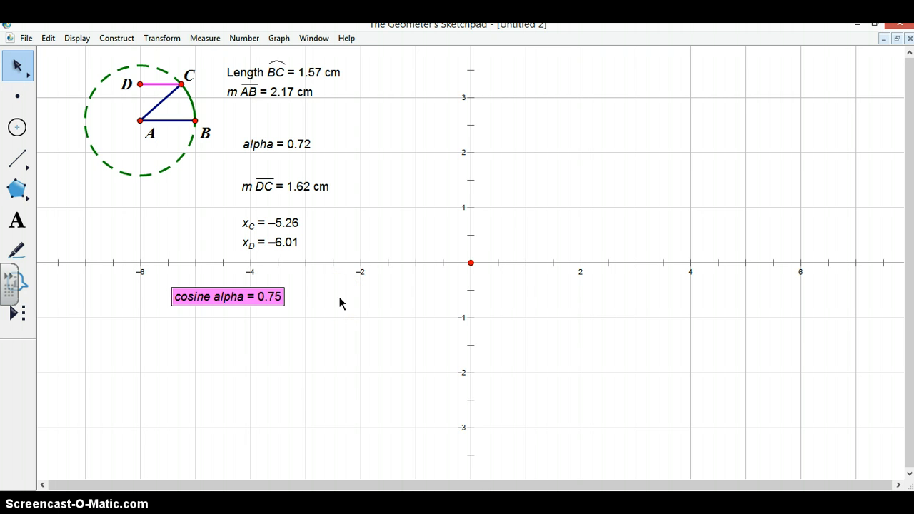
mouse_move(386, 191)
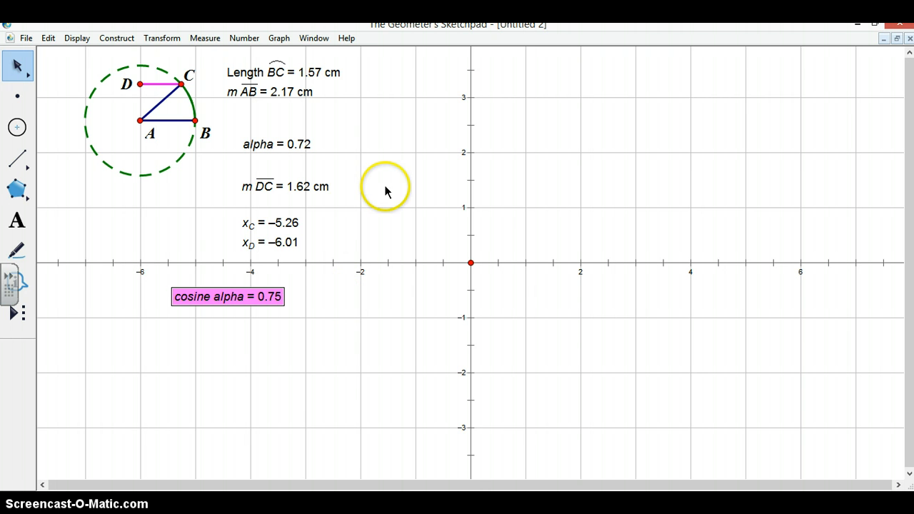
left_click(386, 187)
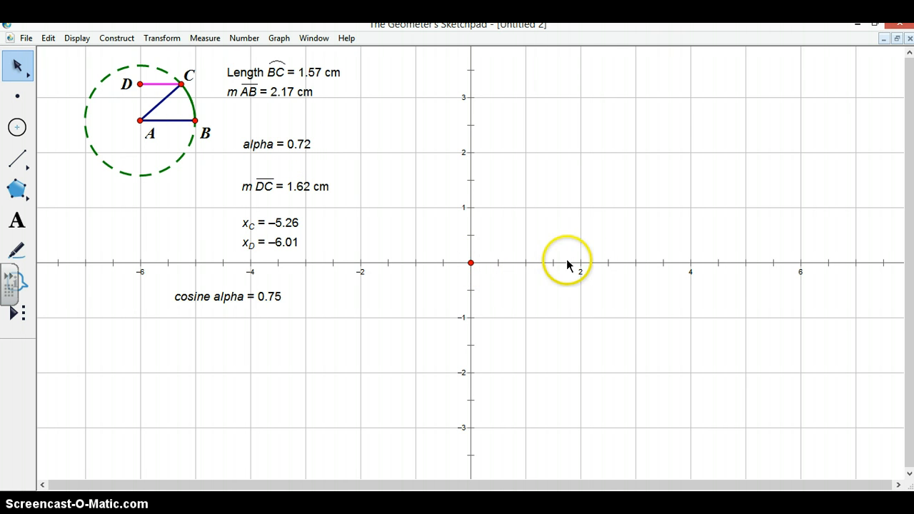
mouse_move(279, 296)
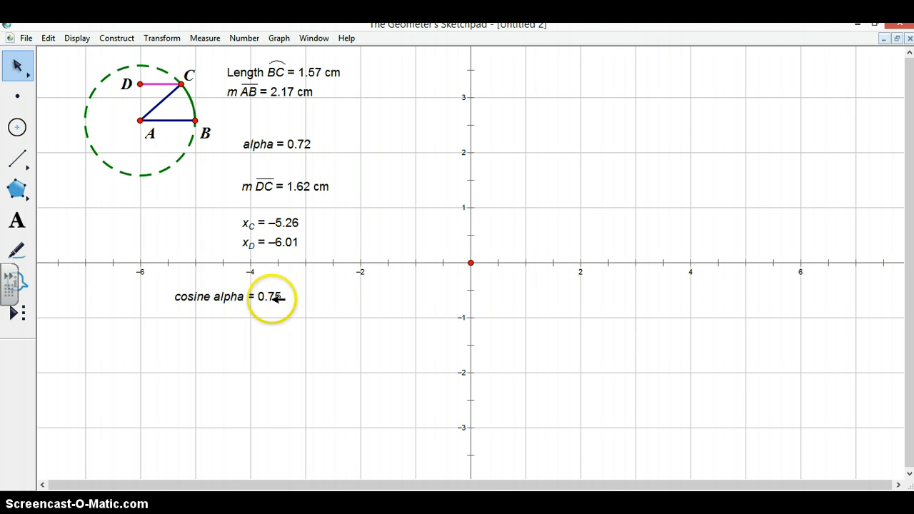
mouse_move(475, 230)
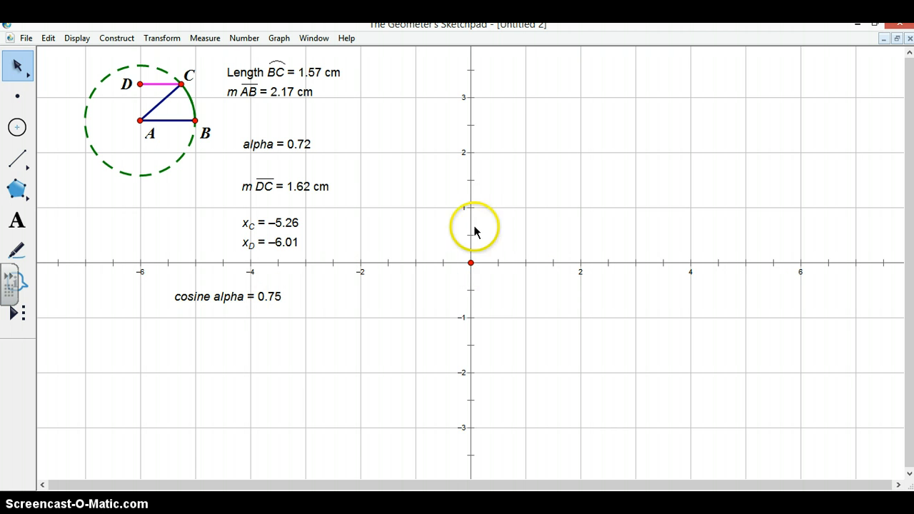
mouse_move(293, 143)
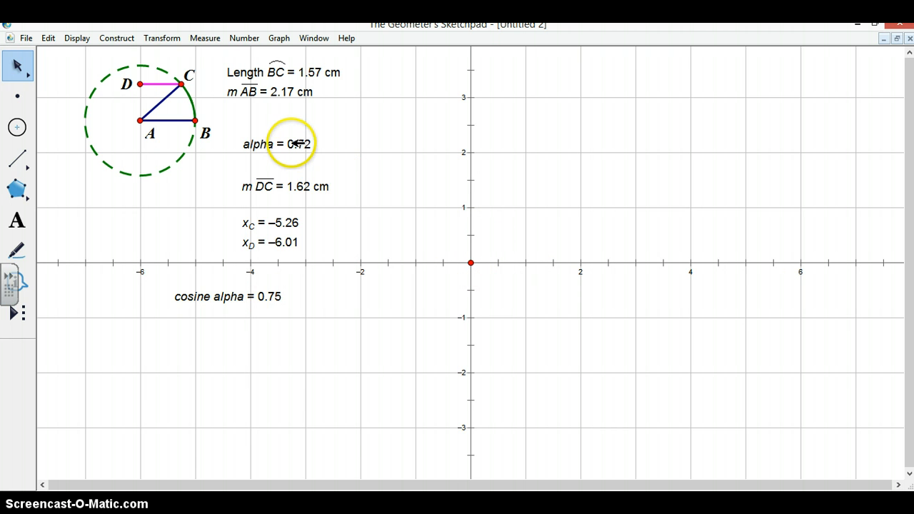
Select the alpha and cosine alpha measurements together and bring up the Graph commands
left_click(276, 144)
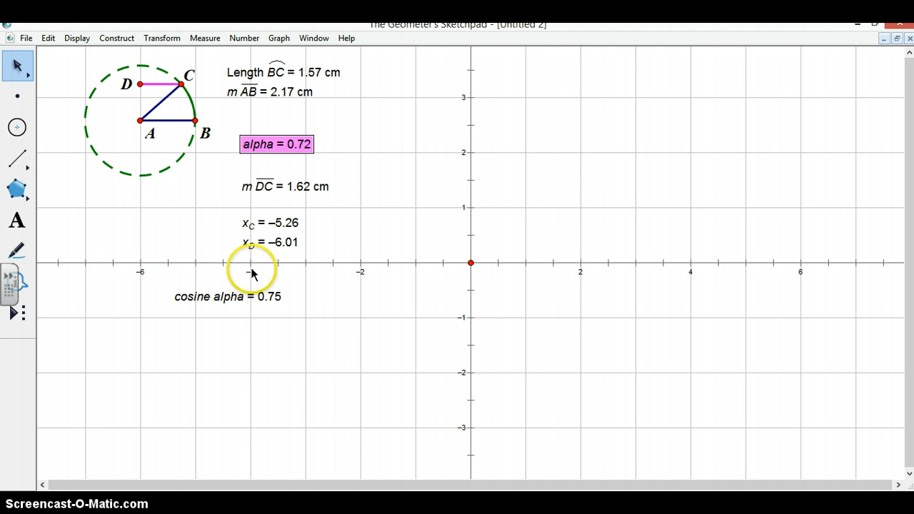
left_click(227, 296)
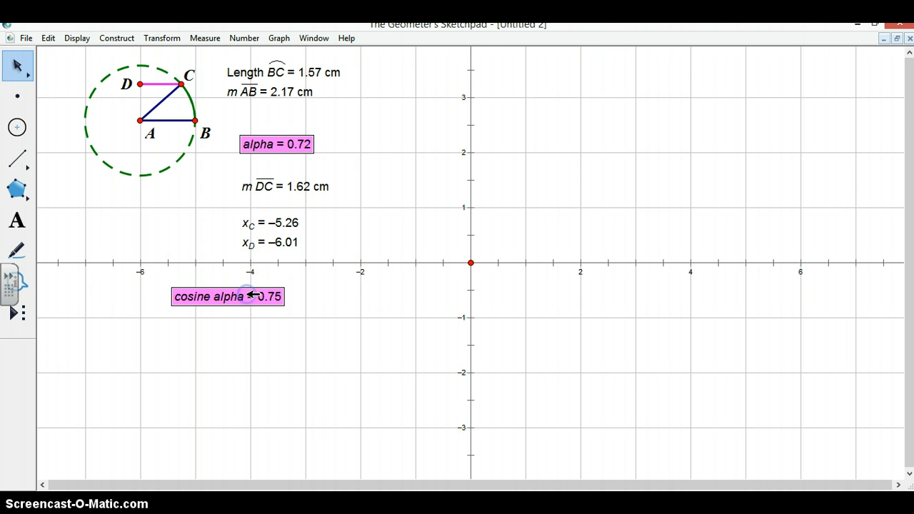
left_click(278, 38)
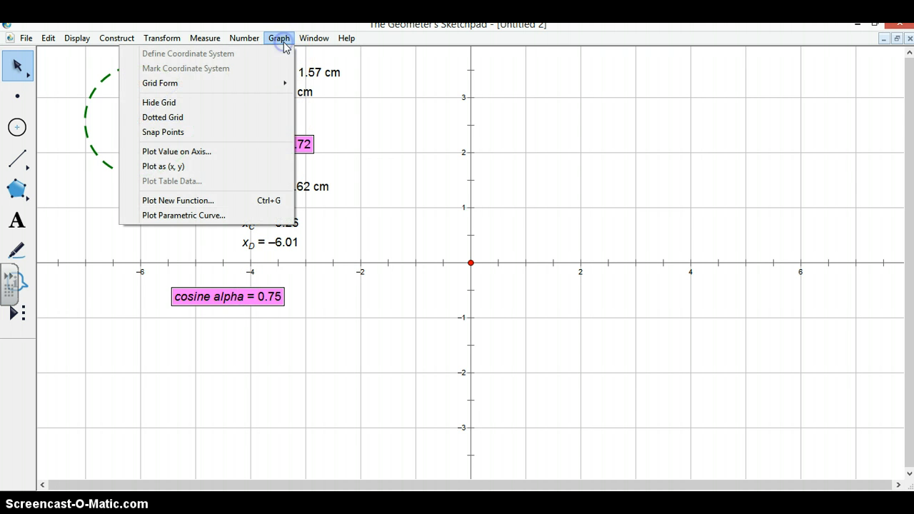
mouse_move(232, 173)
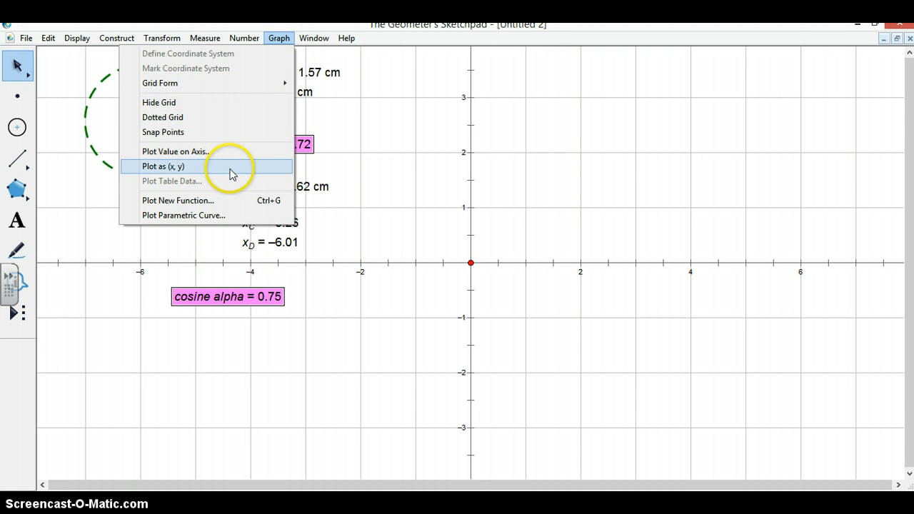
Plot (alpha, cosine alpha) and drag C around the circle to watch the point follow
left_click(163, 166)
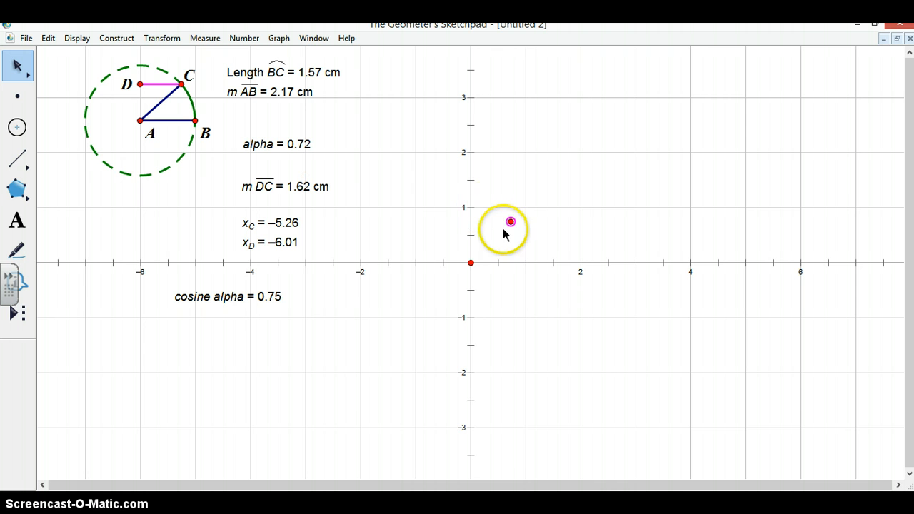
mouse_move(193, 97)
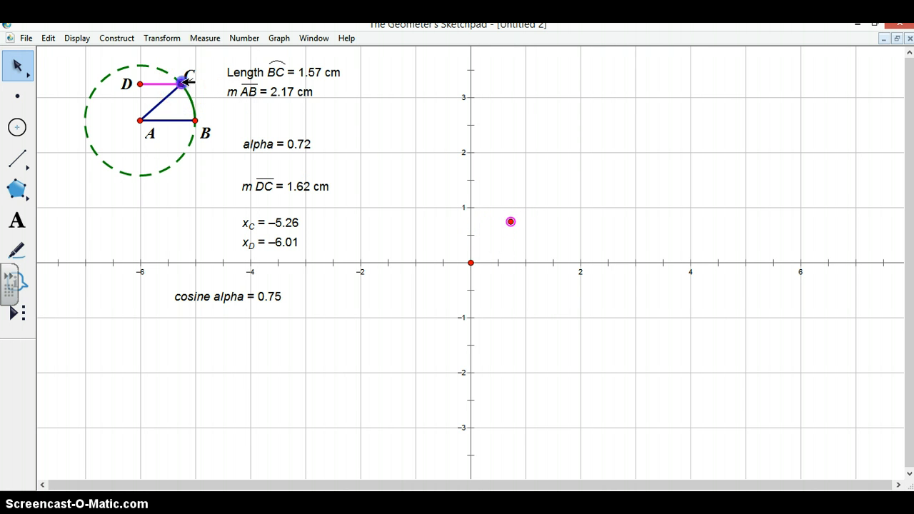
left_click_drag(181, 80, 96, 88)
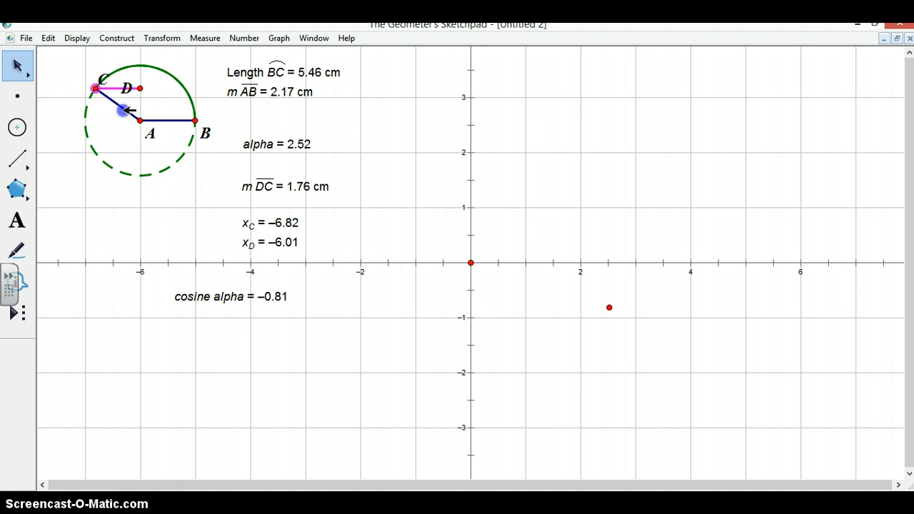
left_click_drag(95, 87, 189, 92)
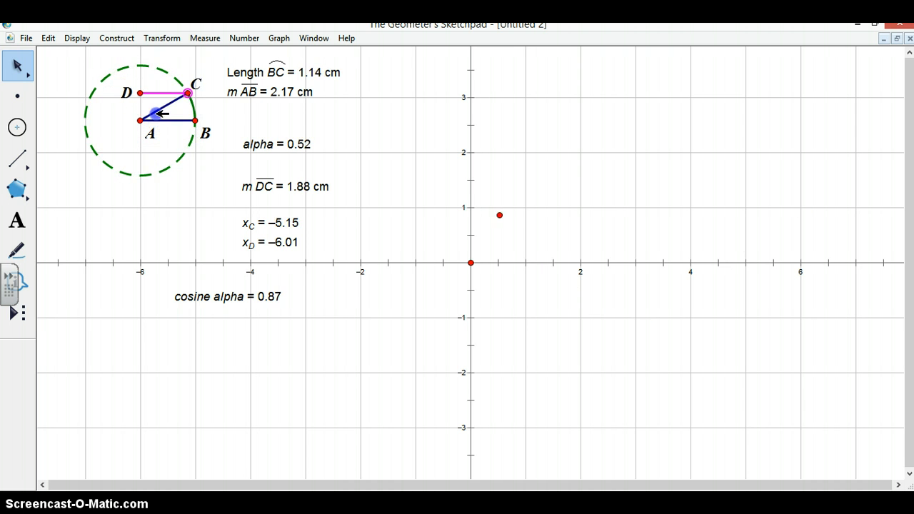
left_click_drag(188, 94, 175, 78)
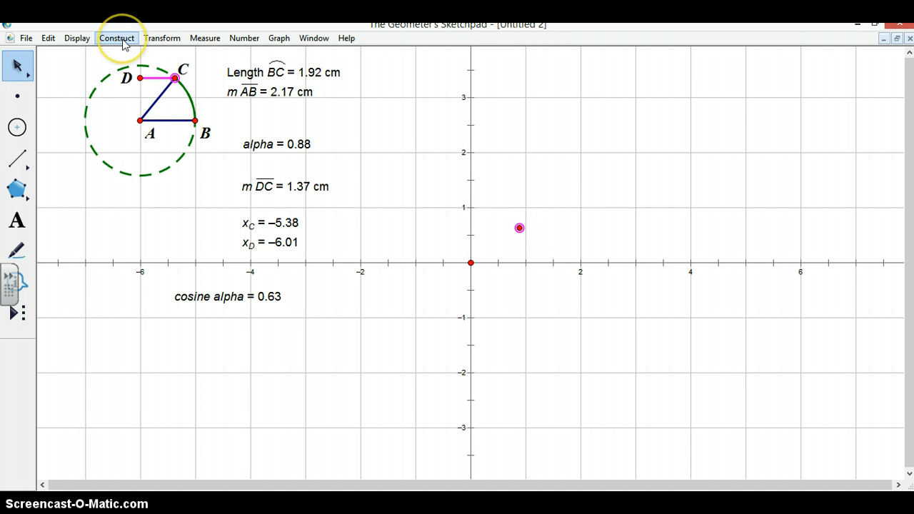
Construct the locus of the (alpha, cosine alpha) point as C moves, tracing a cosine wave from 0 to 6.28
left_click(117, 38)
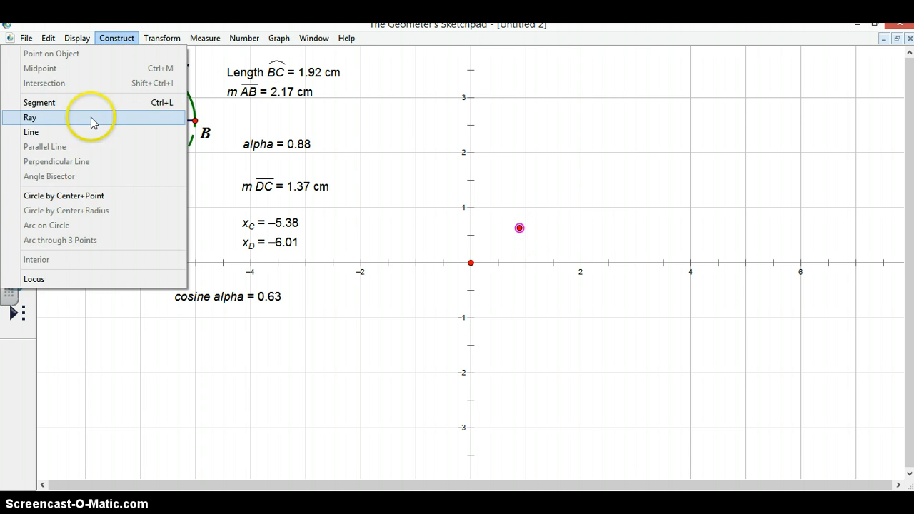
mouse_move(114, 278)
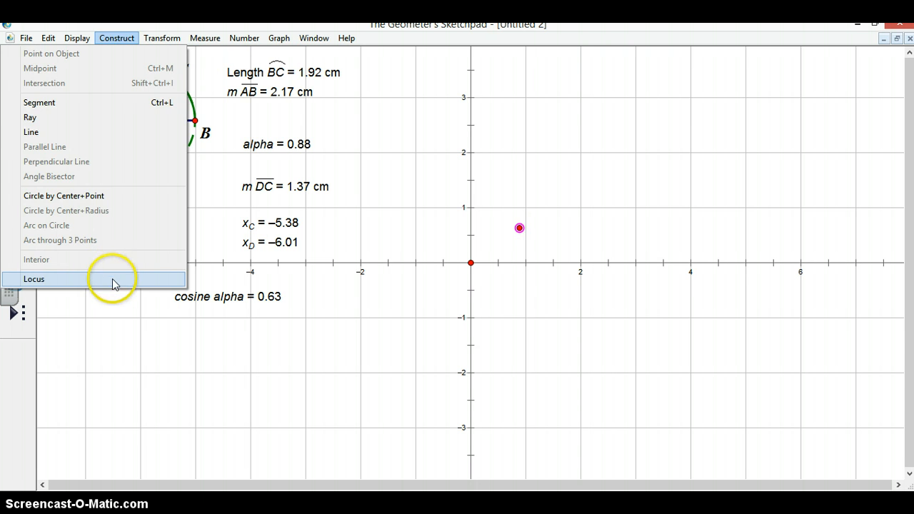
left_click(33, 279)
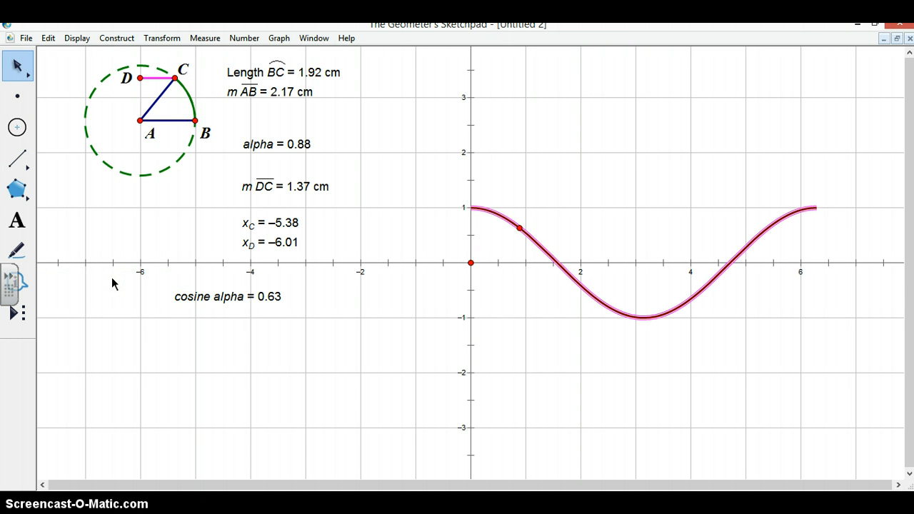
left_click(457, 349)
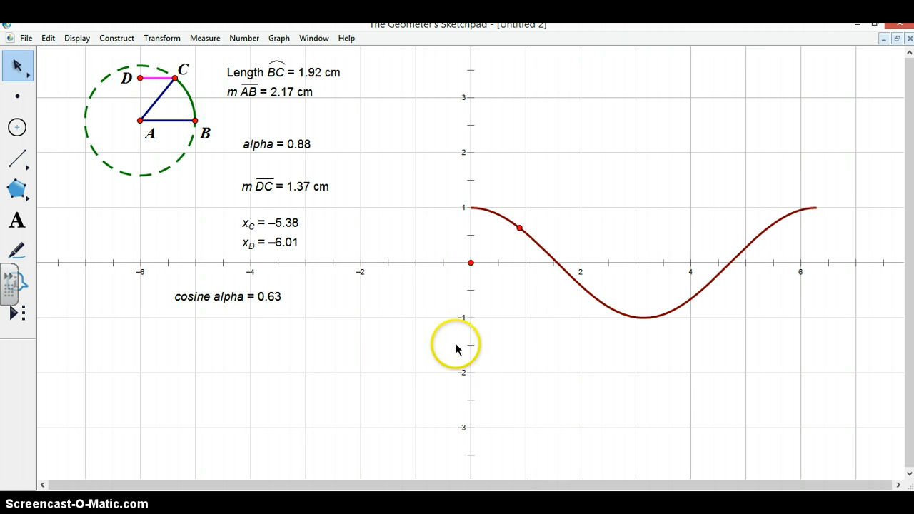
mouse_move(292, 144)
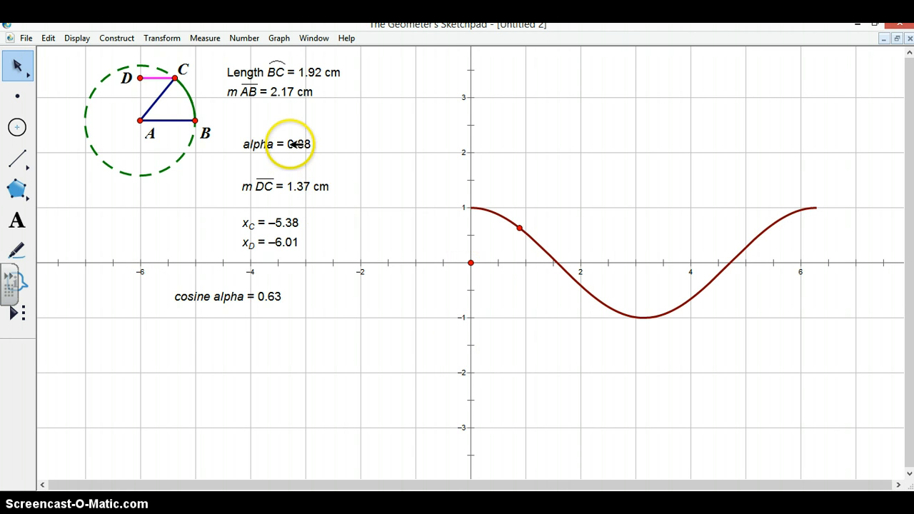
Plot the alpha measurement as a point on the x-axis at about 0.88
left_click(276, 143)
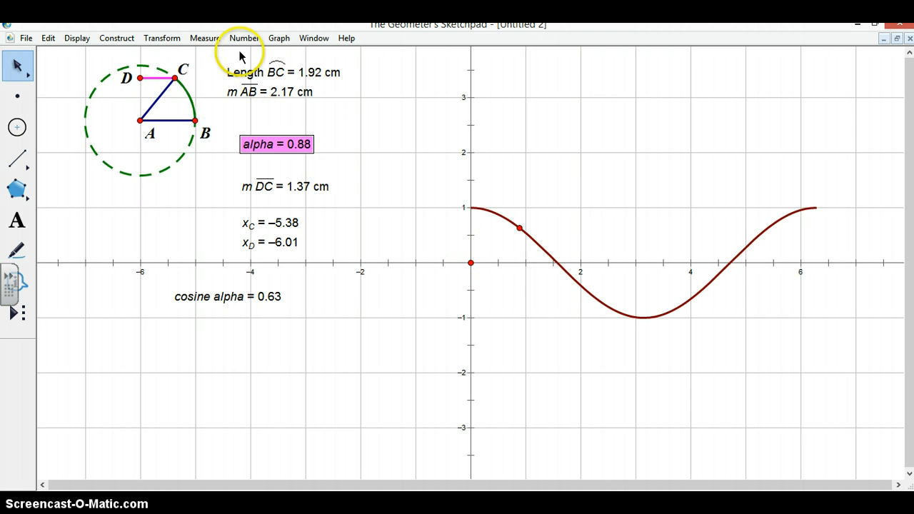
mouse_move(278, 38)
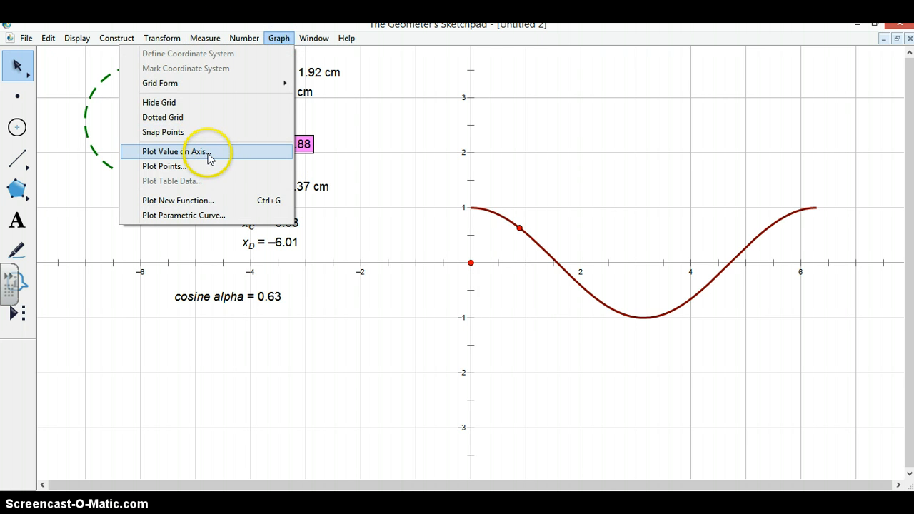
left_click(174, 151)
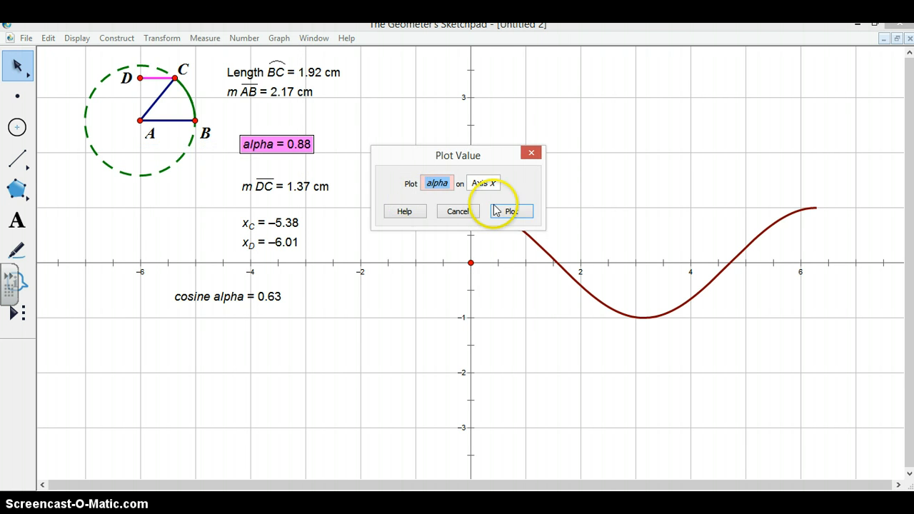
left_click(511, 211)
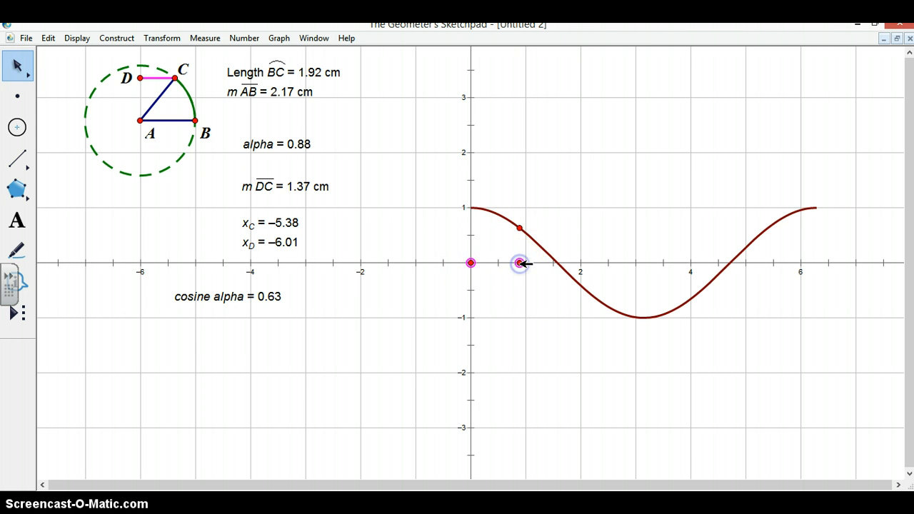
mouse_move(526, 140)
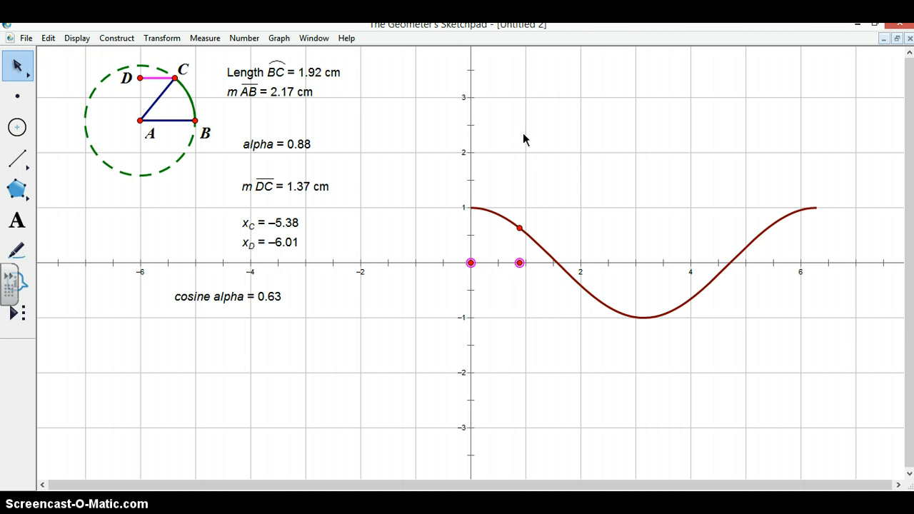
mouse_move(243, 38)
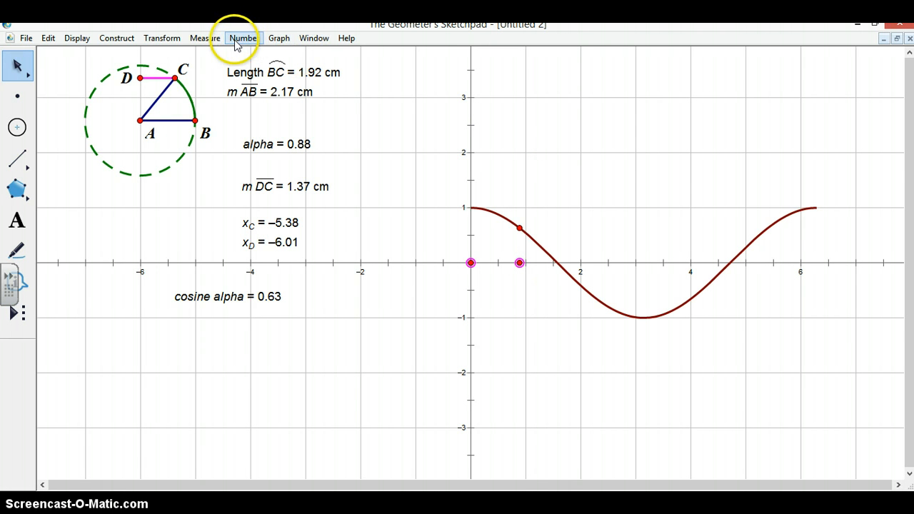
Add a green segment from origin to the alpha point and a pink vertical segment to the curve
left_click(116, 38)
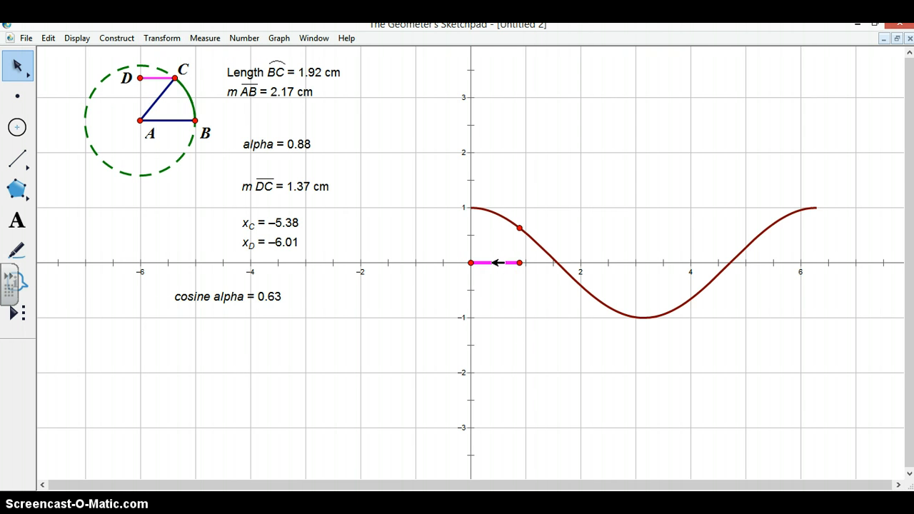
right_click(494, 263)
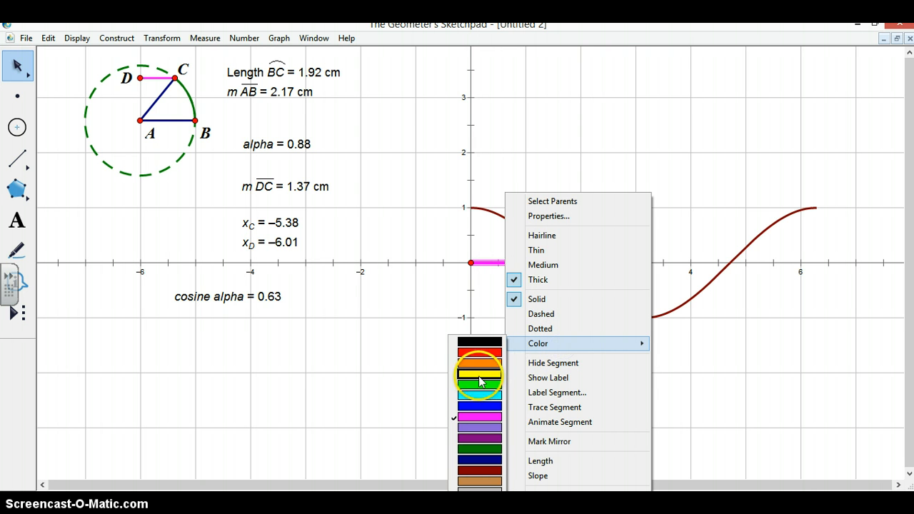
mouse_move(476, 448)
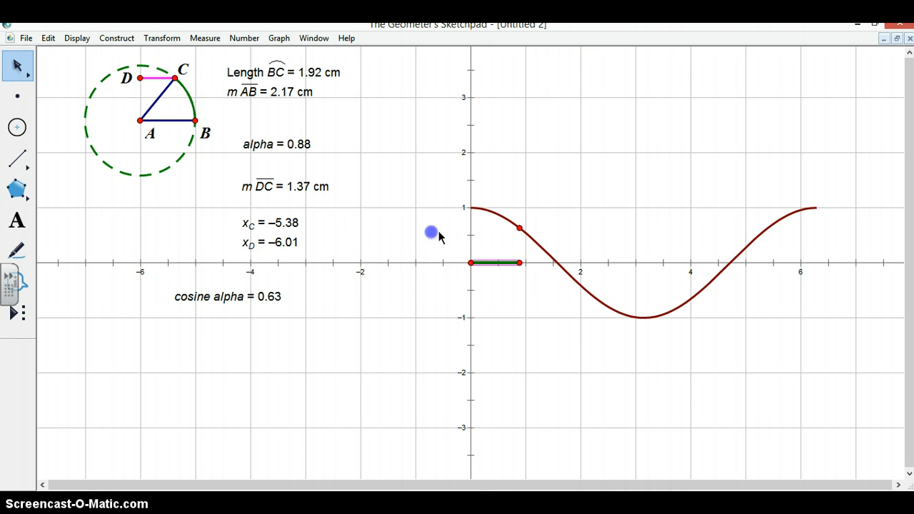
left_click_drag(432, 233, 519, 262)
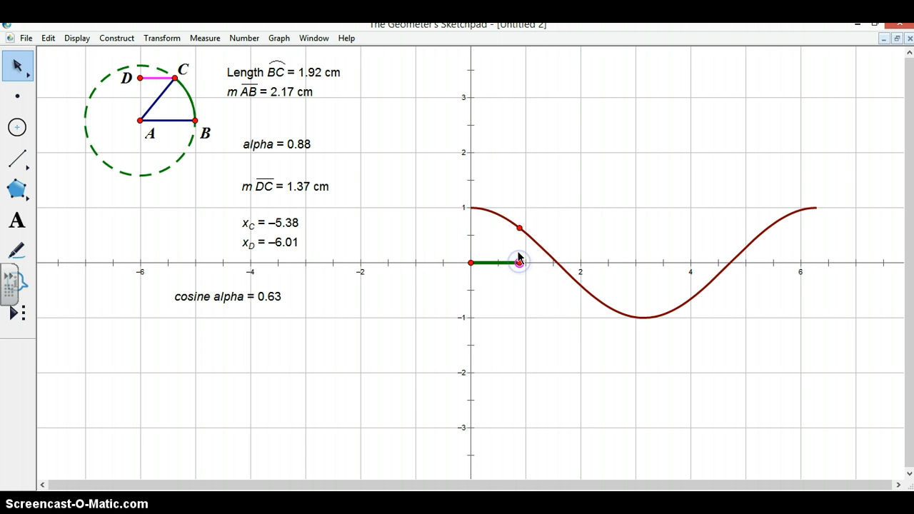
mouse_move(398, 134)
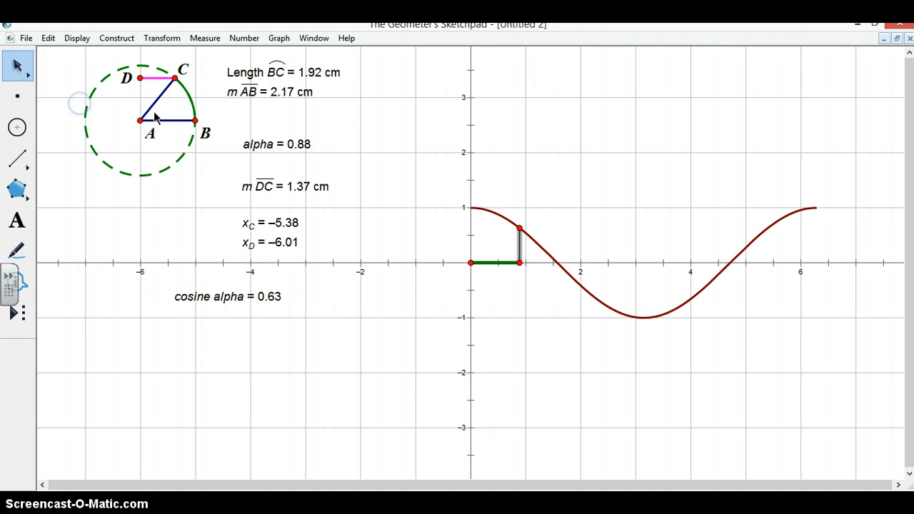
mouse_move(520, 247)
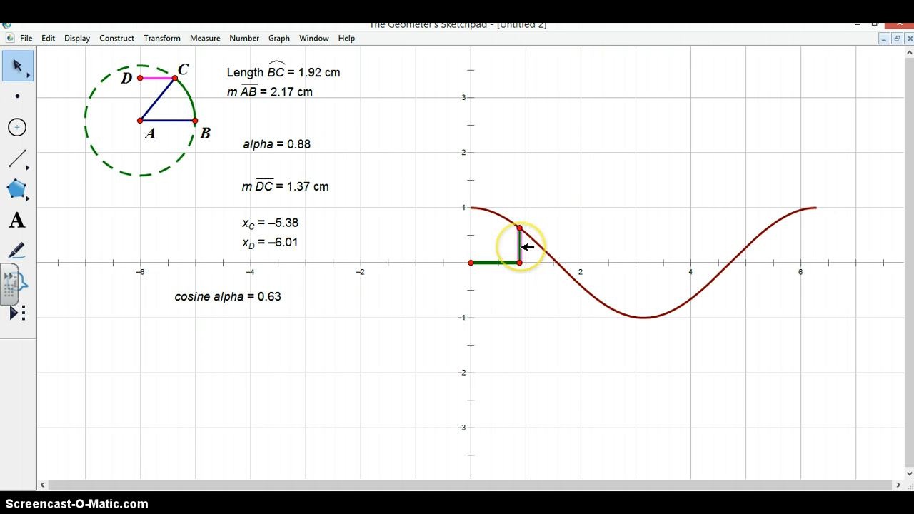
right_click(519, 246)
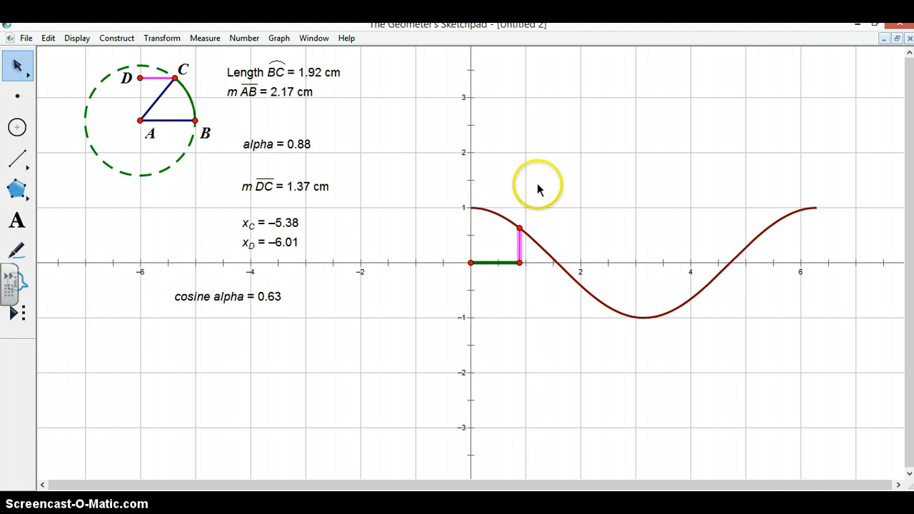
mouse_move(539, 187)
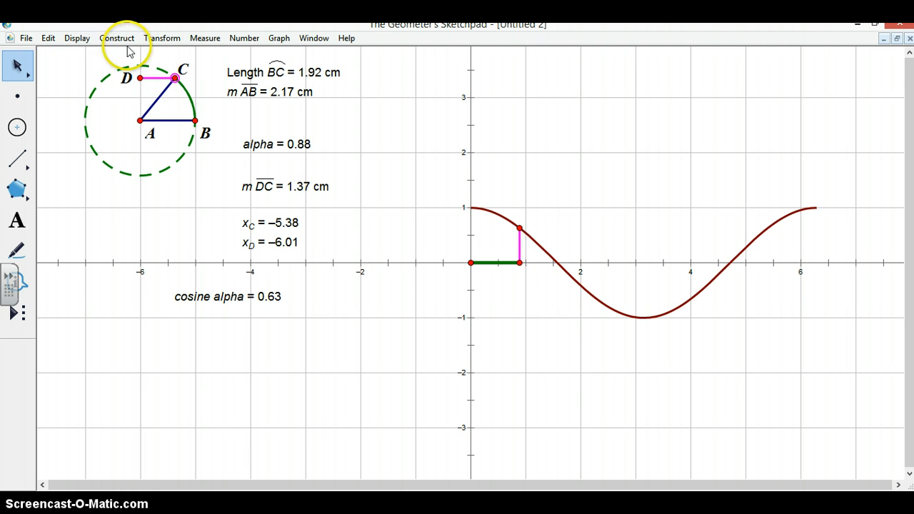
mouse_move(50, 28)
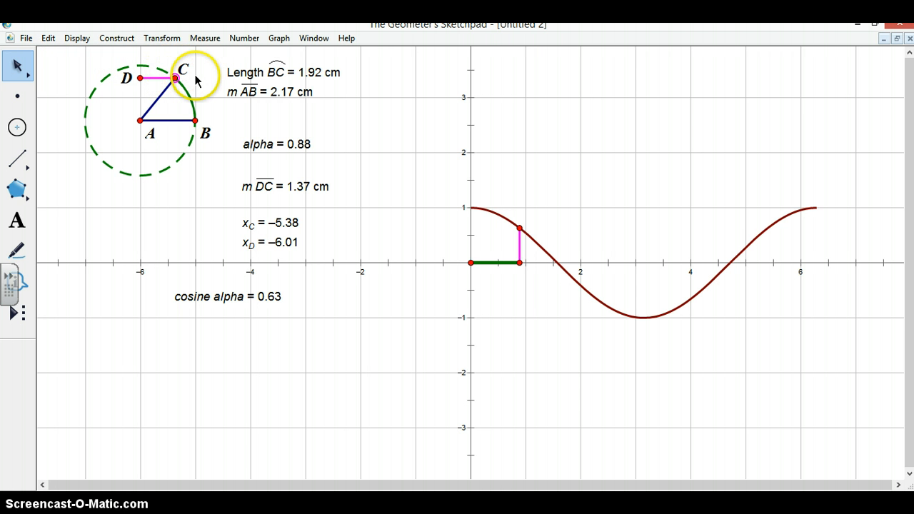
mouse_move(77, 38)
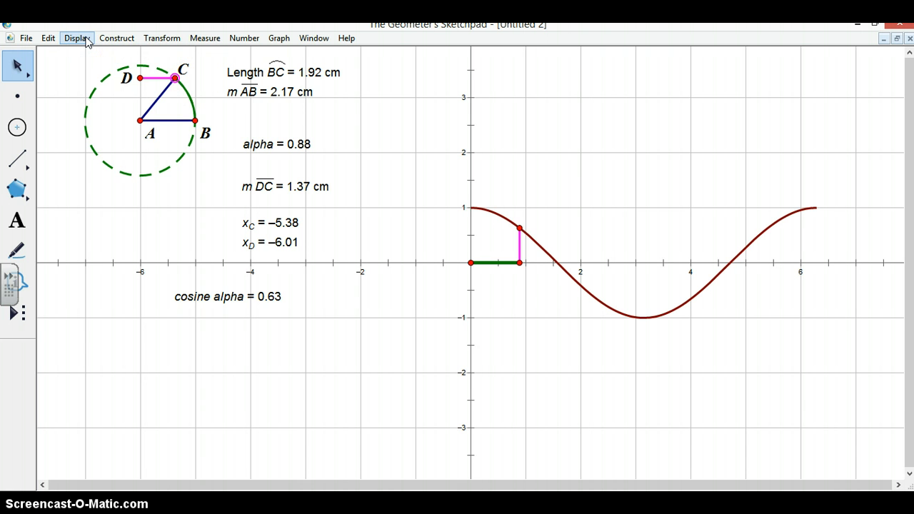
Animate point C around the unit circle, bringing up the Motion Controller
left_click(77, 38)
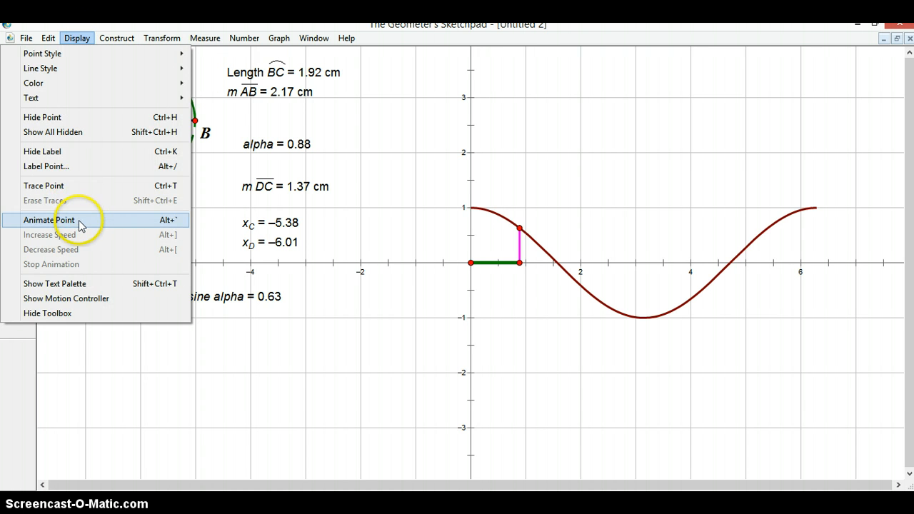
left_click(49, 220)
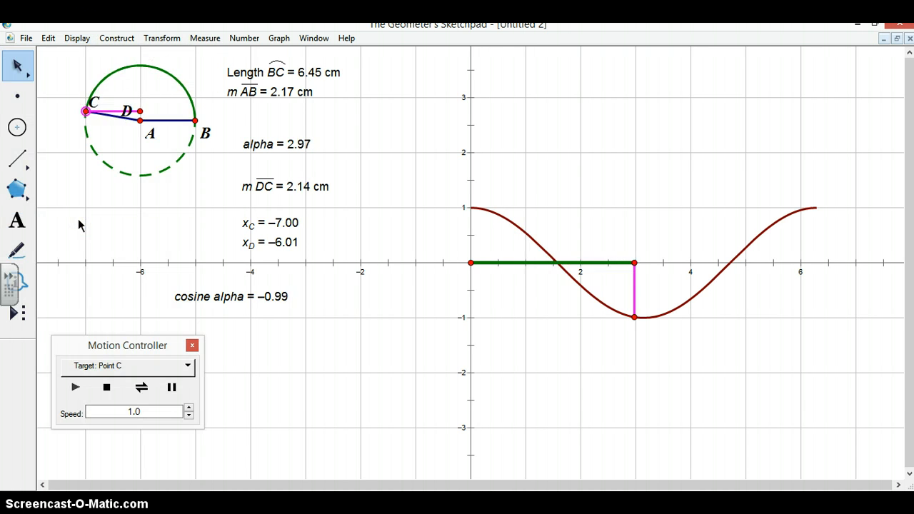